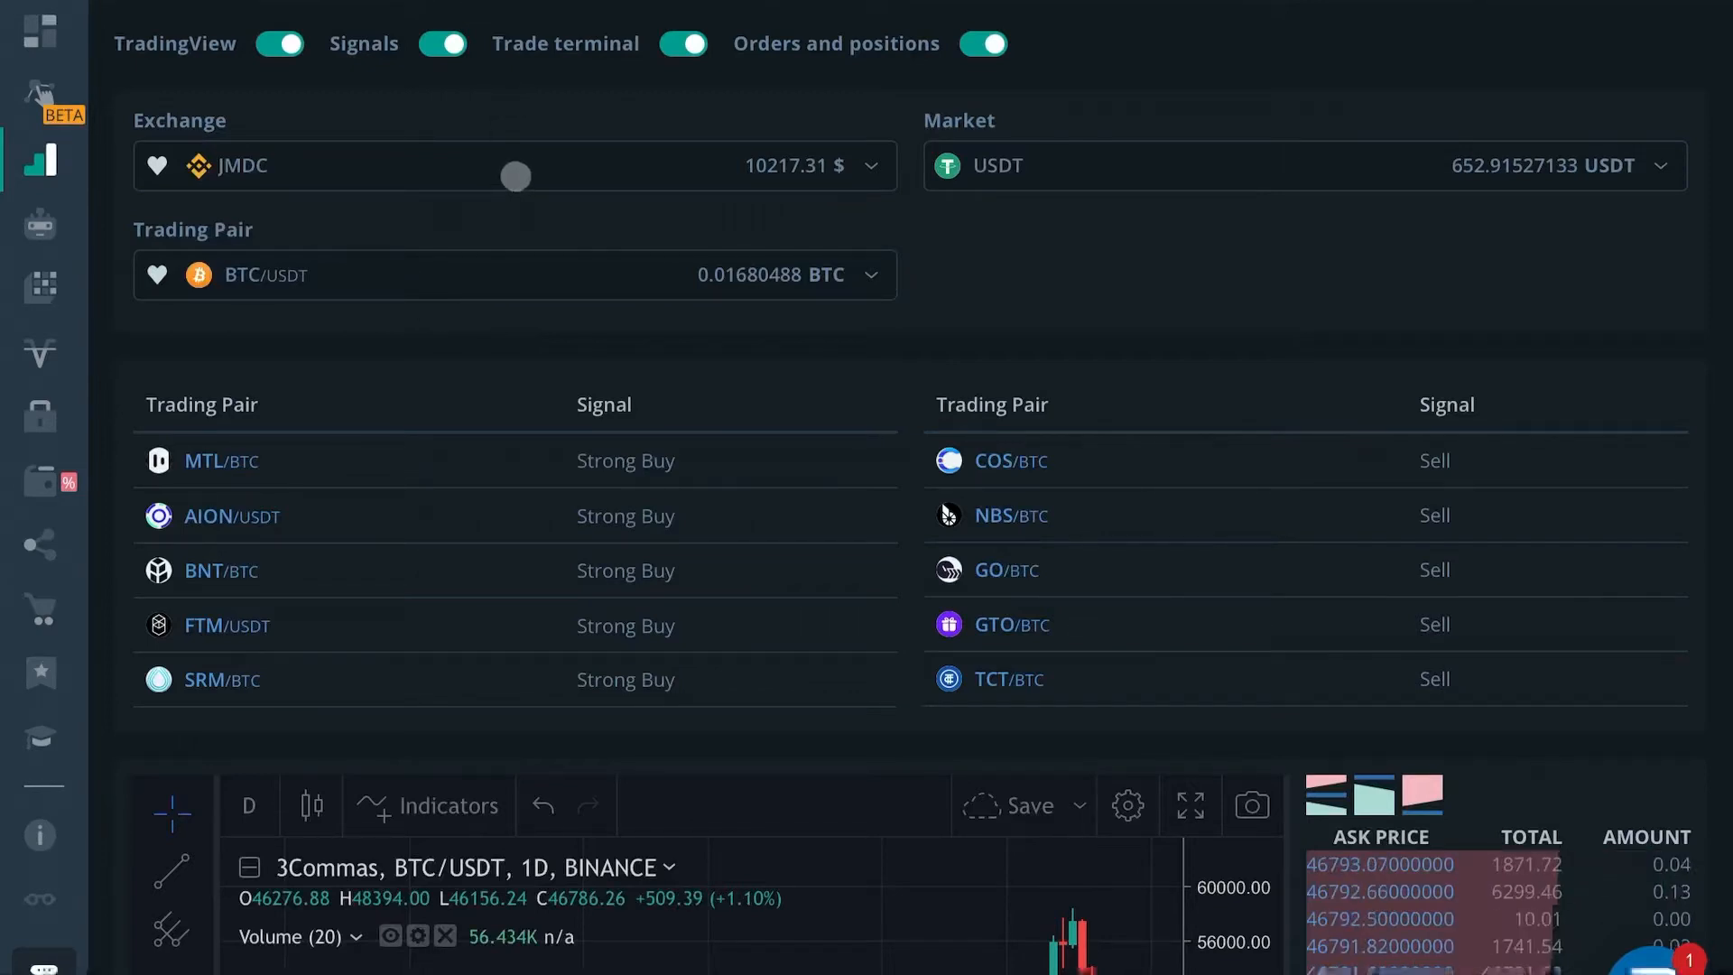
Scroll down to the BTC/USDT chart and browse the exchange's available markets
scroll("down", 3)
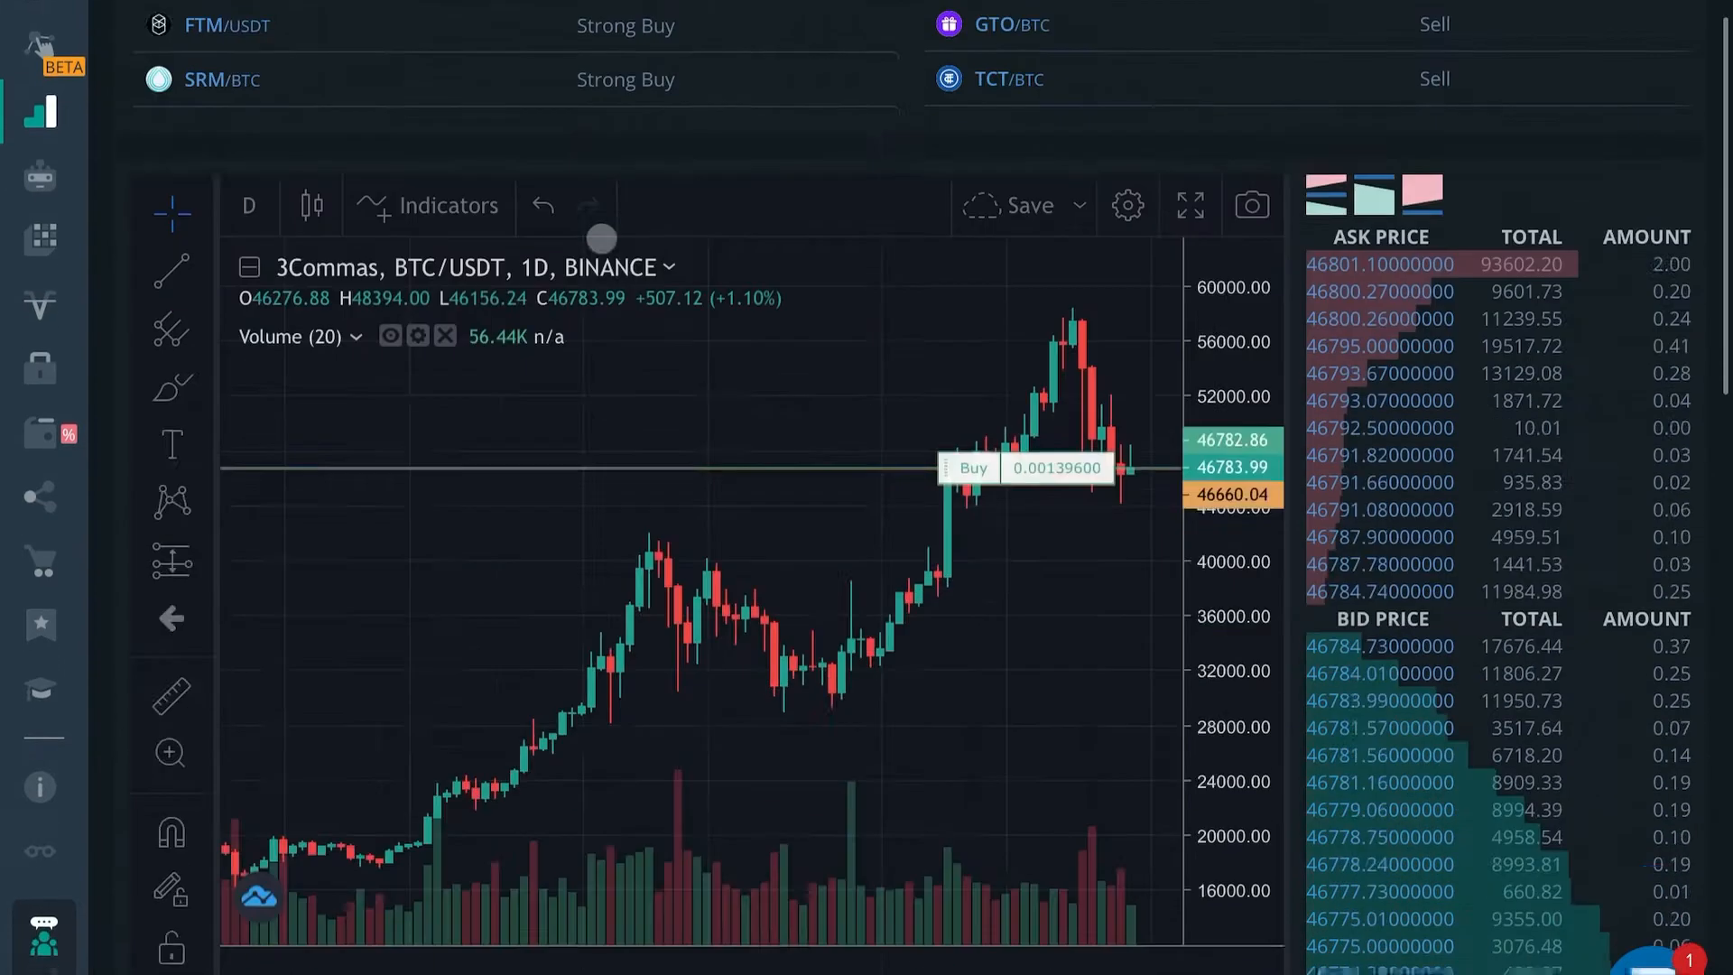
scroll("down", 3)
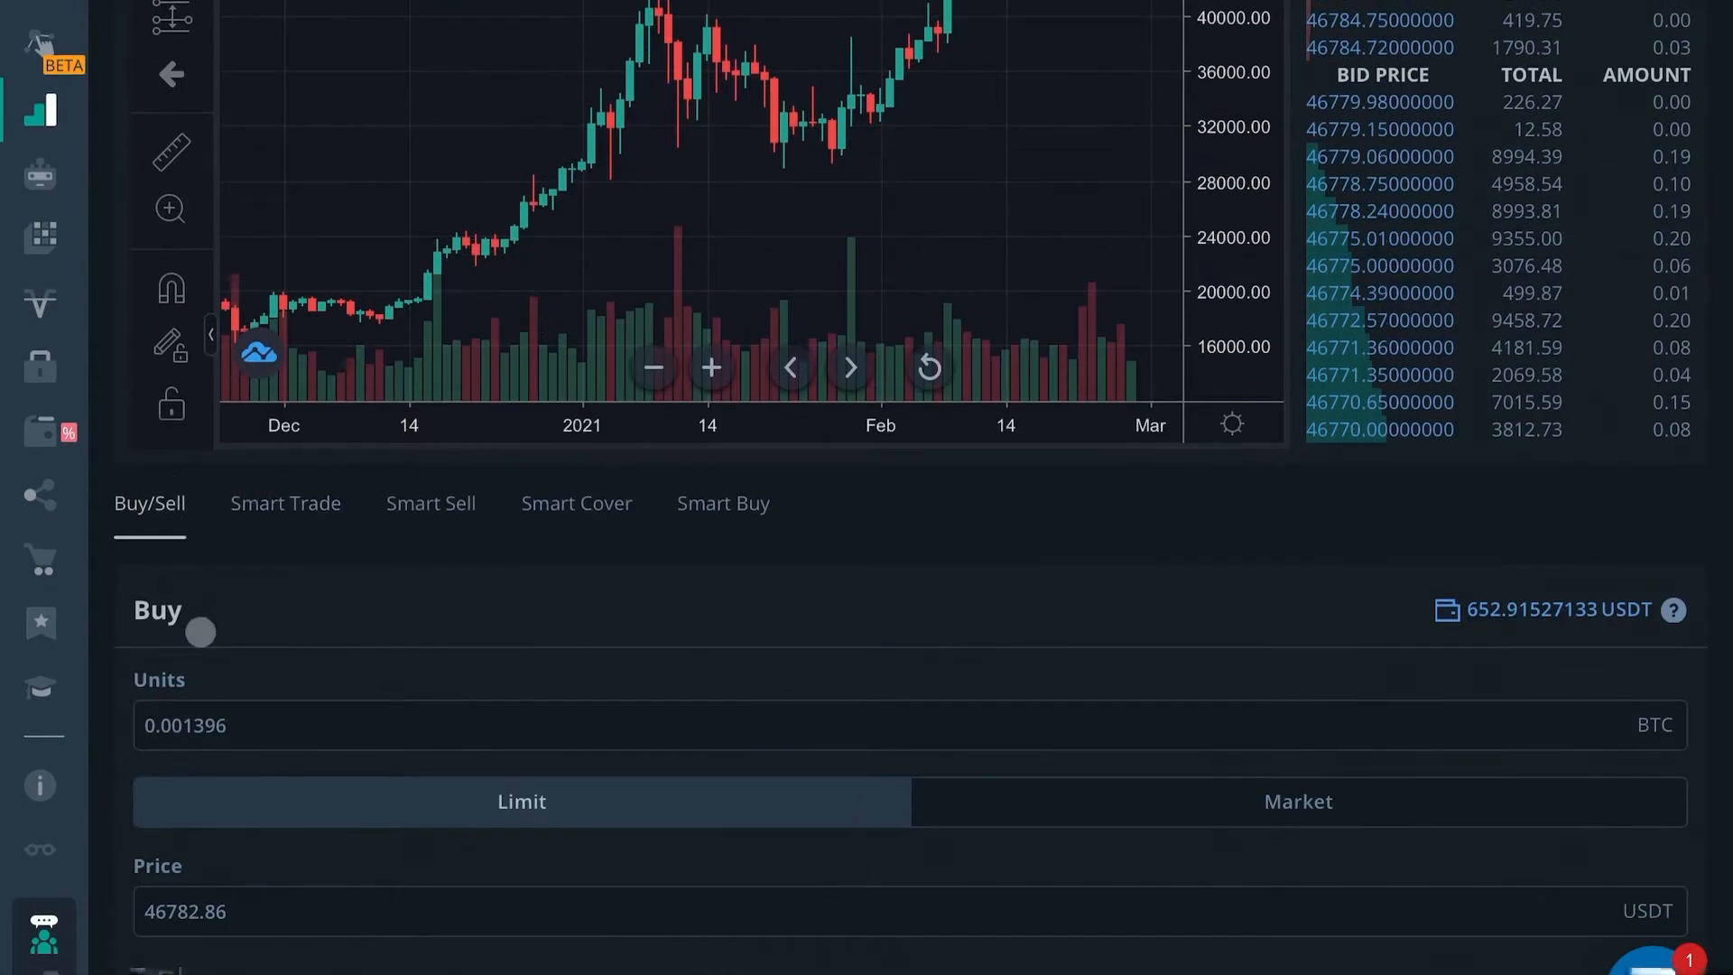
scroll("down", 3)
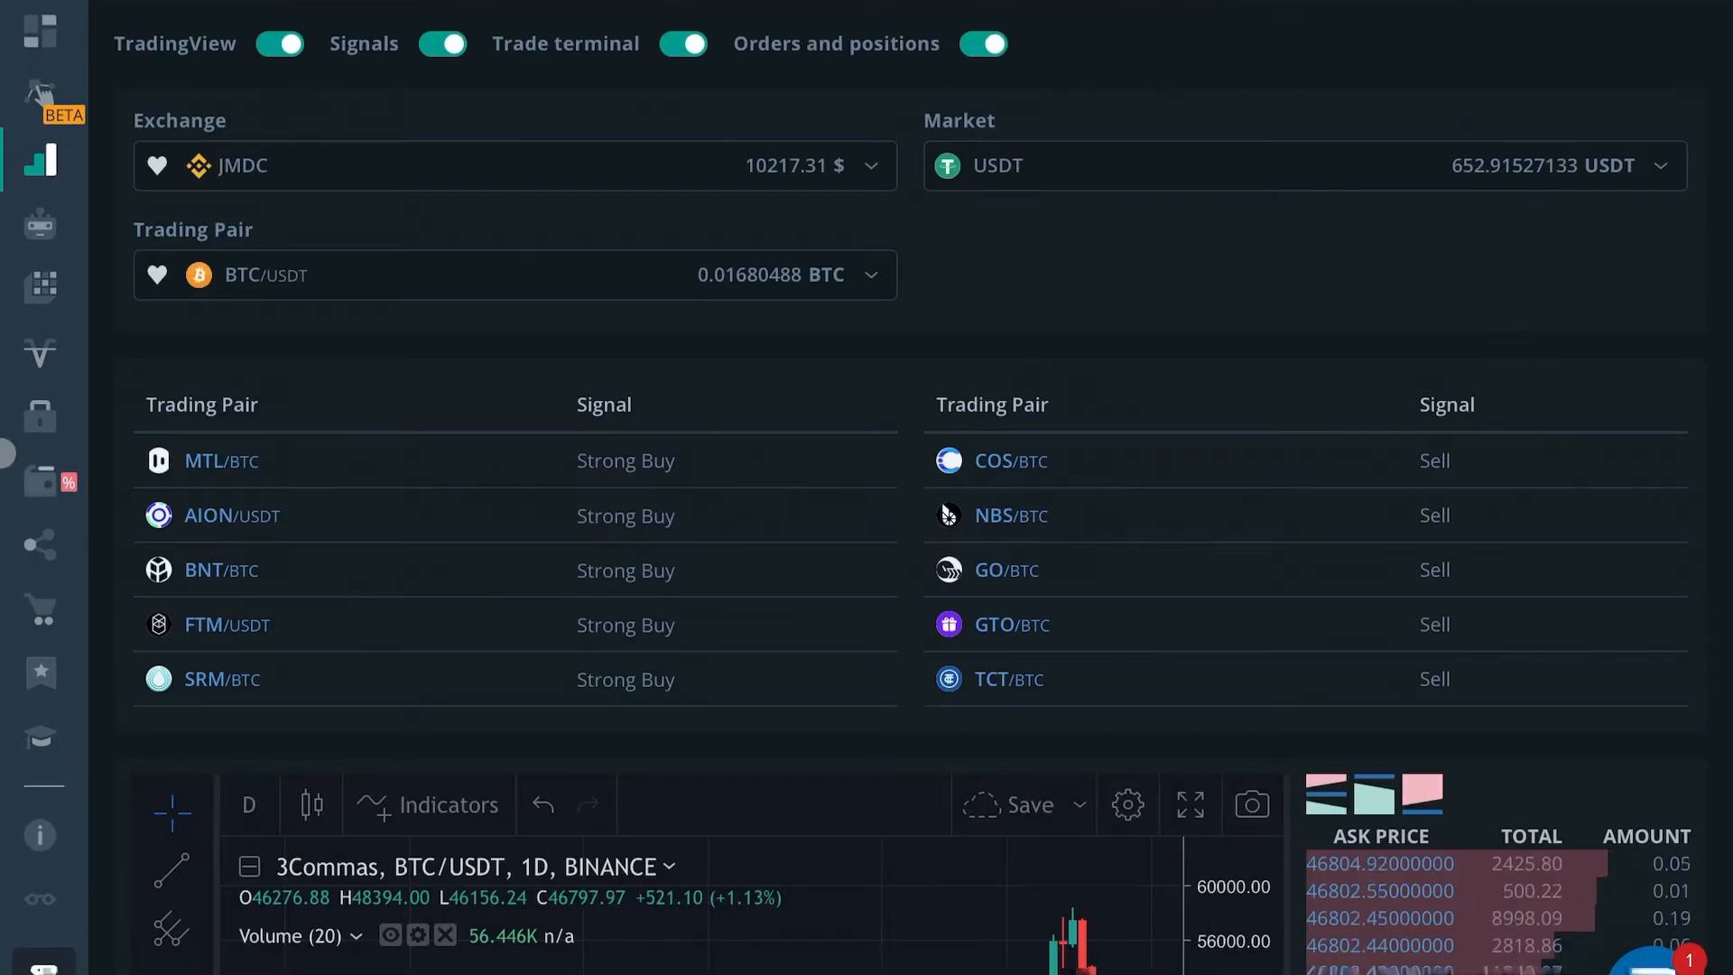
scroll("down", 3)
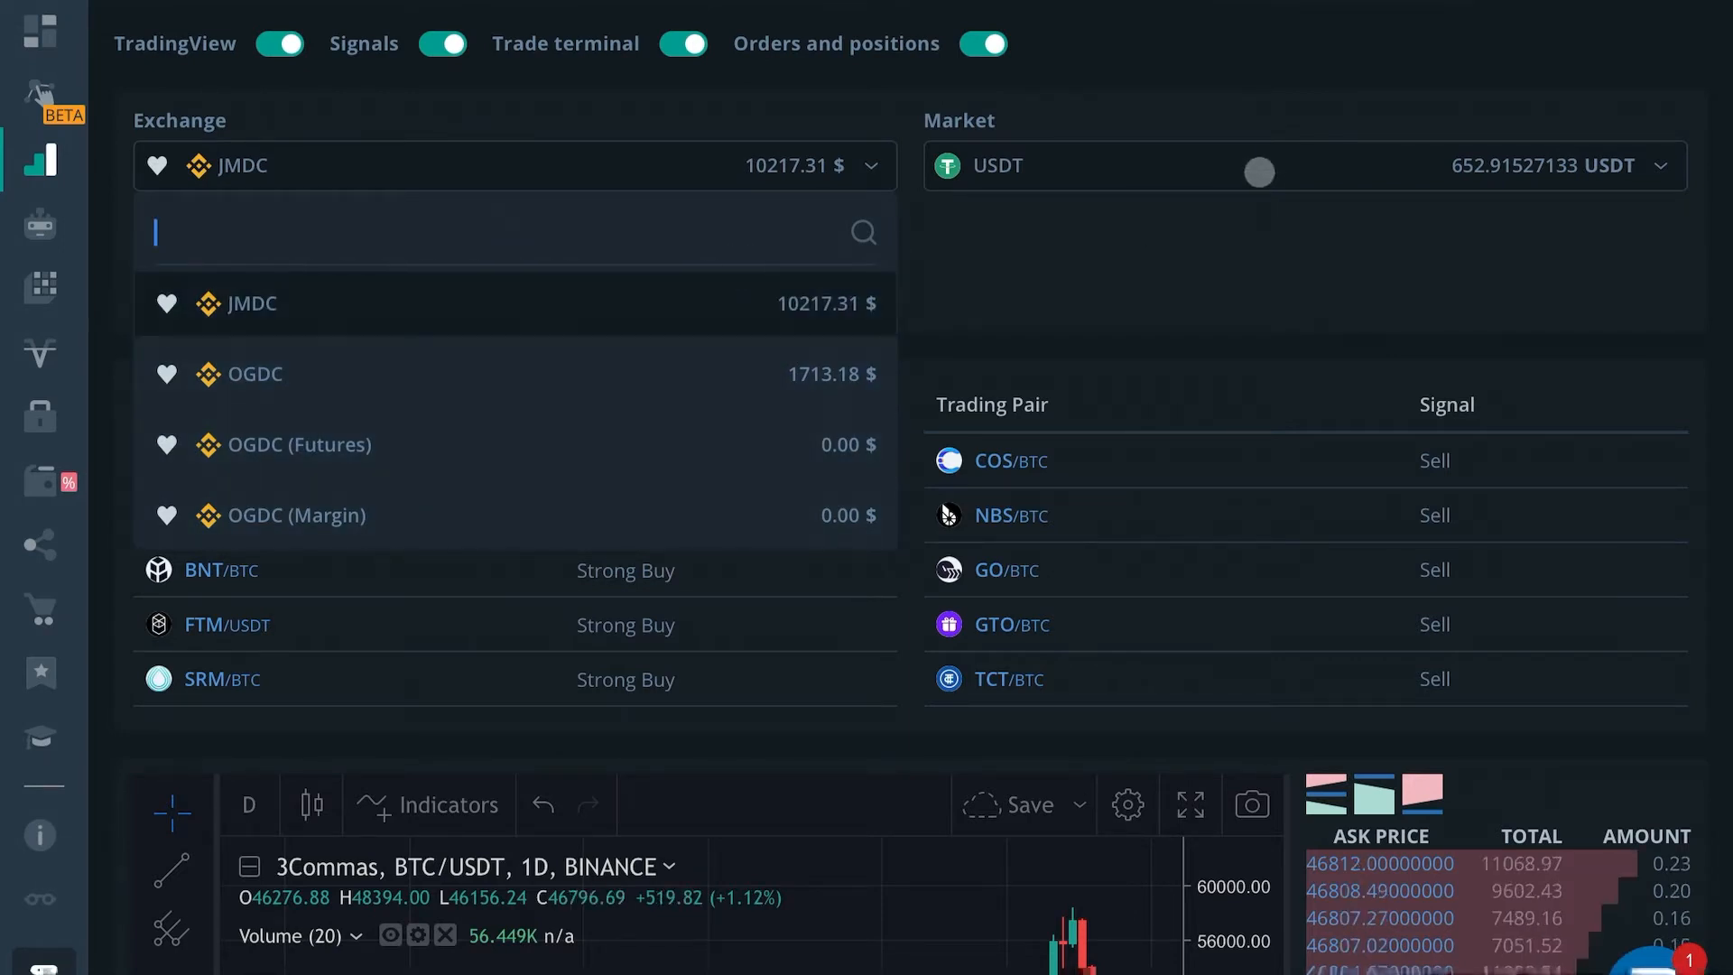
left_click(1258, 168)
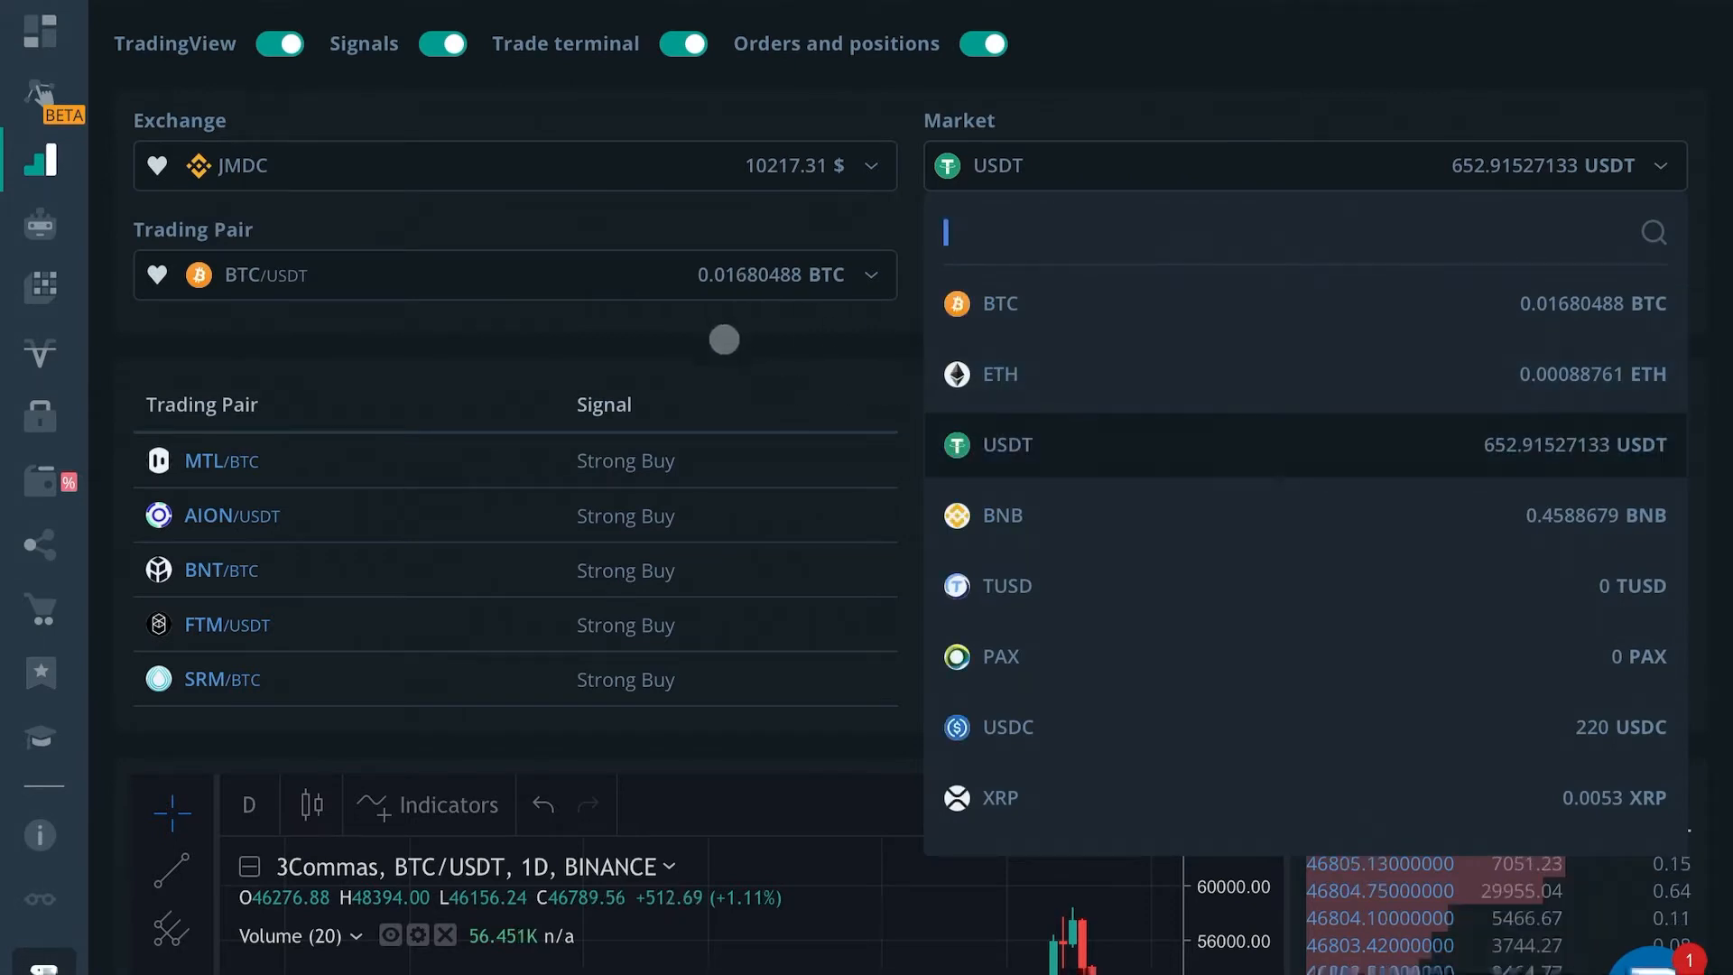
mouse_move(1117, 435)
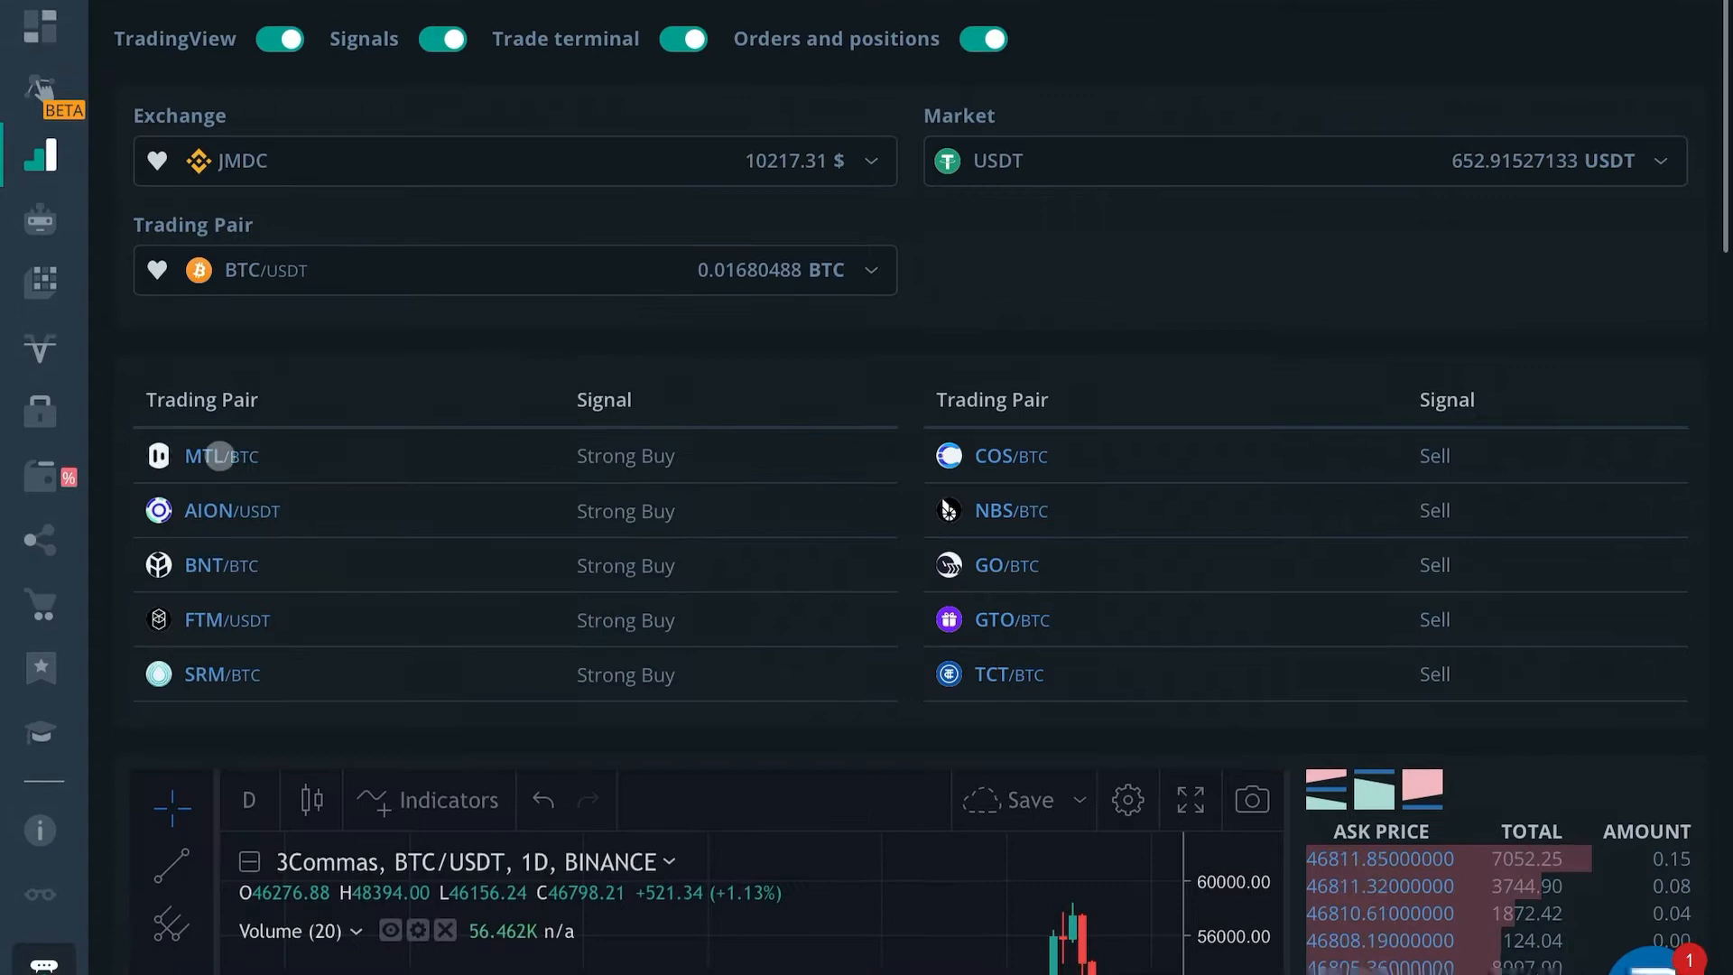
Zoom the chart out to a wider date range and select the Trend Line drawing tool
scroll("down", 3)
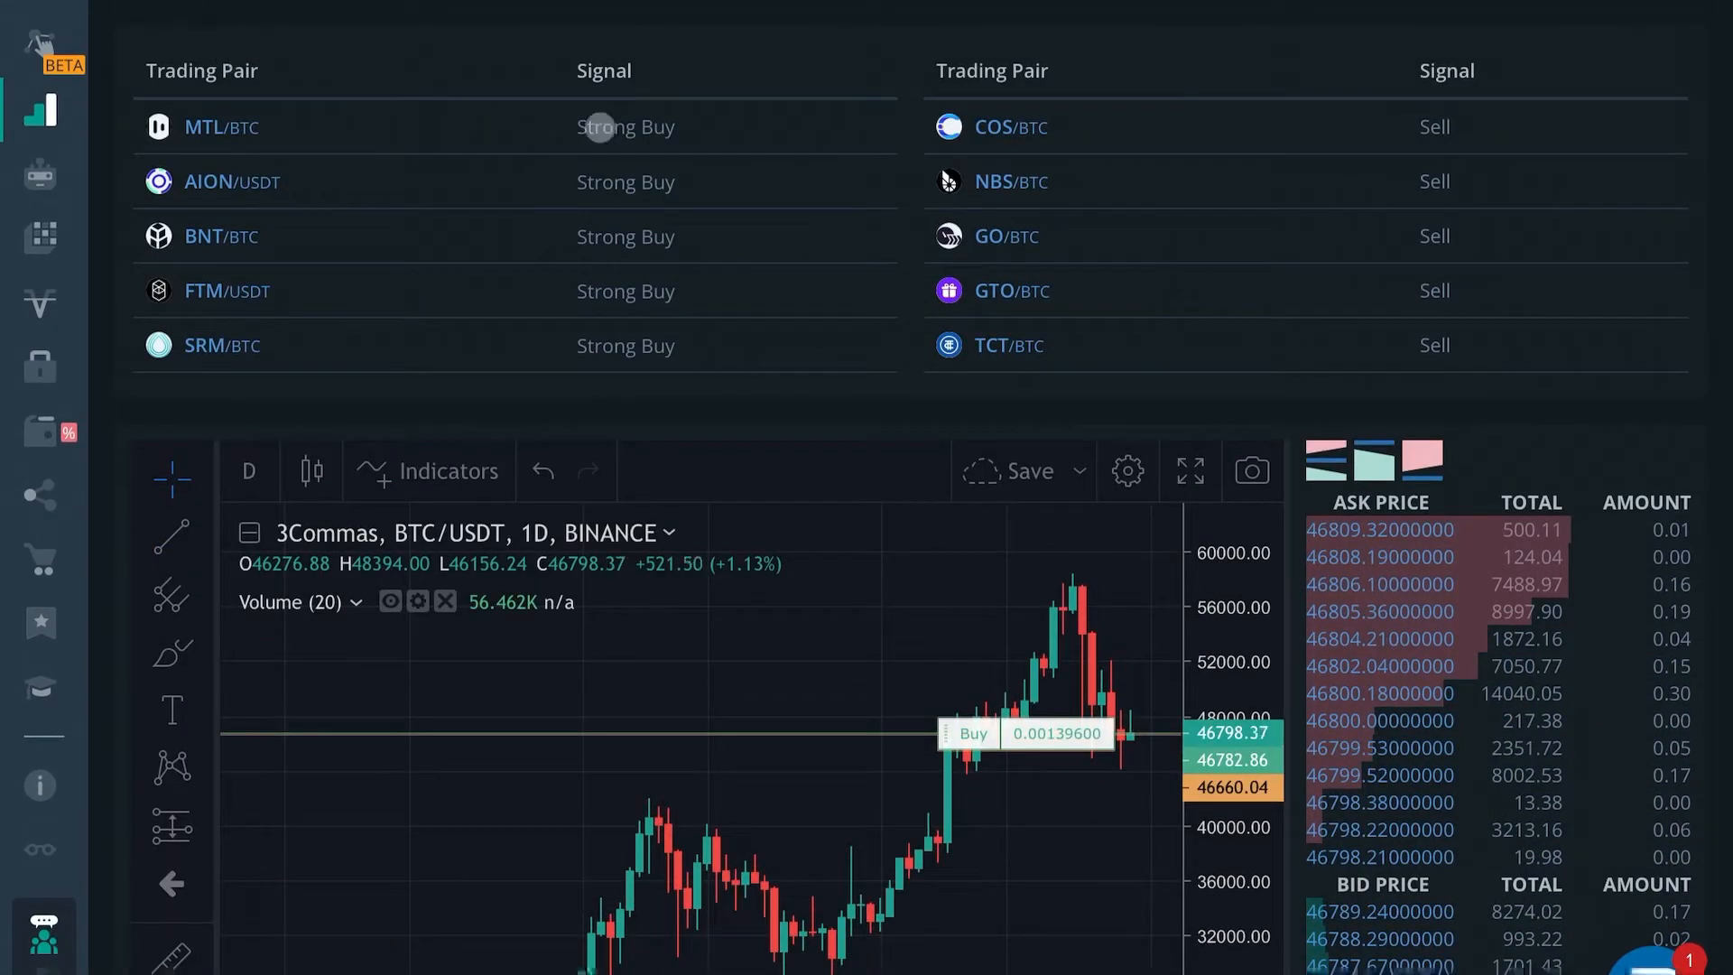
scroll("down", 3)
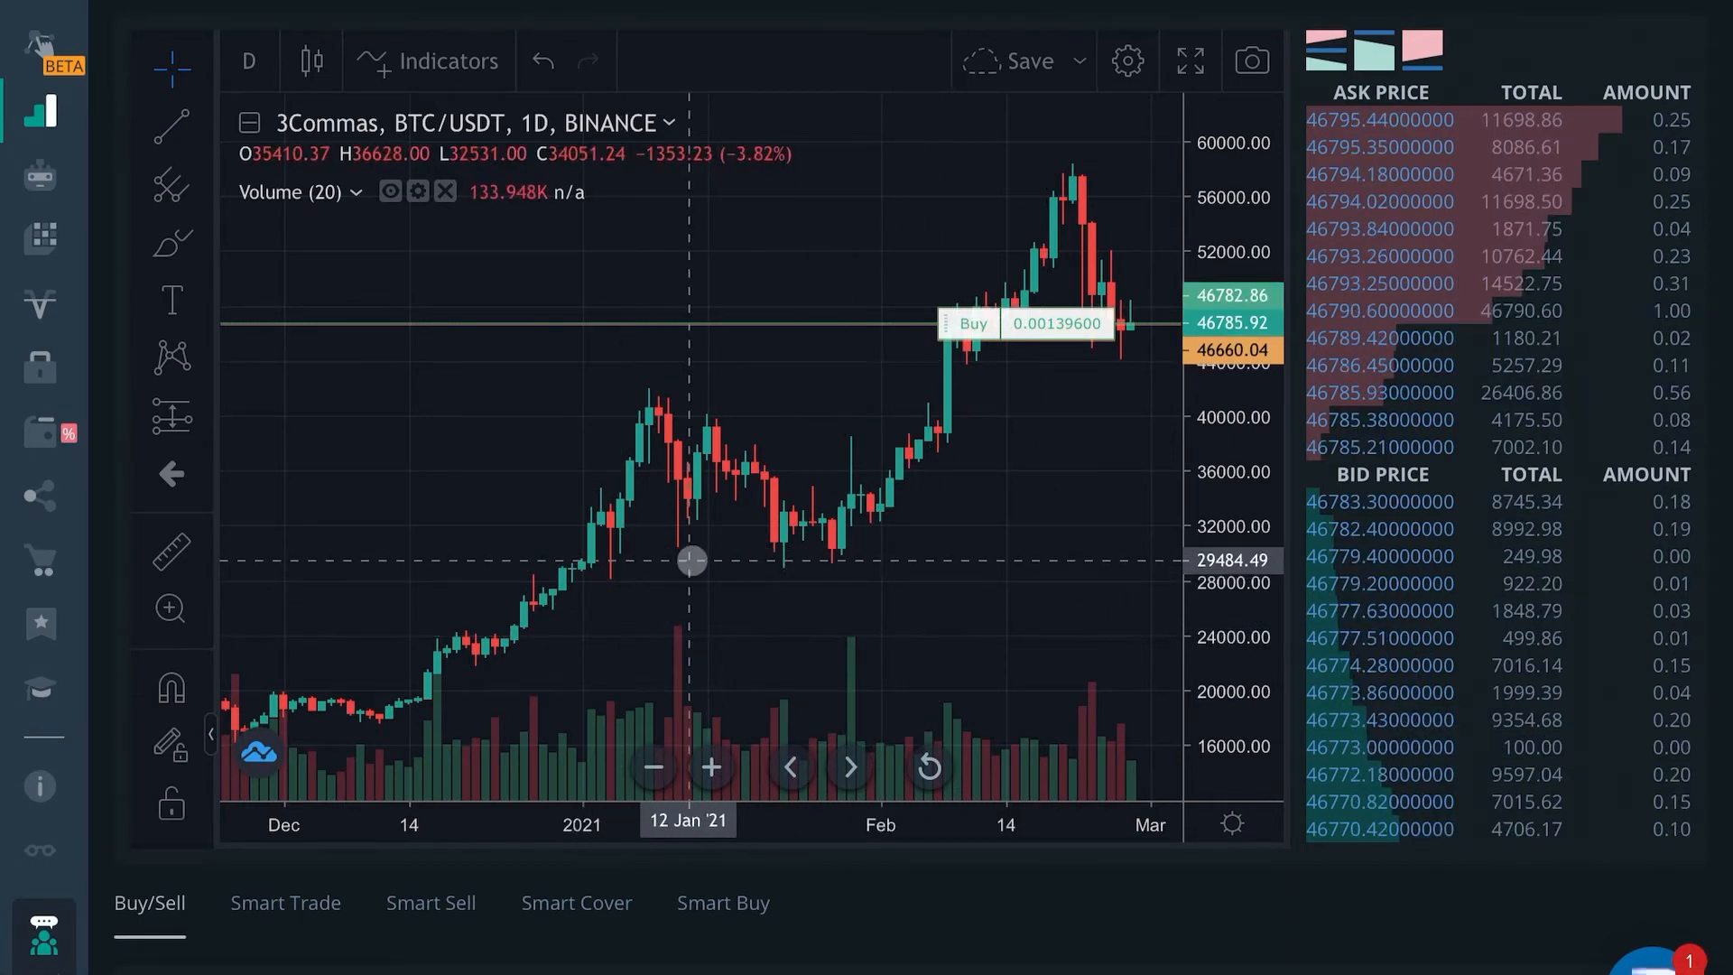
mouse_move(874, 572)
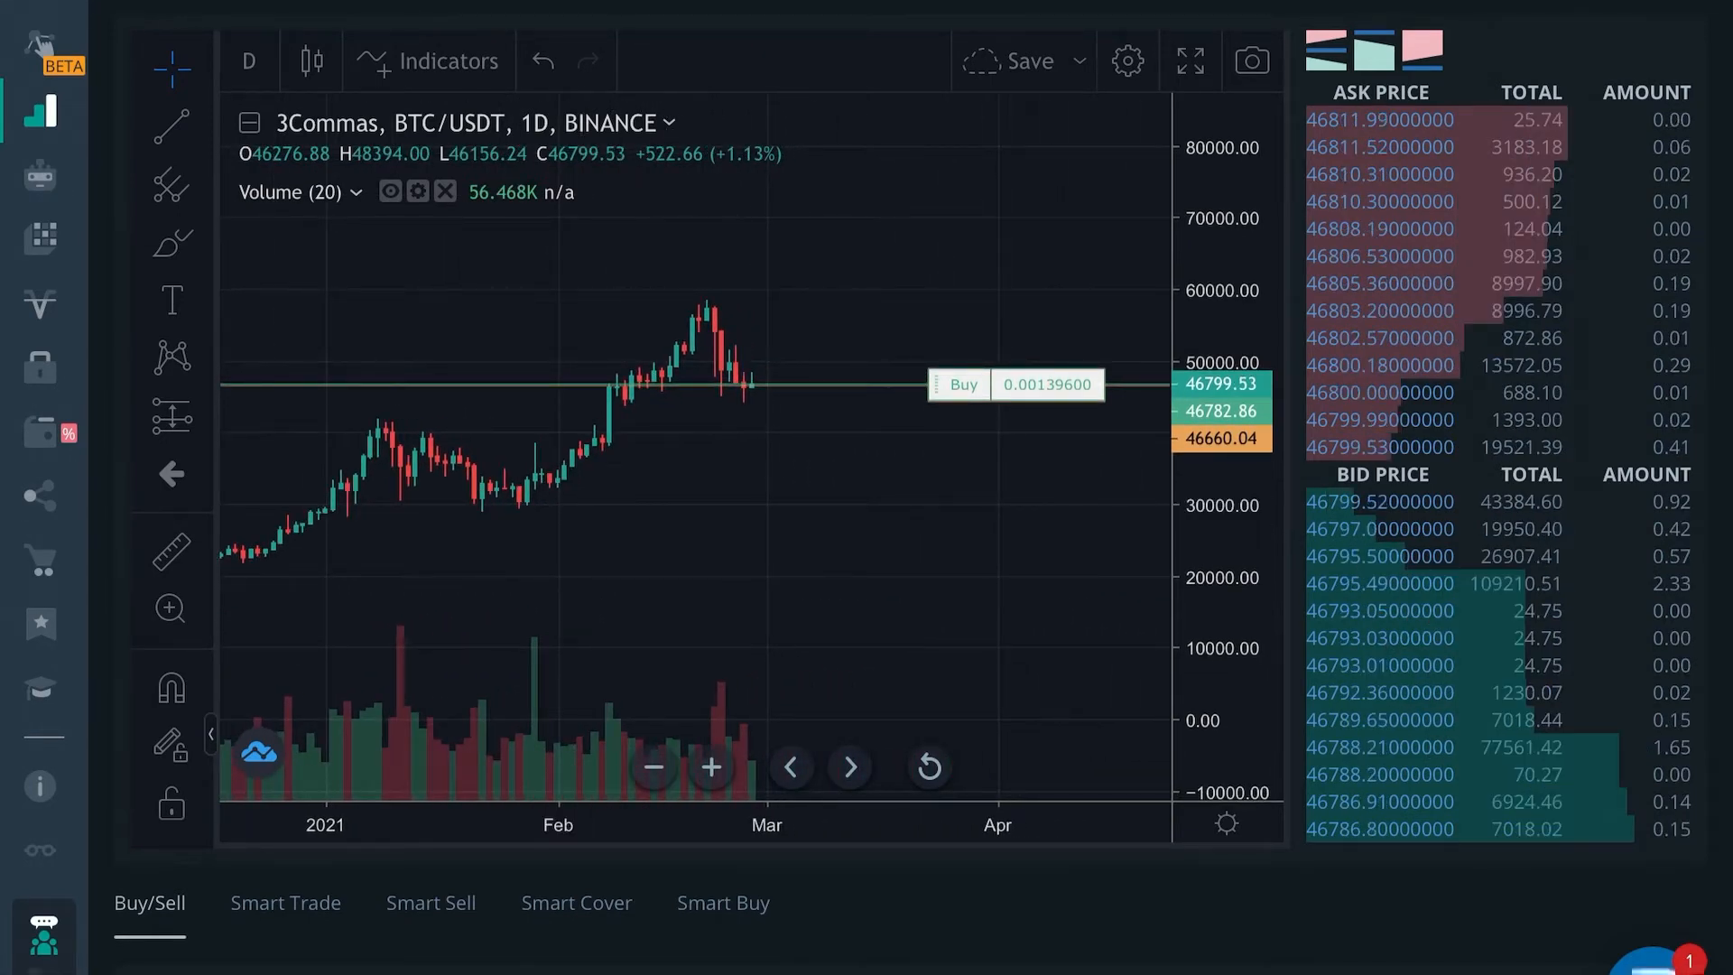
left_click(169, 119)
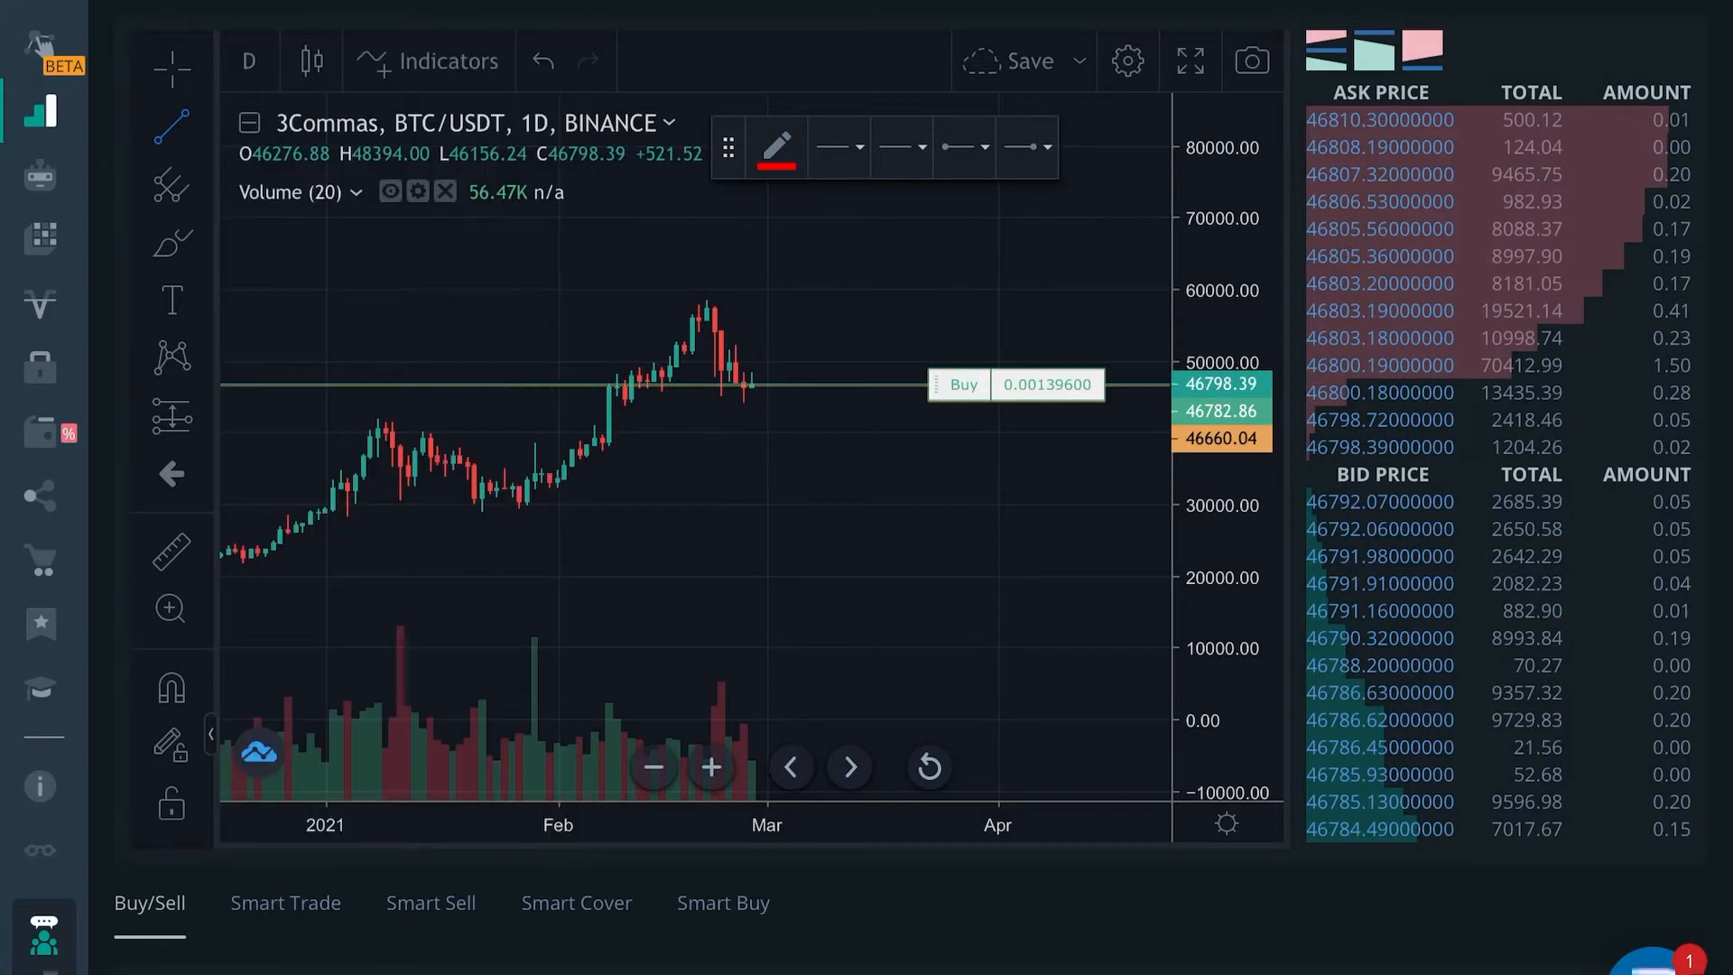
scroll("down", 3)
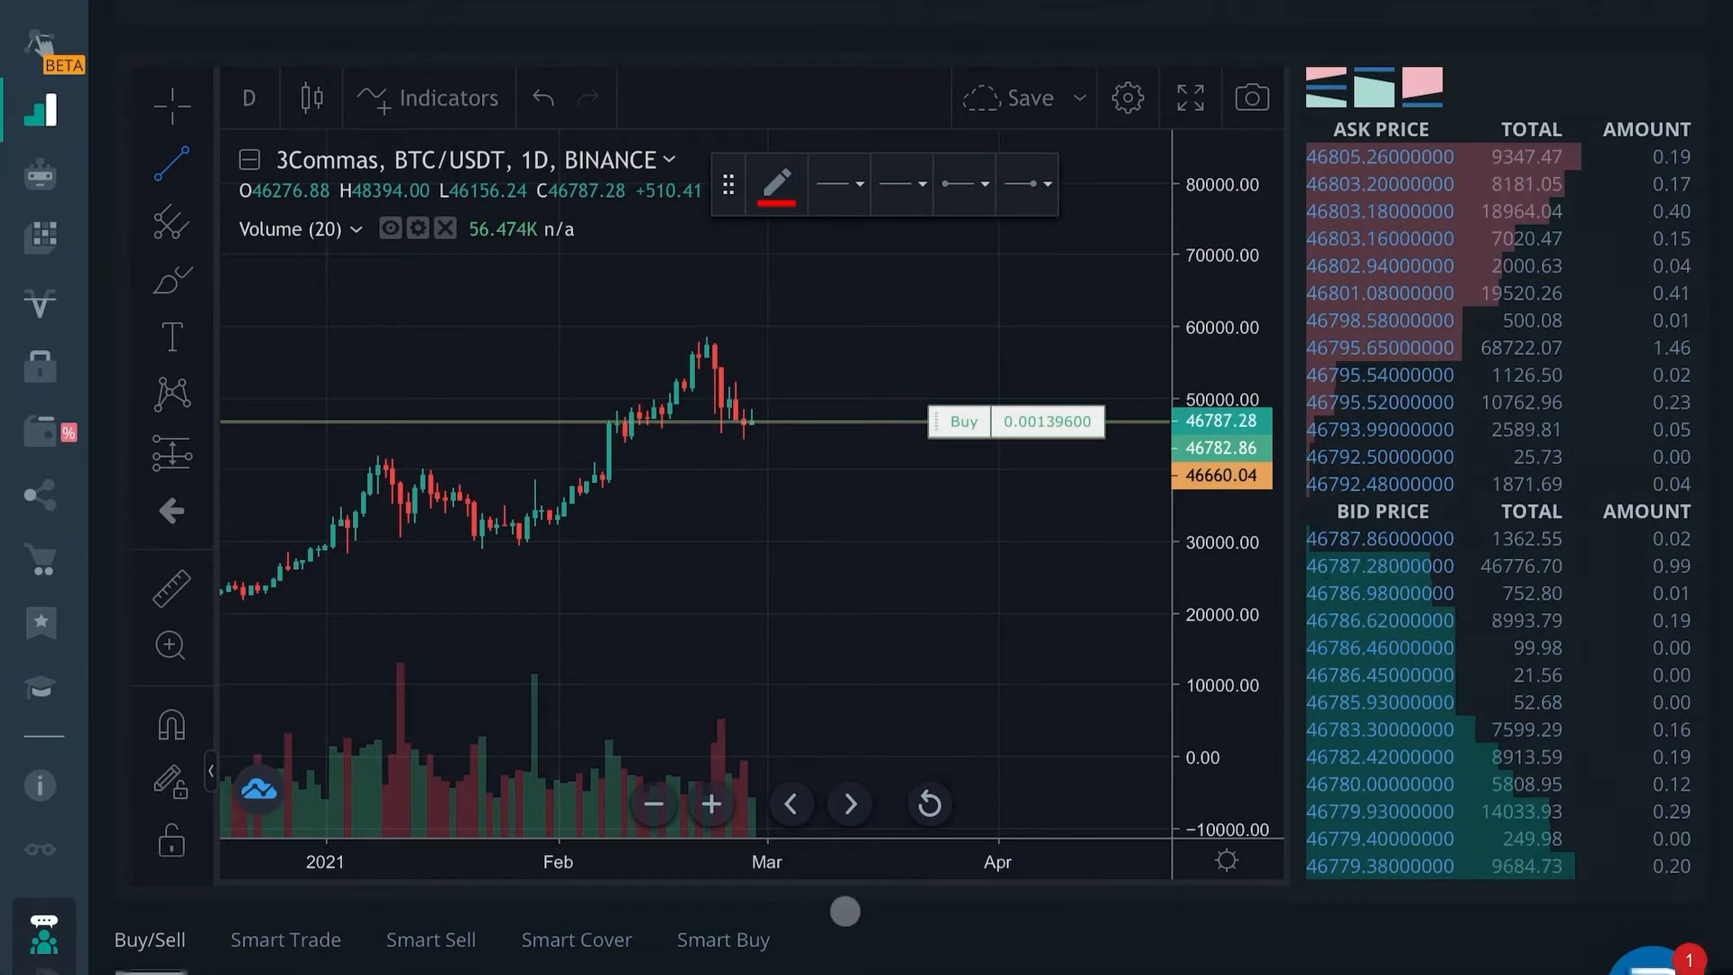
View the Smart Trade and Smart Buy forms, then return to the plain Buy/Sell forms
scroll("down", 3)
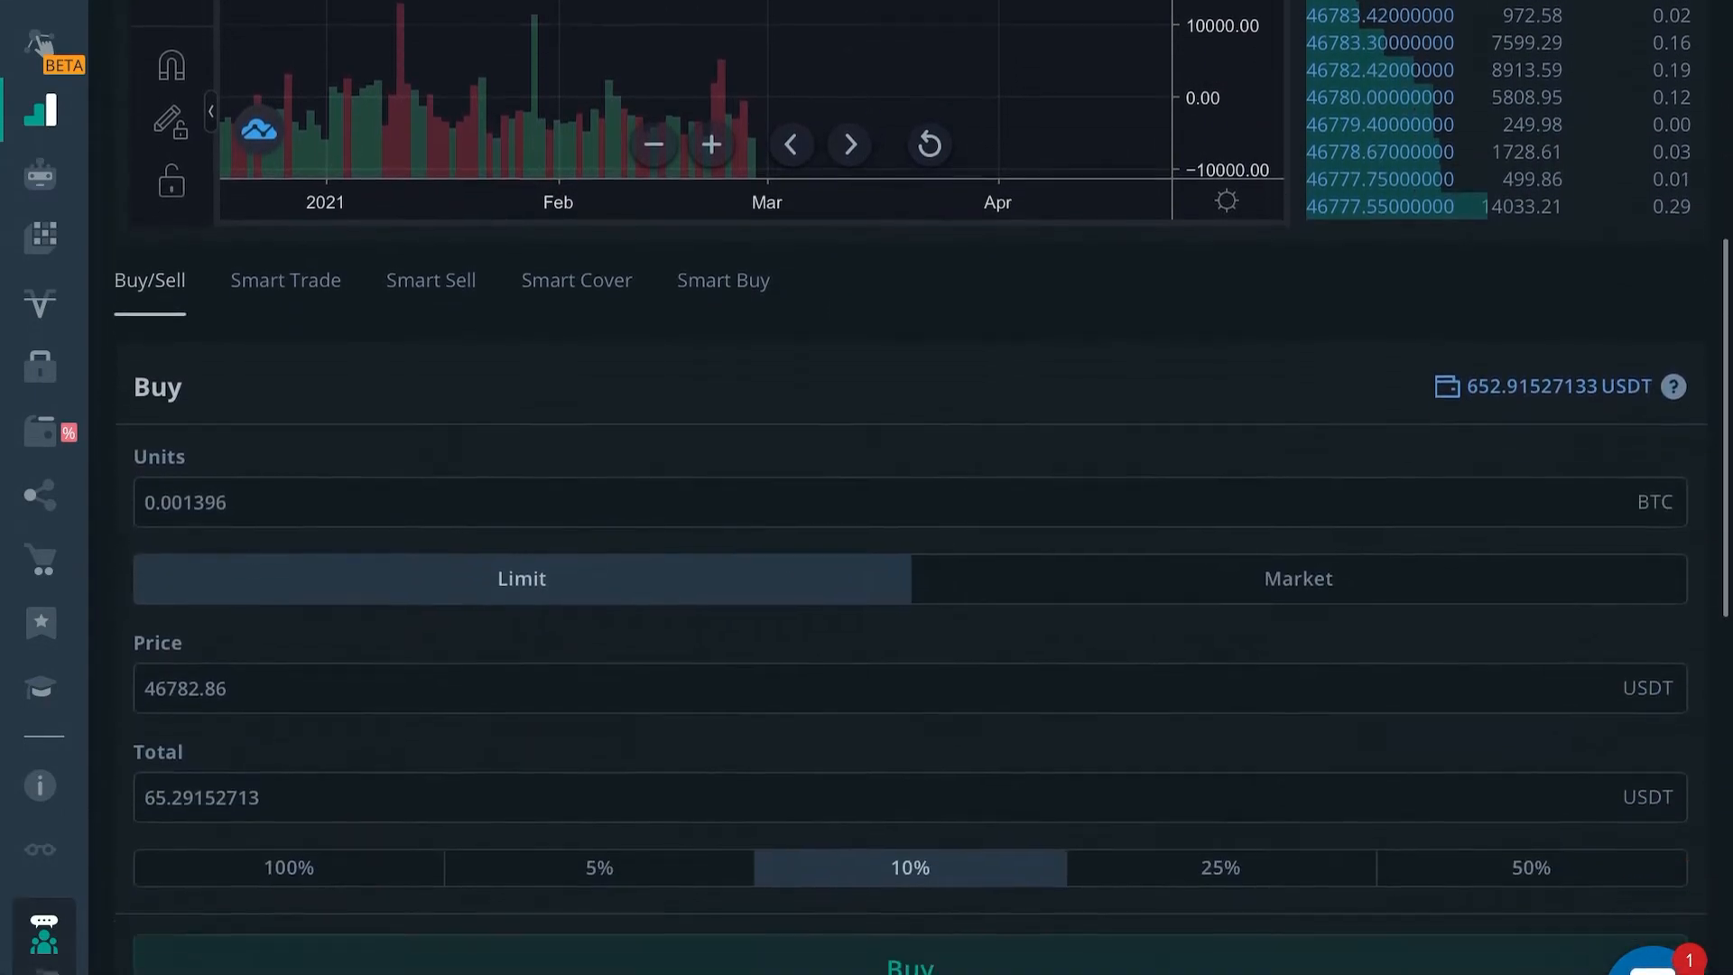
scroll("down", 3)
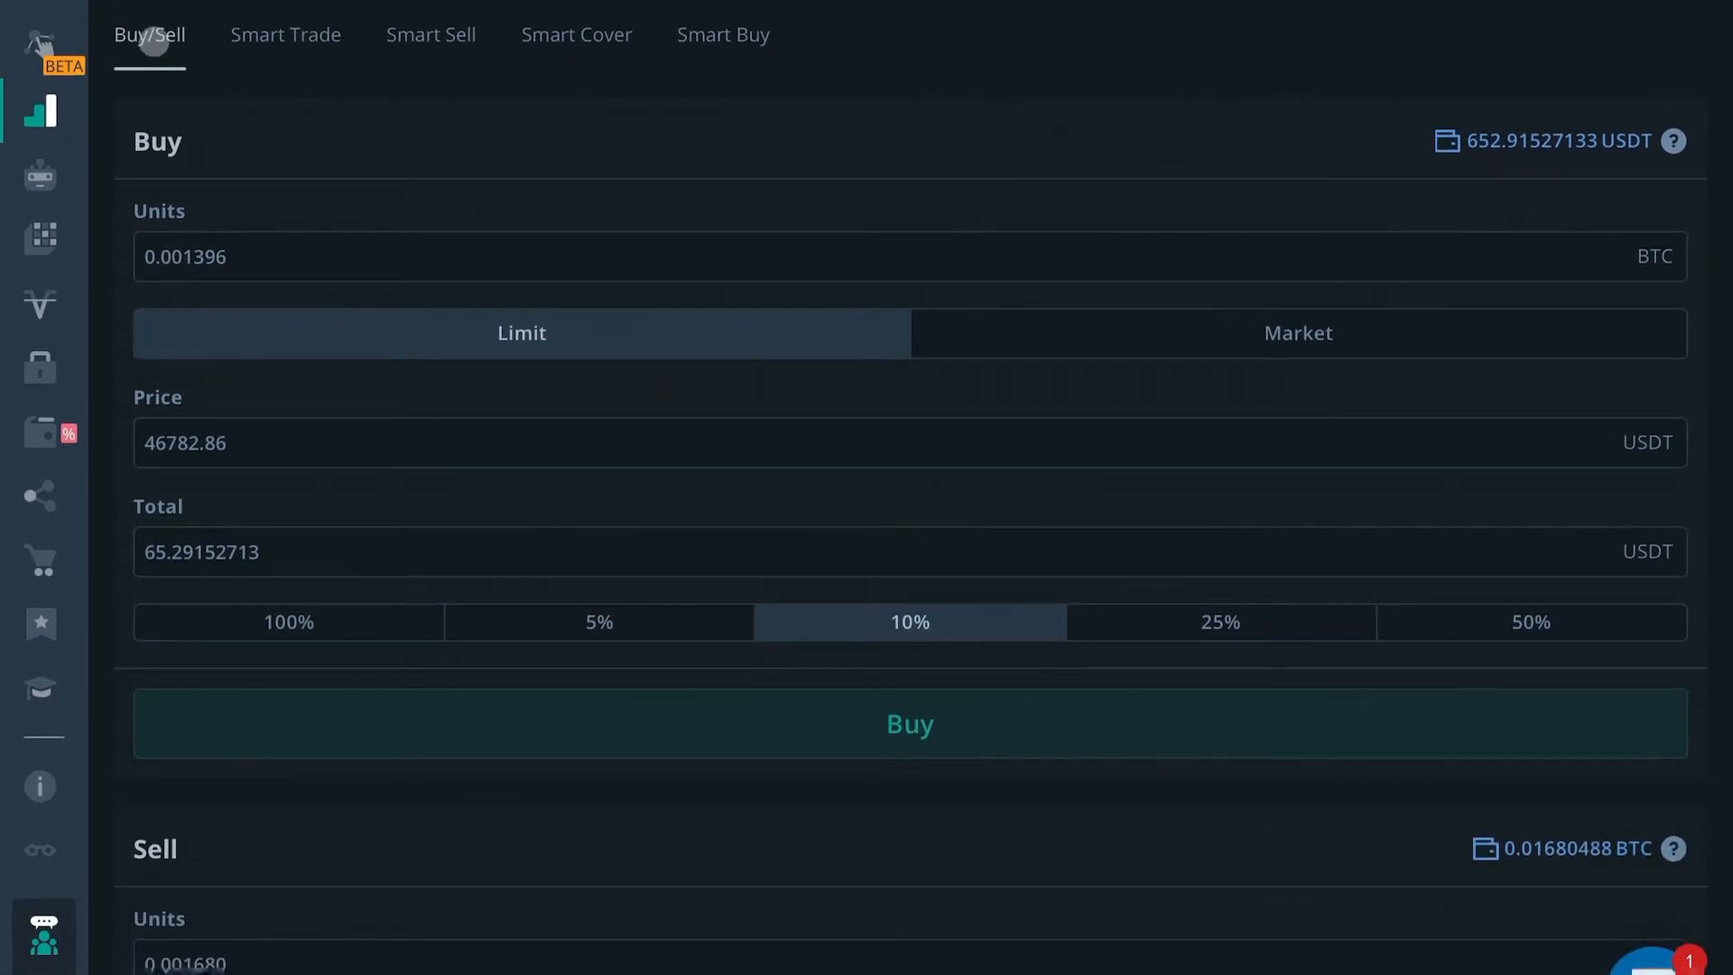
left_click(285, 35)
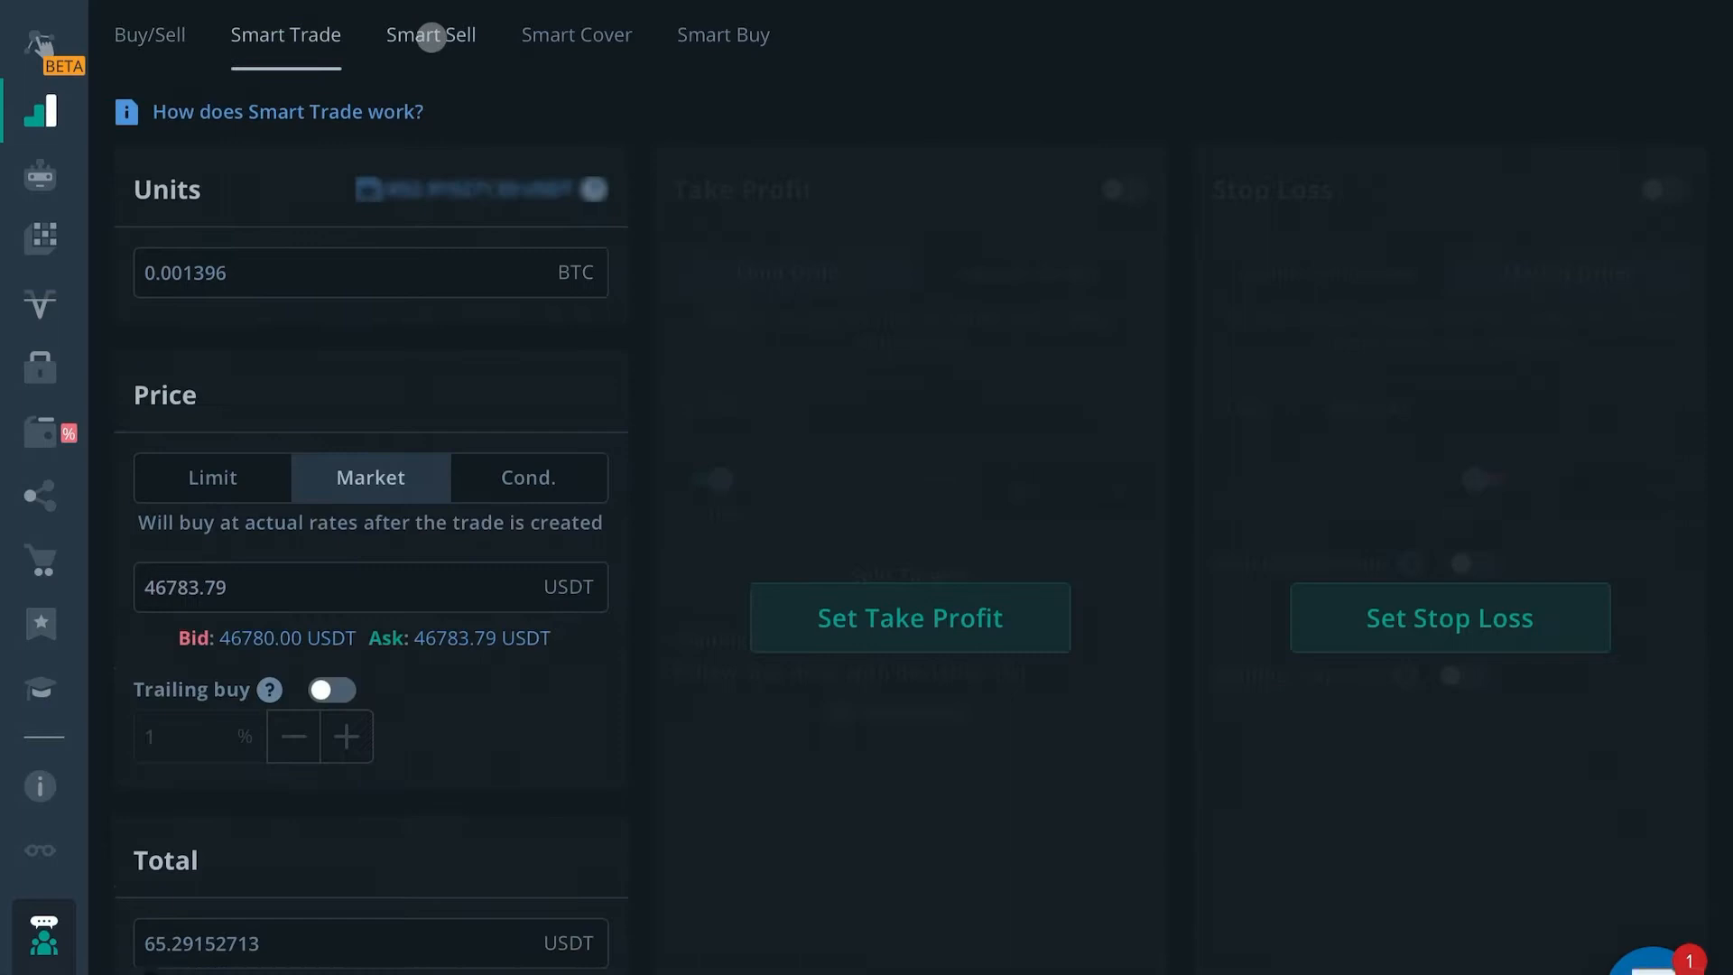
left_click(723, 34)
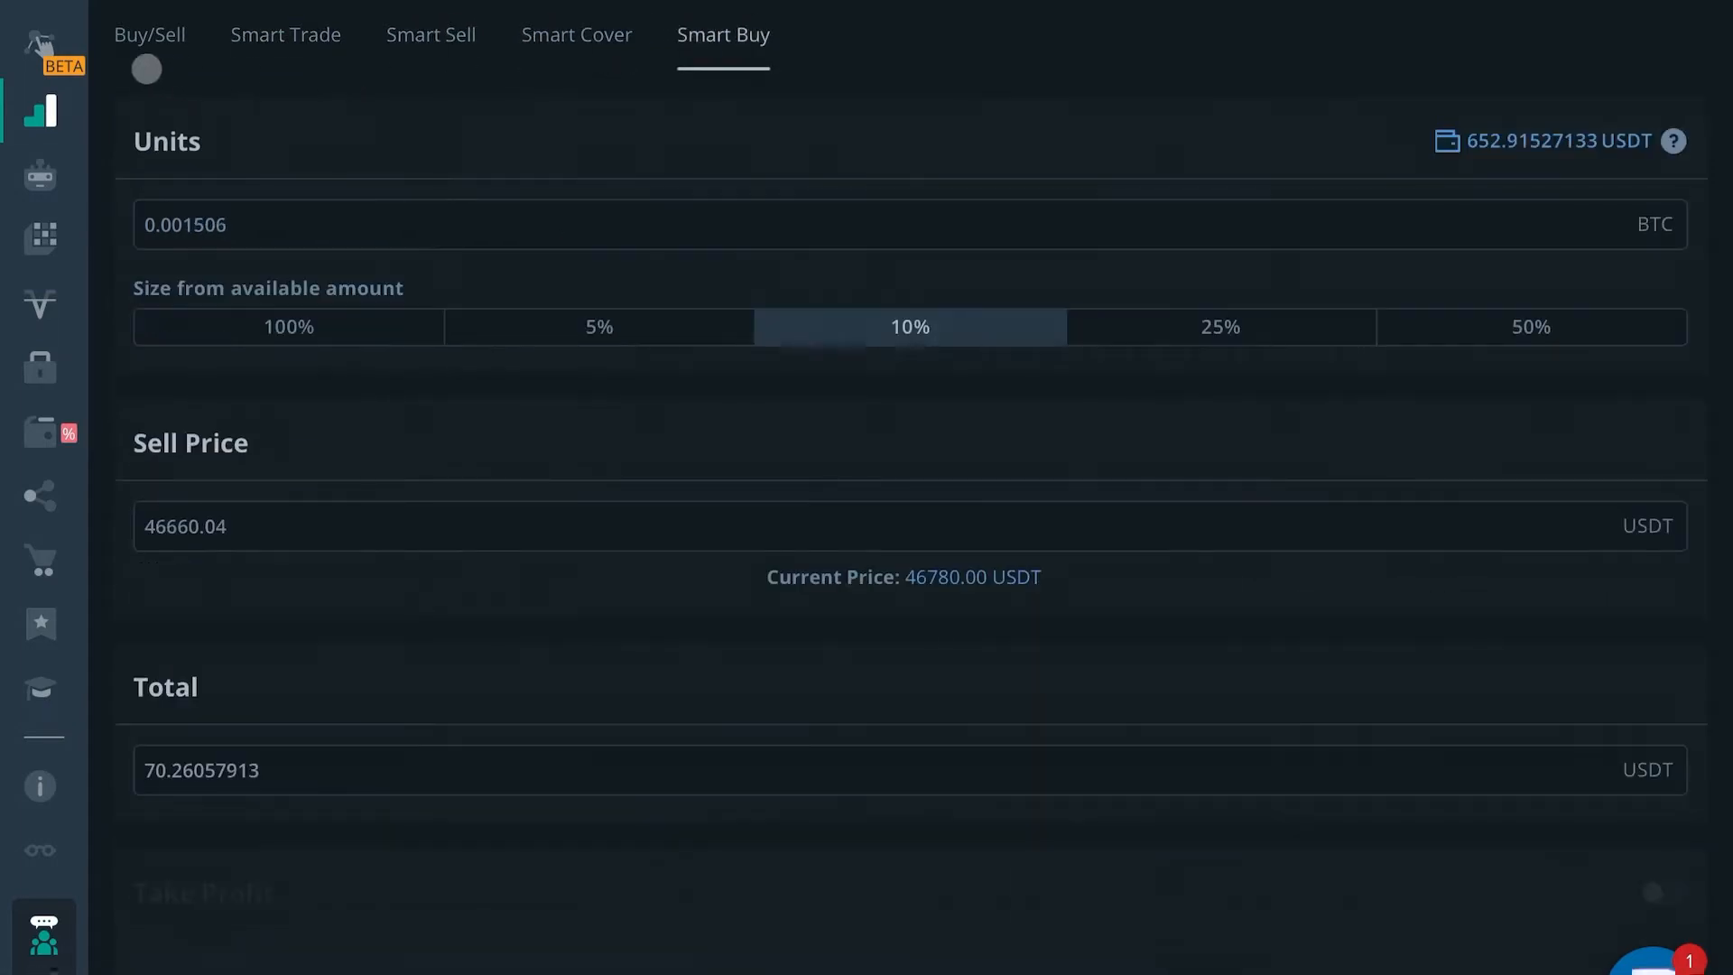
left_click(151, 34)
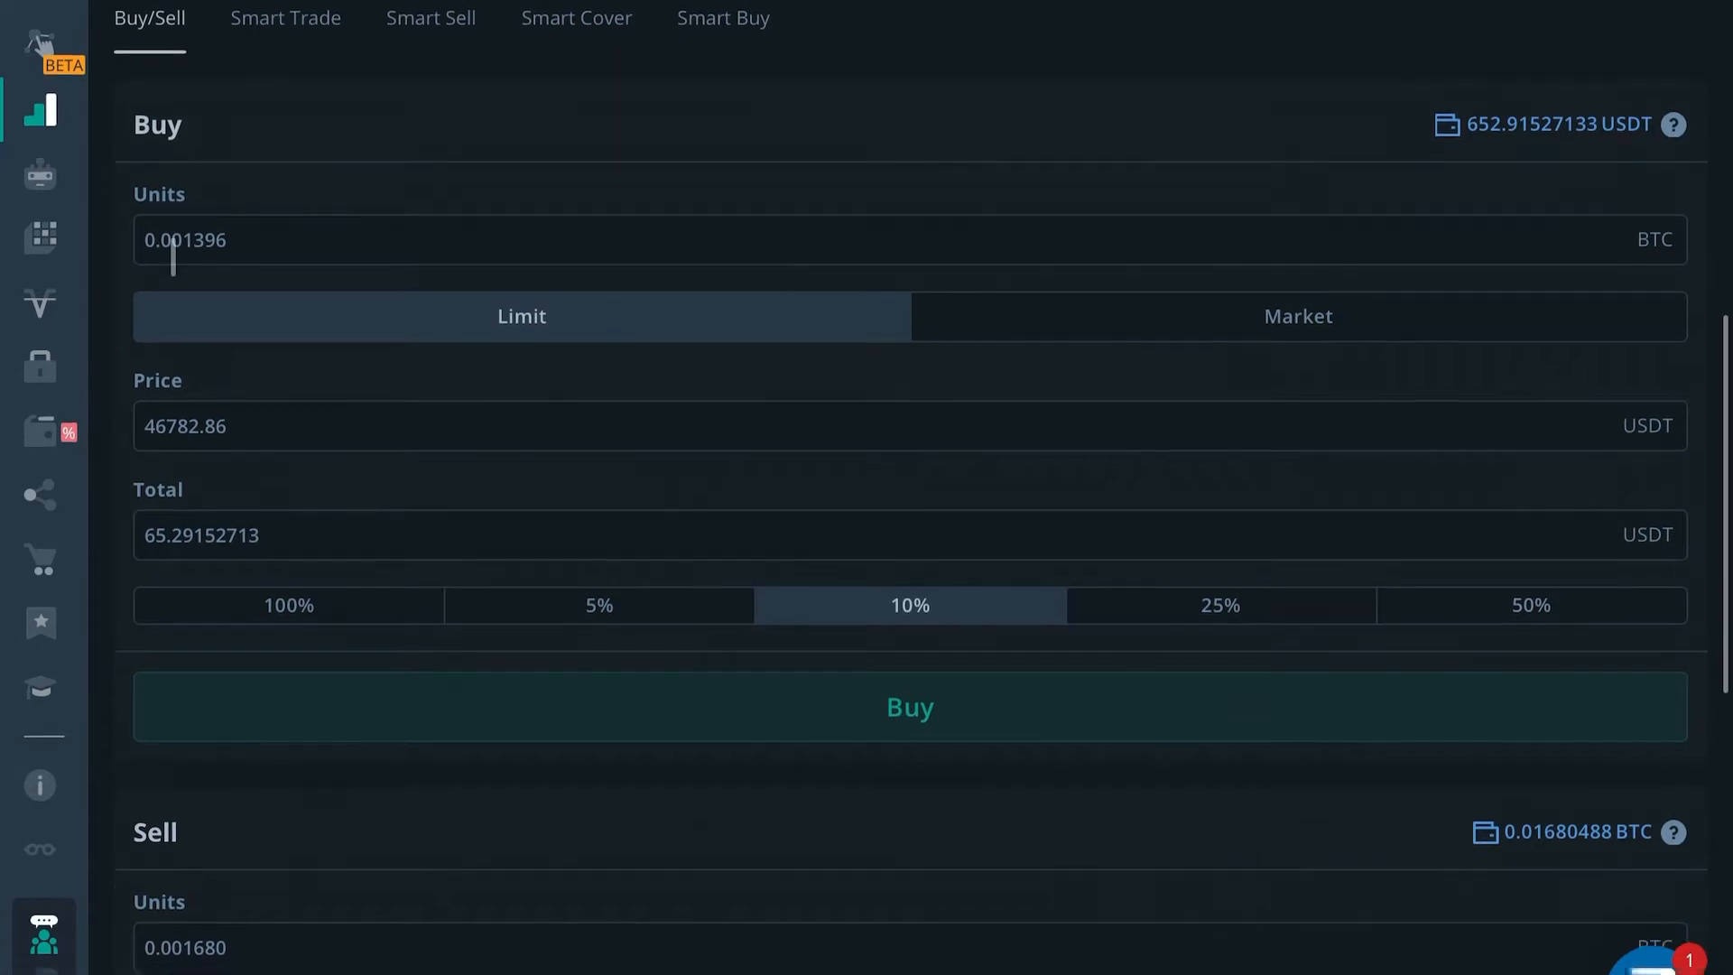
Switch the 0.012 BTC buy order between Limit and Market price types
scroll("down", 3)
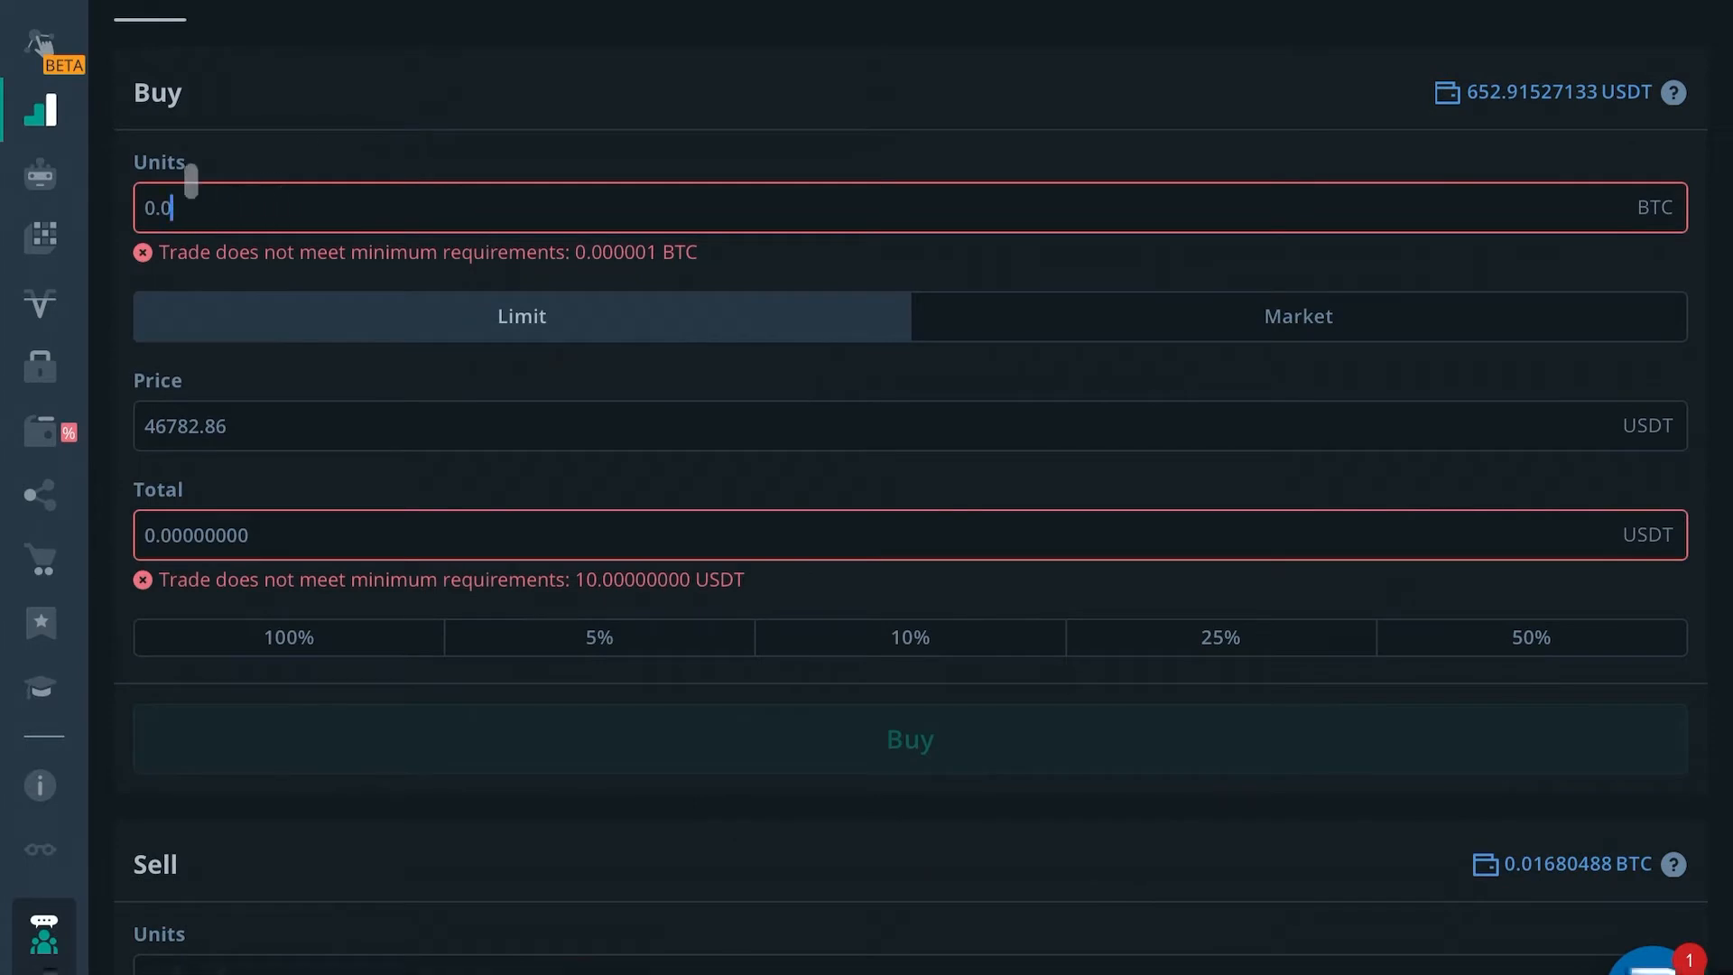
mouse_move(208, 184)
type("12")
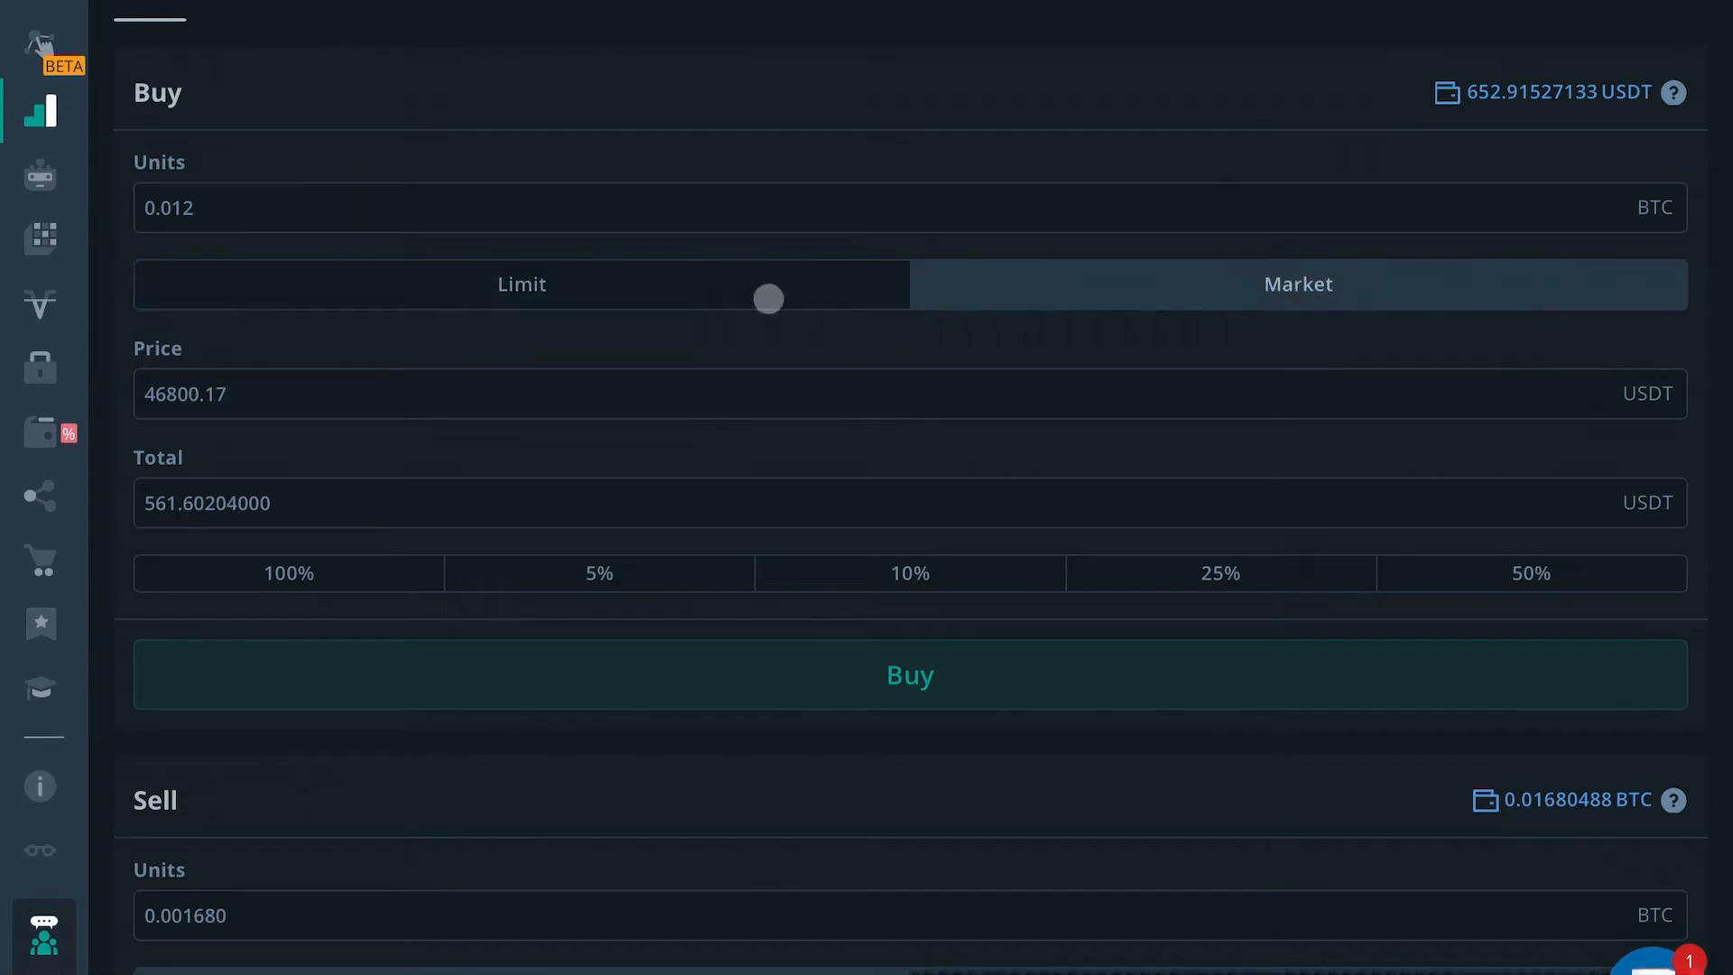
left_click(520, 285)
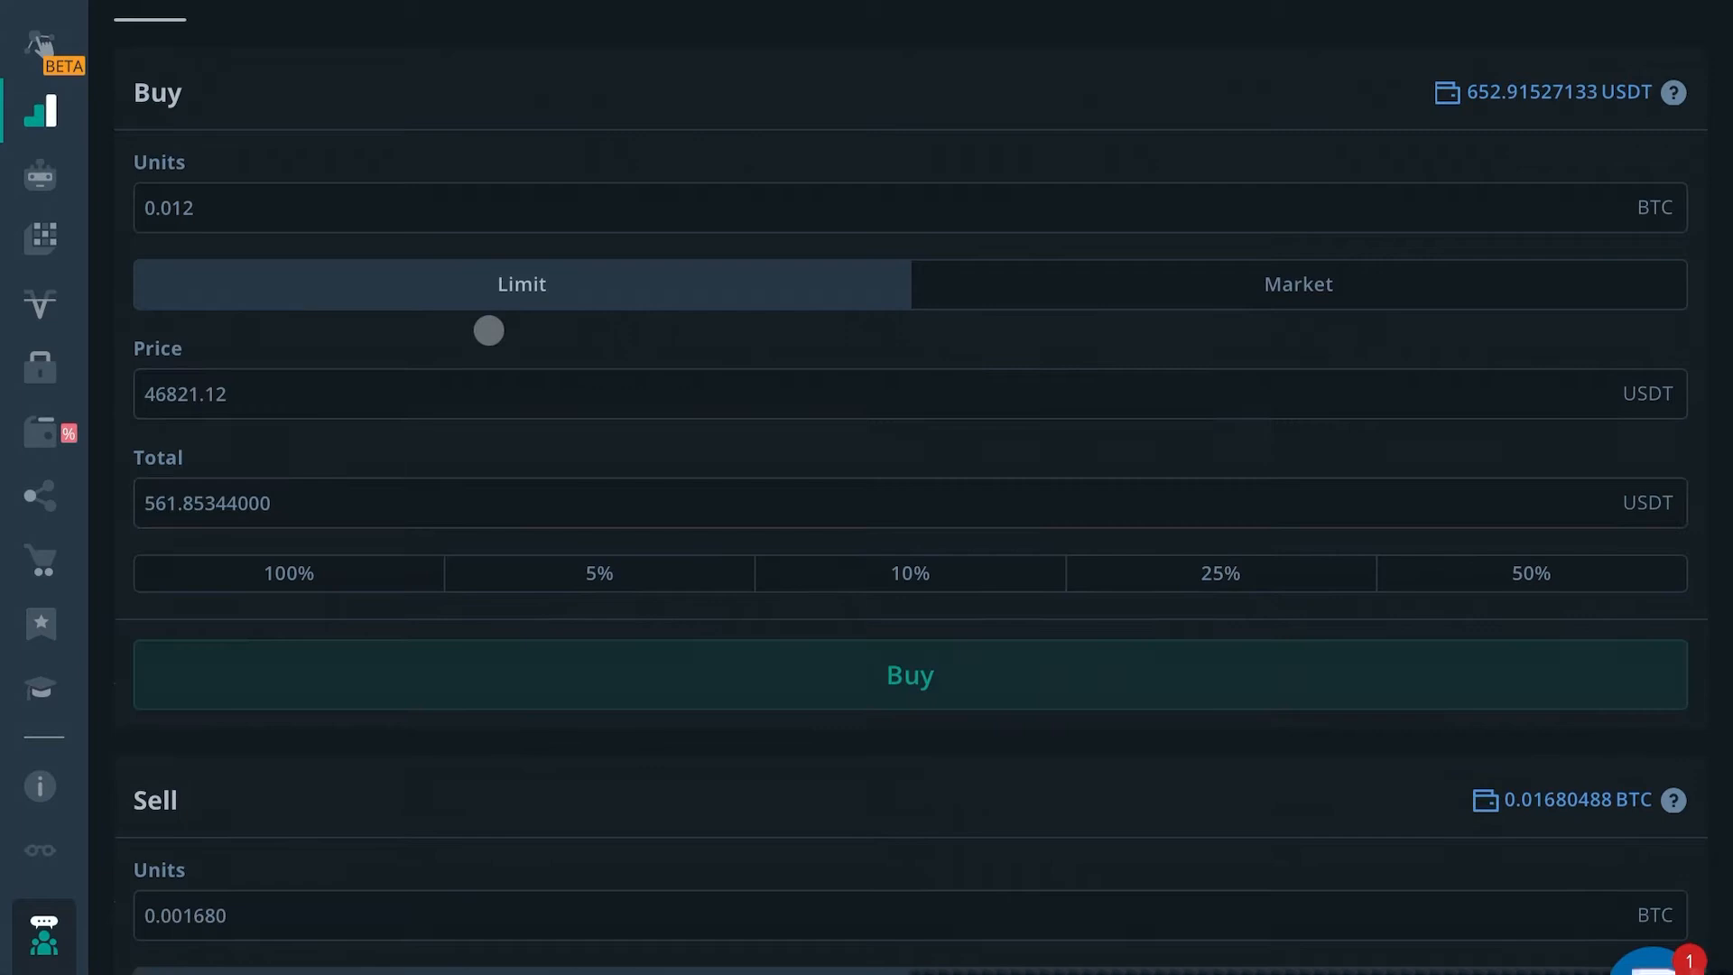
mouse_move(513, 273)
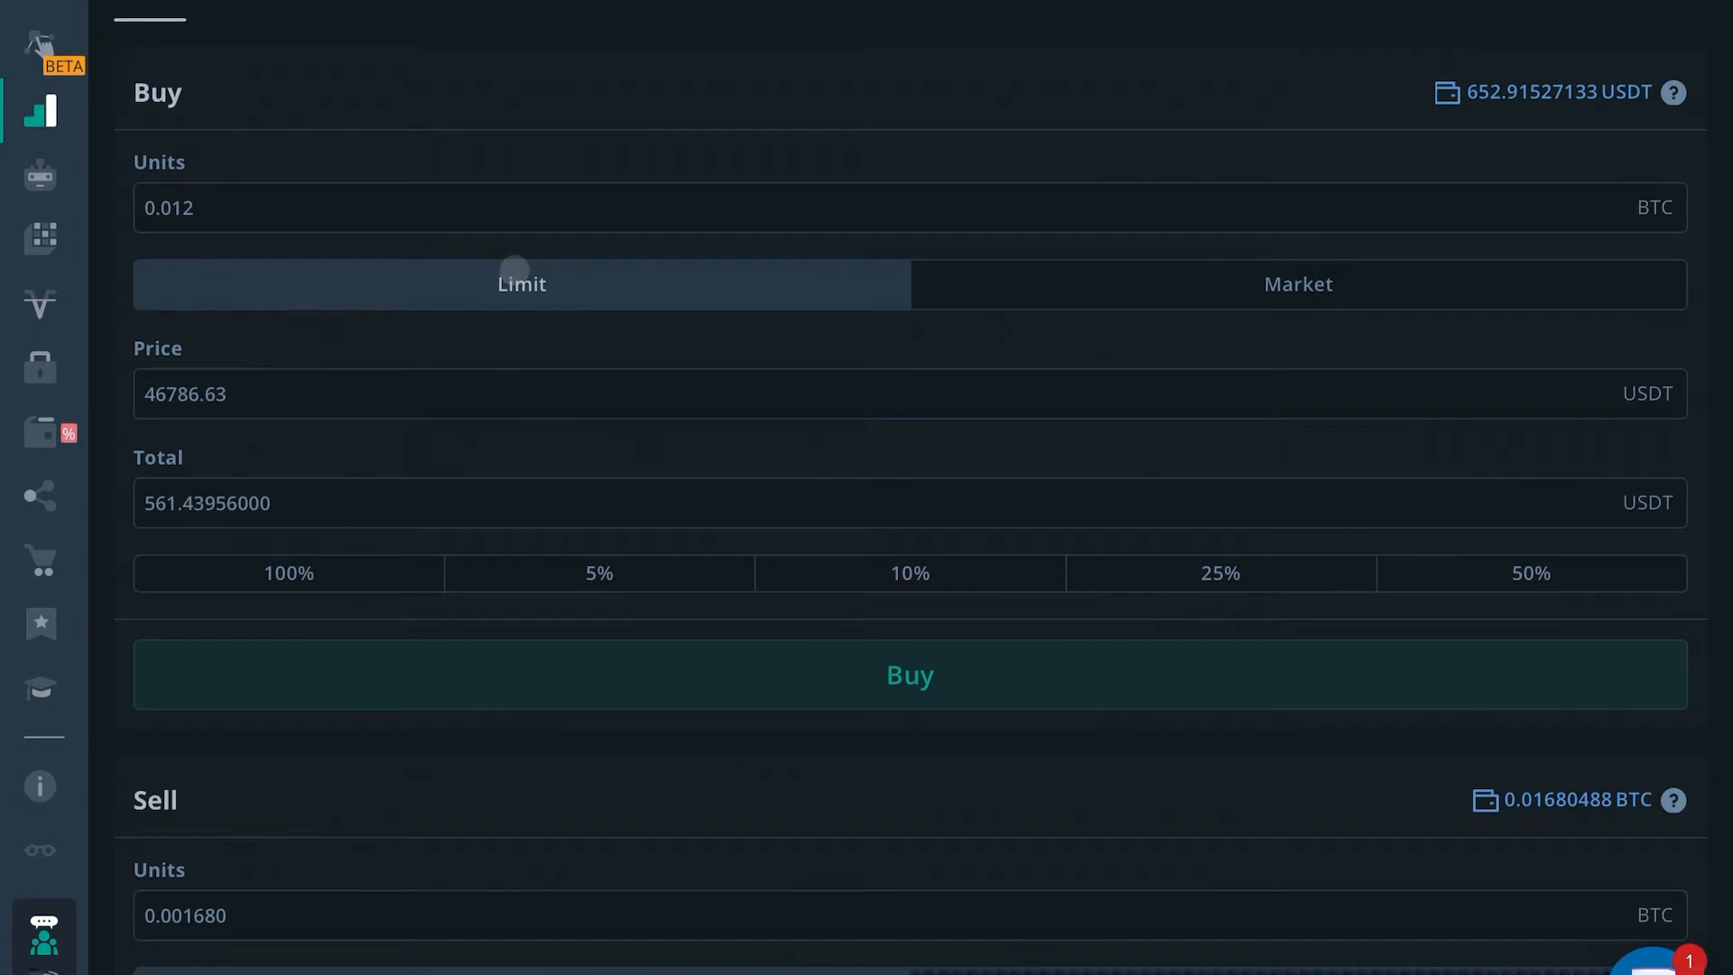
left_click(1297, 285)
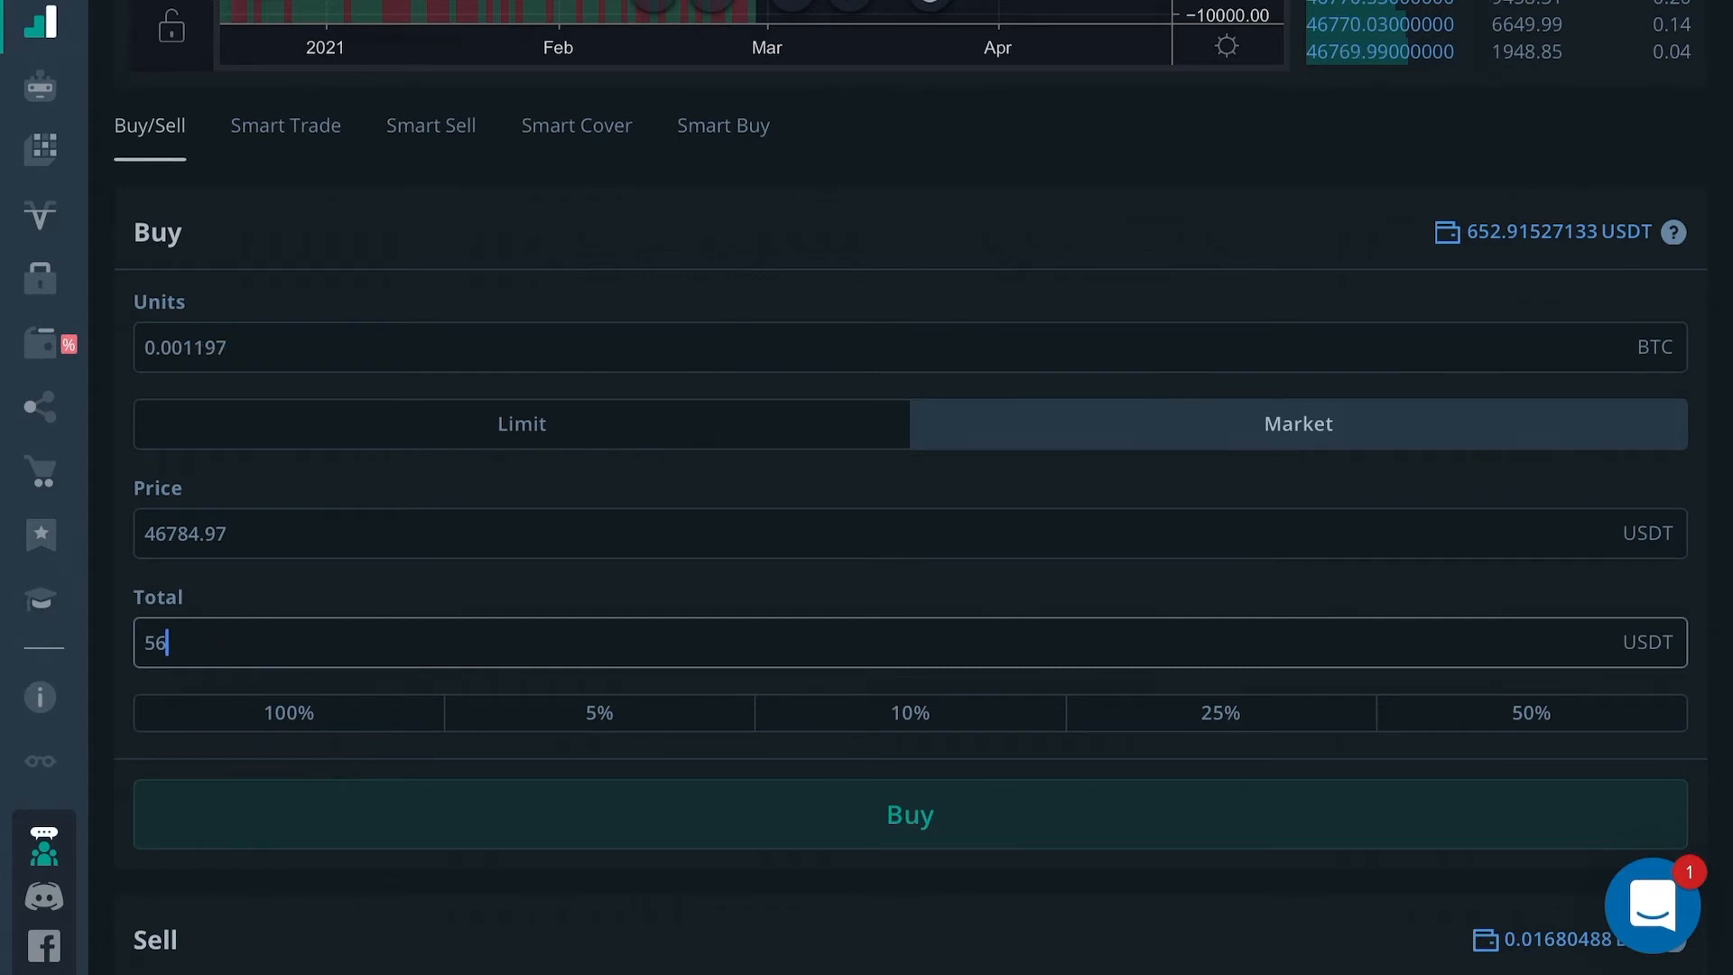
Enter a market buy of 0.012 BTC, totalling about 561.70 USDT
type("250")
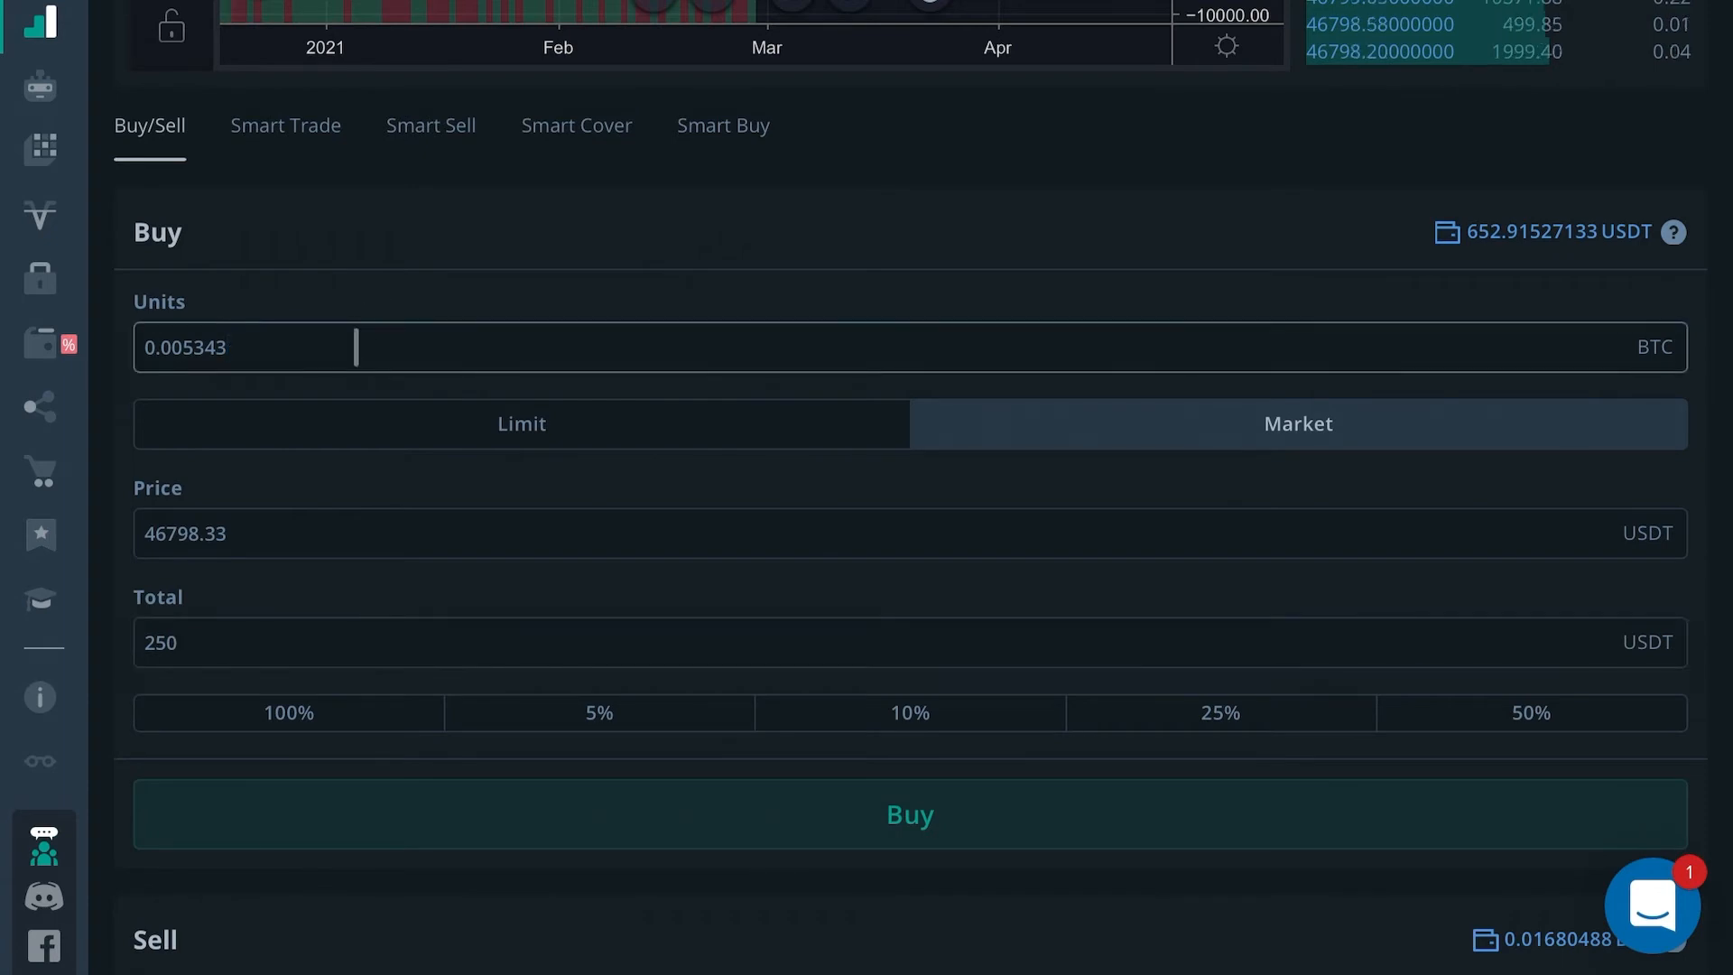
type("0.012")
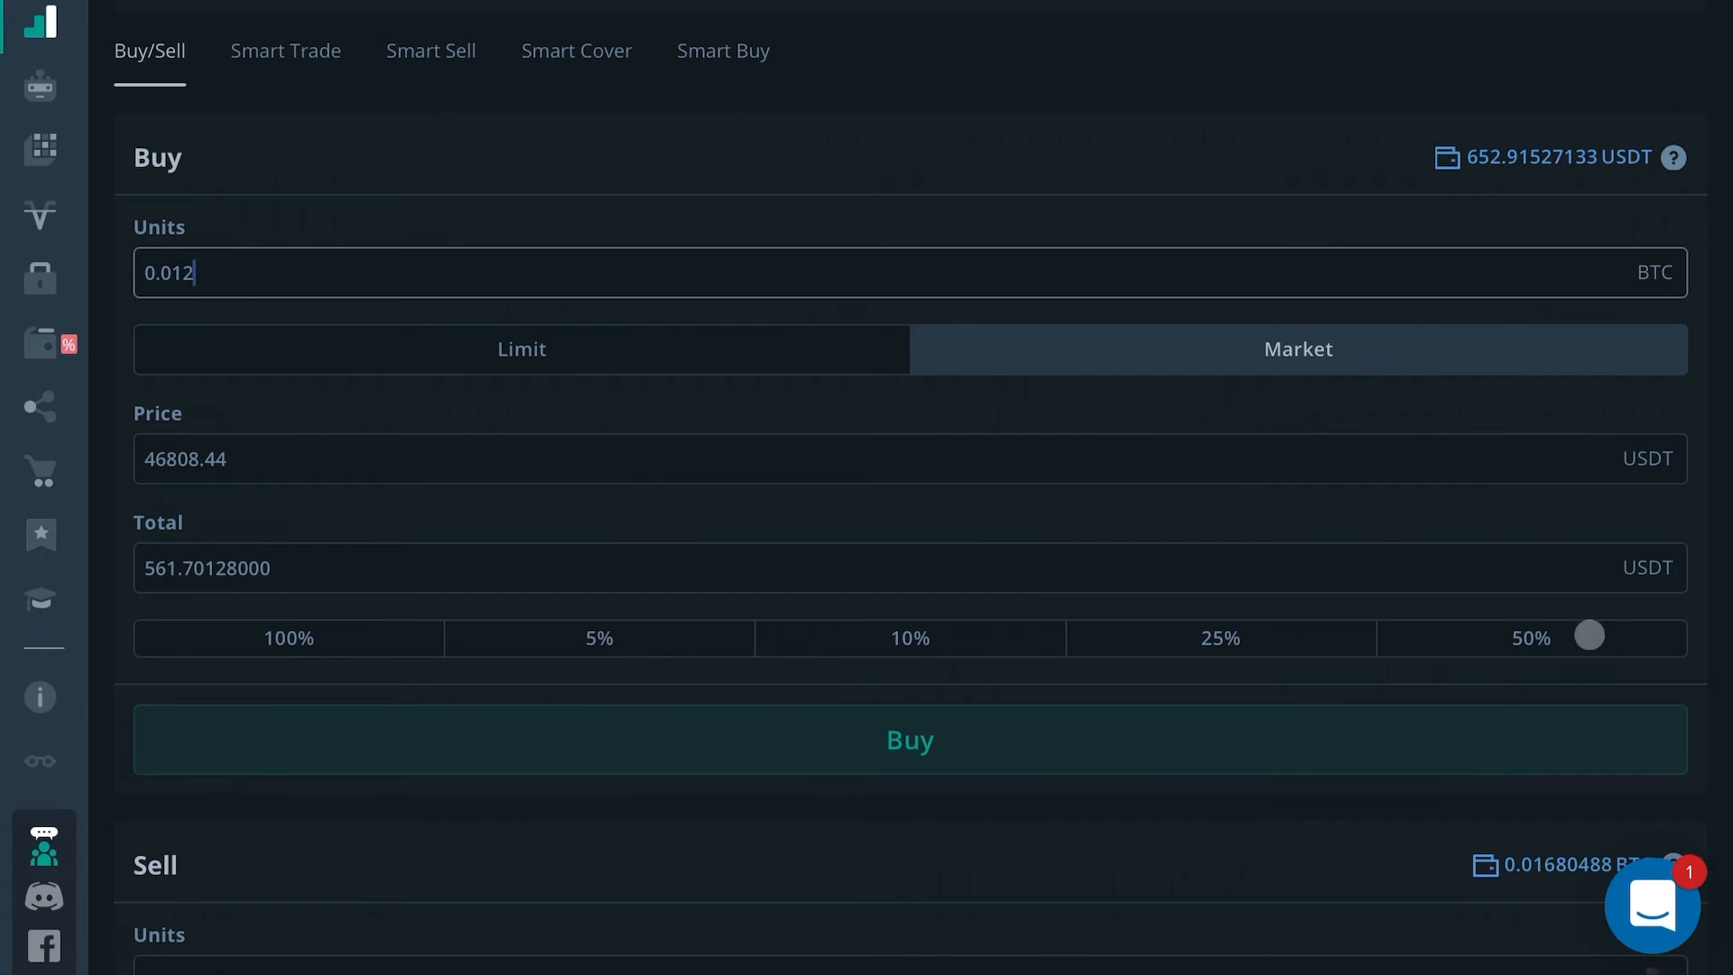
Size the buy at 50% then 100% of the 652.92 USDT balance, about 0.01395 BTC
left_click_drag(1588, 633, 563, 623)
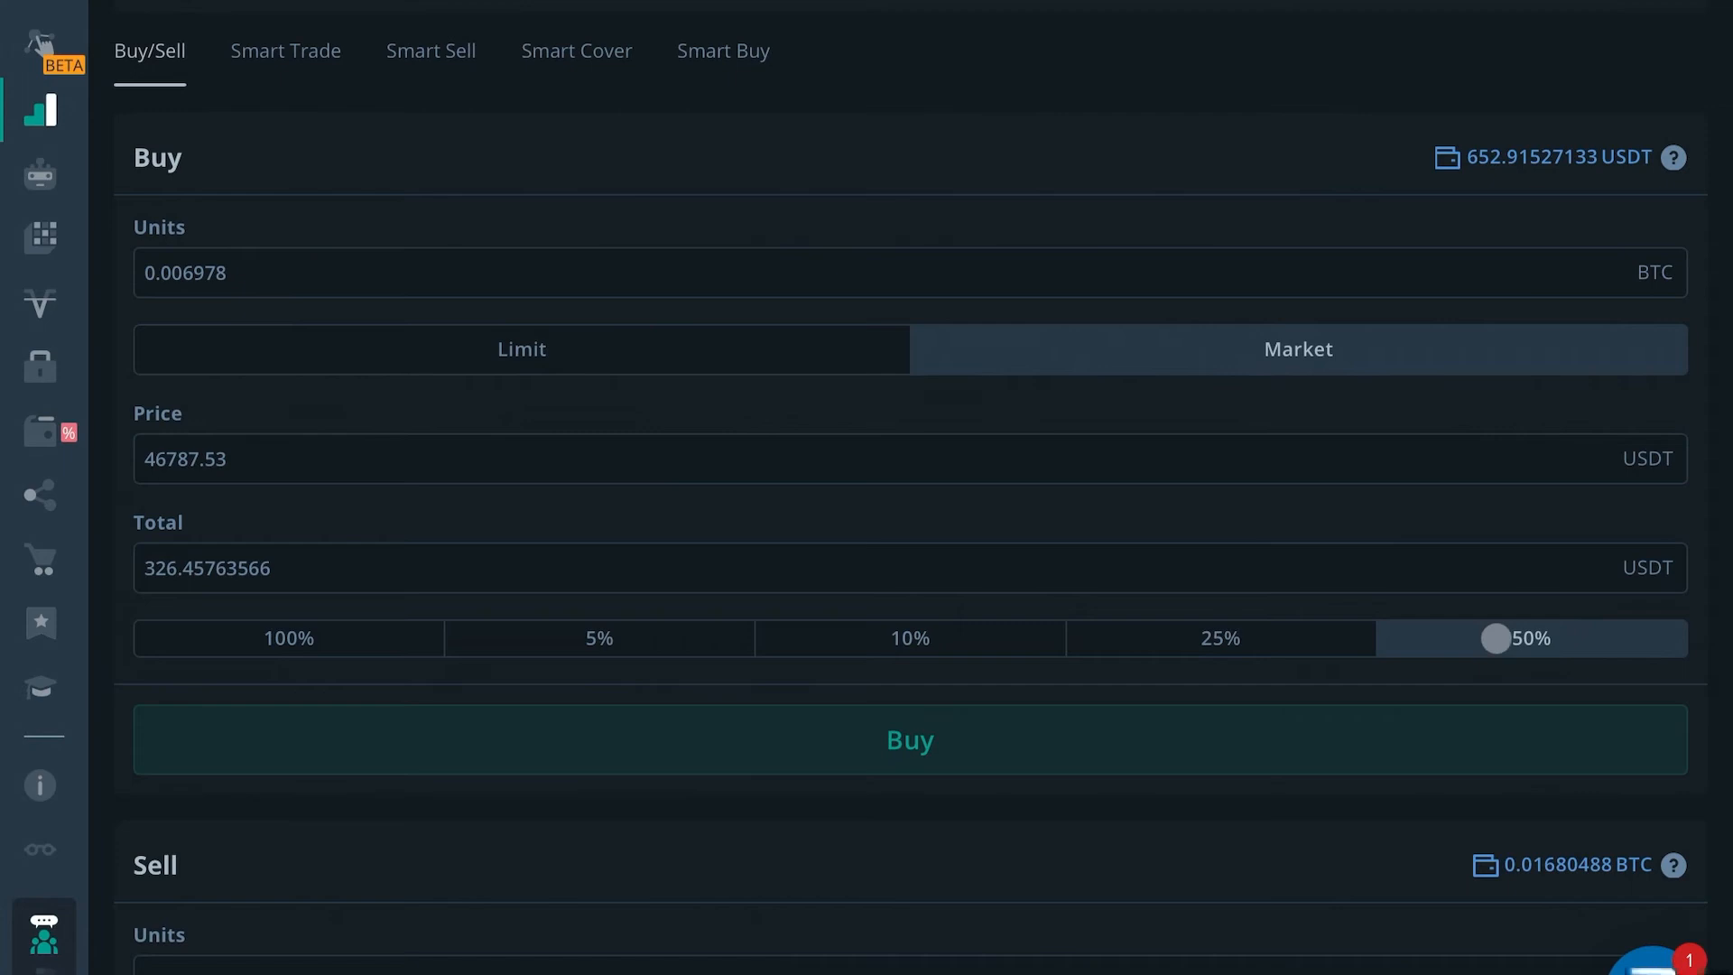
left_click(289, 639)
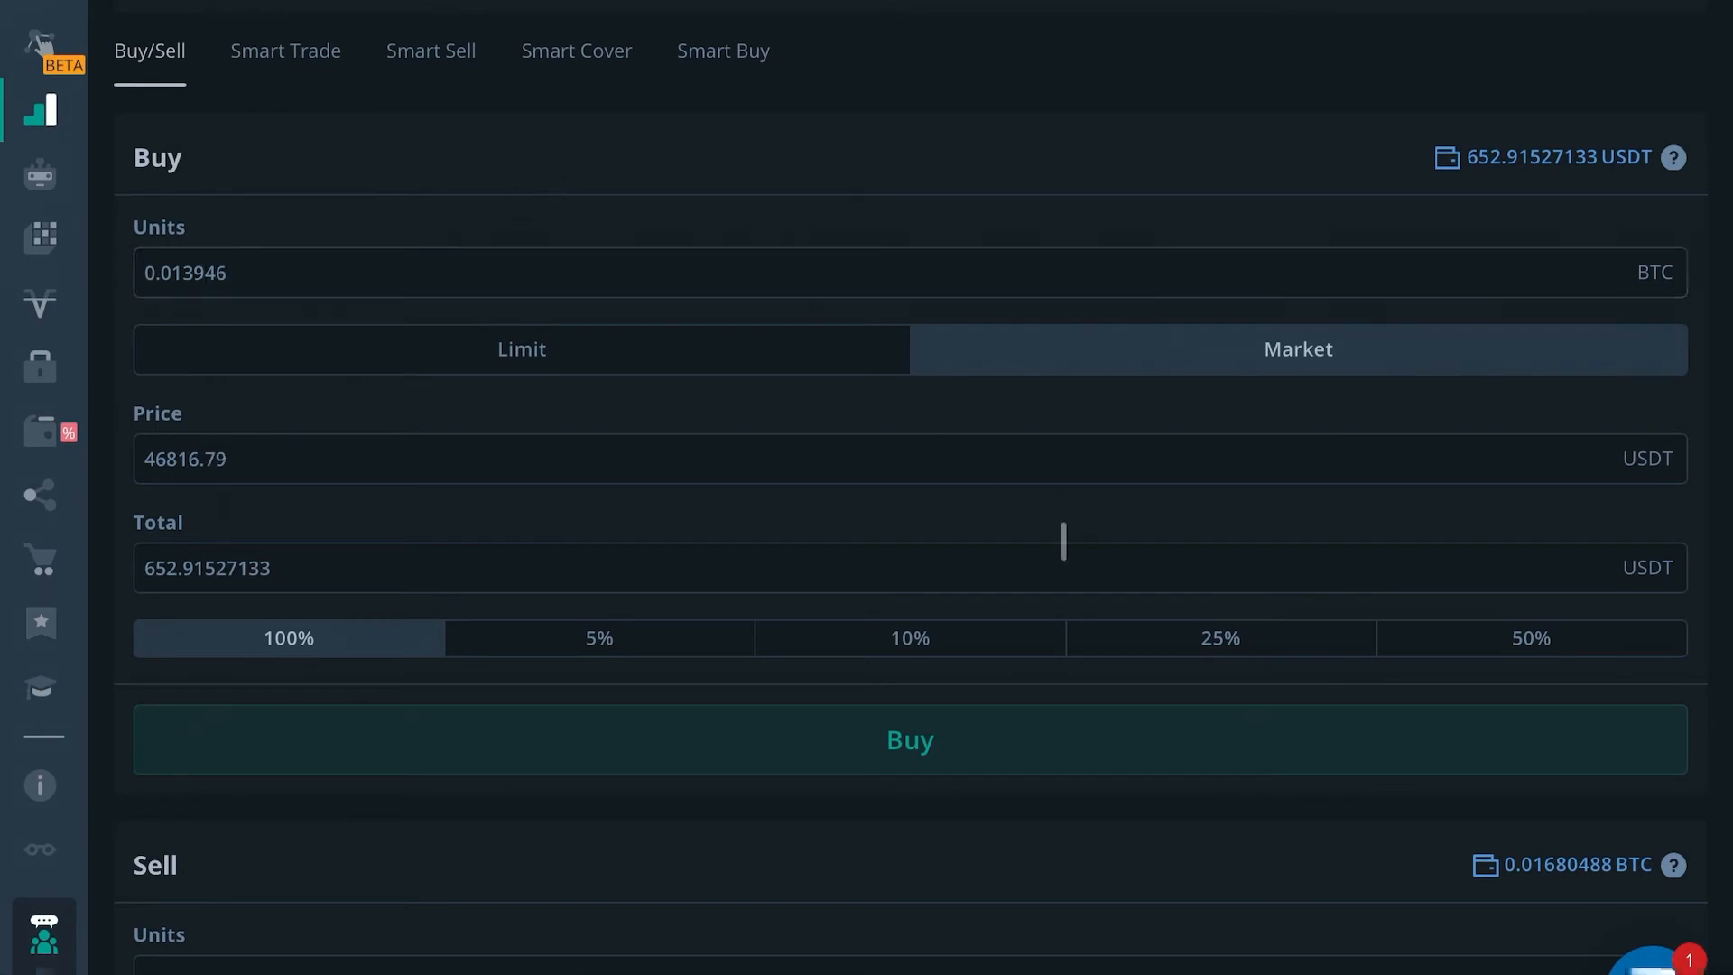
scroll("down", 3)
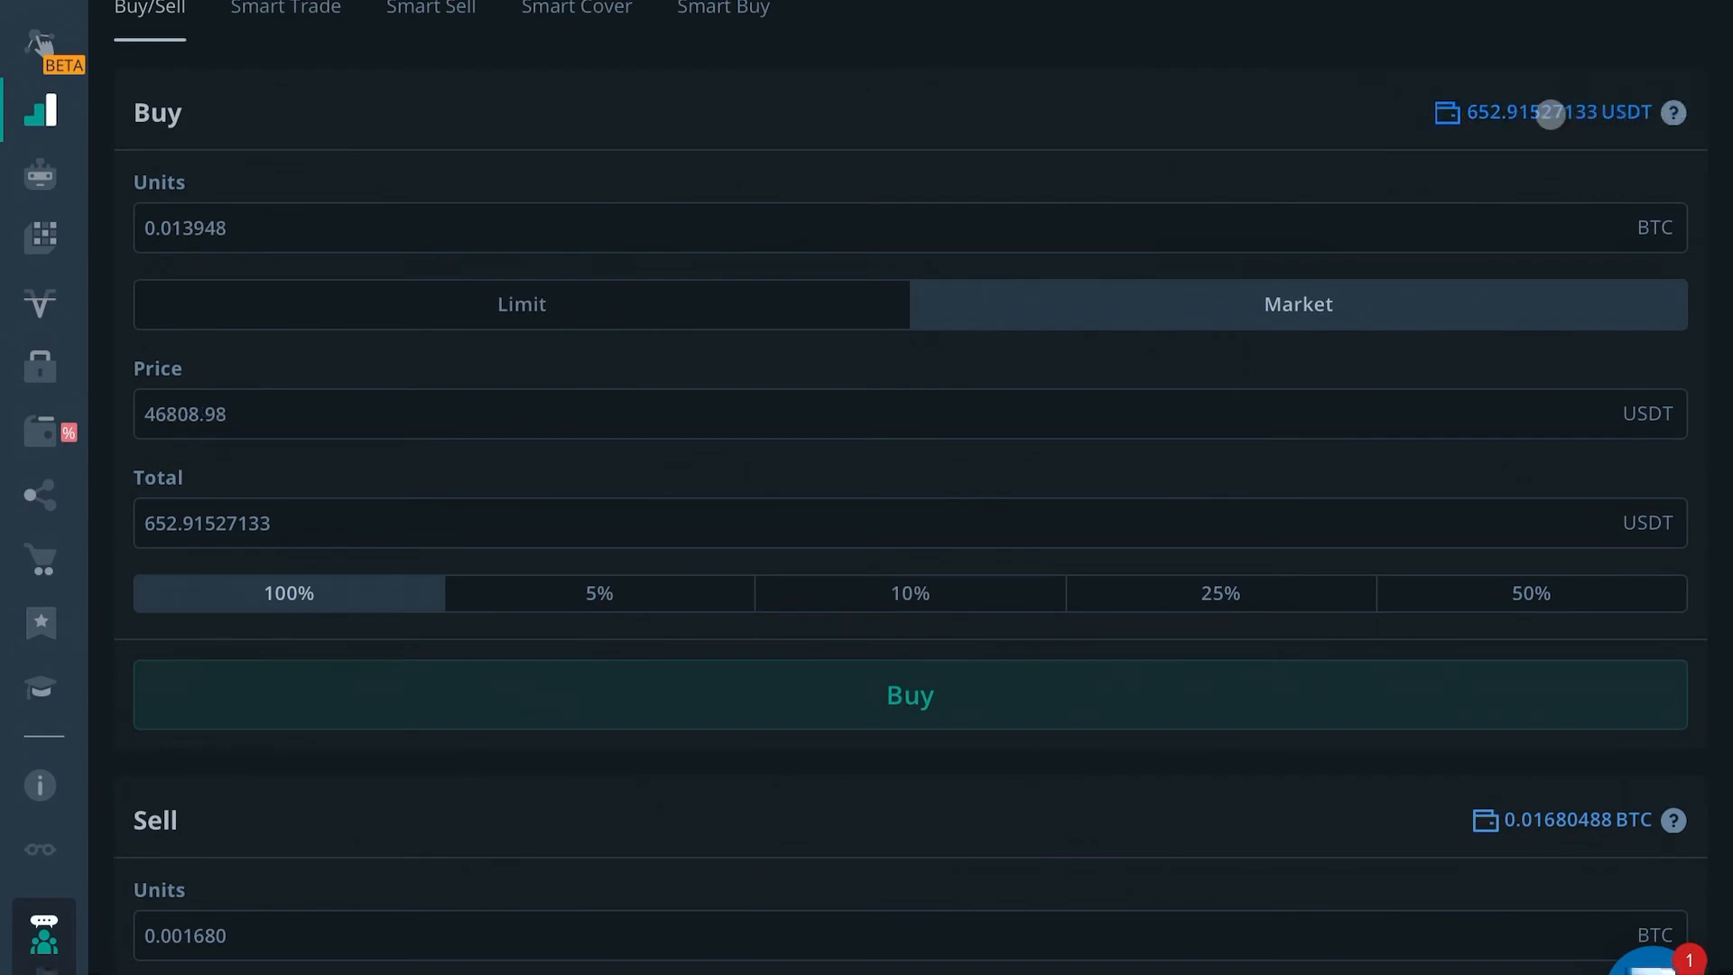
Set the market Sell order to 50% of the BTC balance, 0.008402 BTC for about 392.8 USDT
scroll("down", 3)
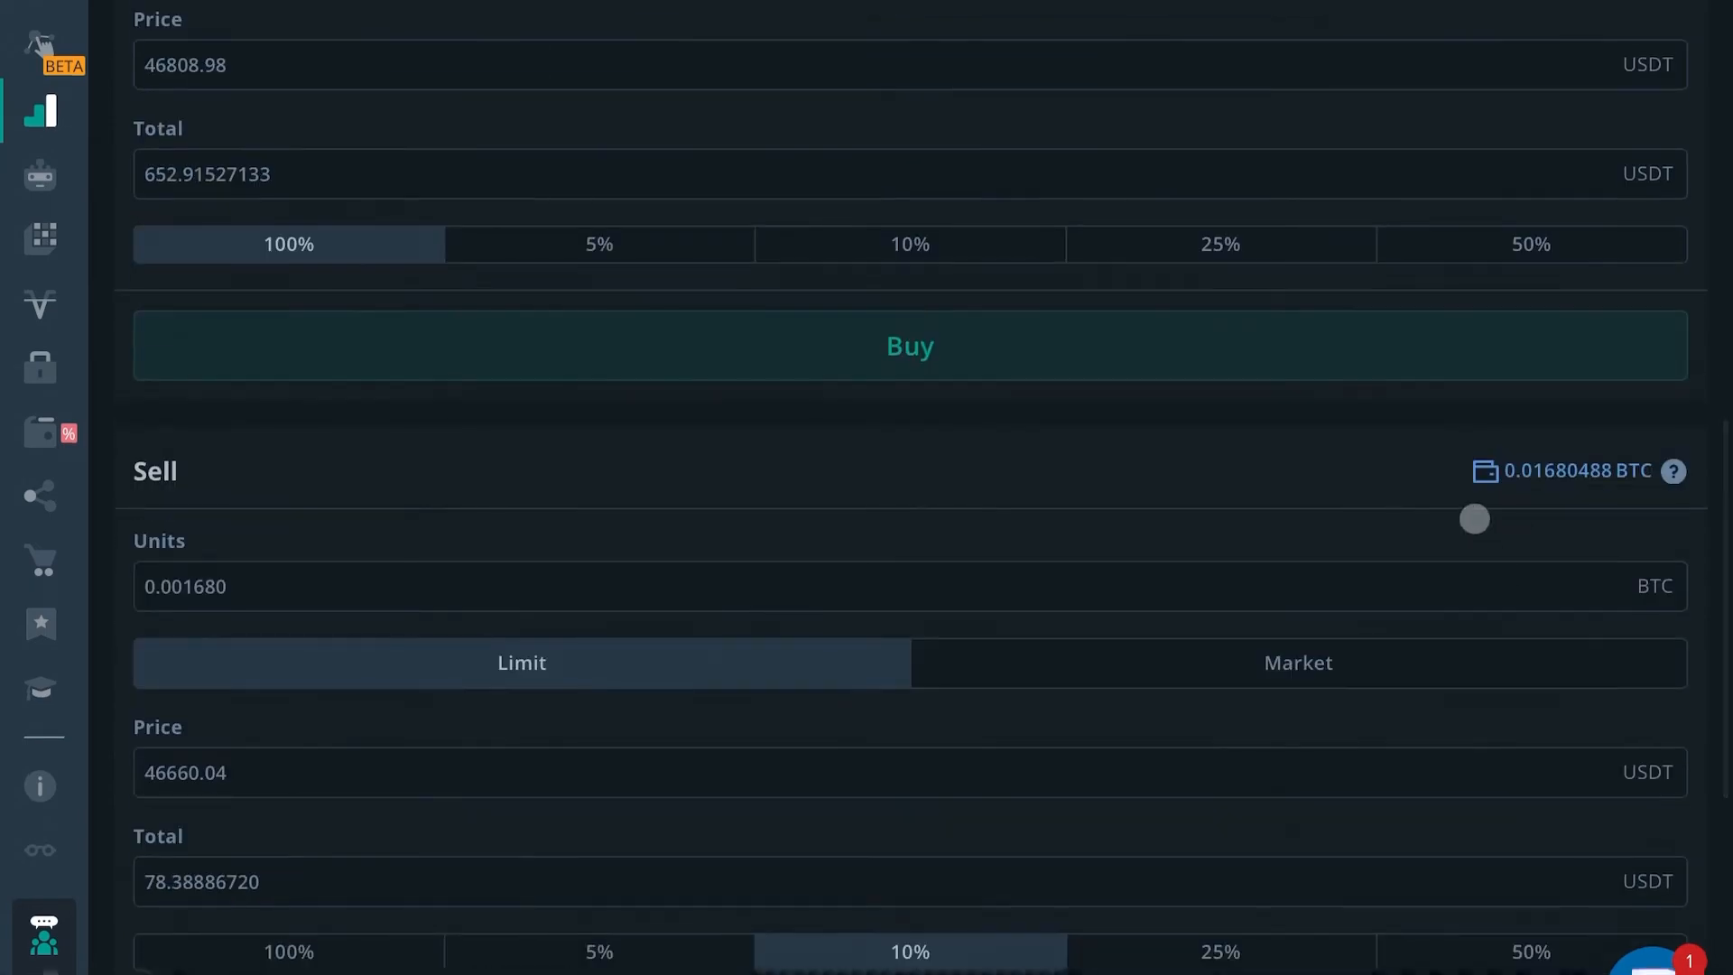
scroll("down", 3)
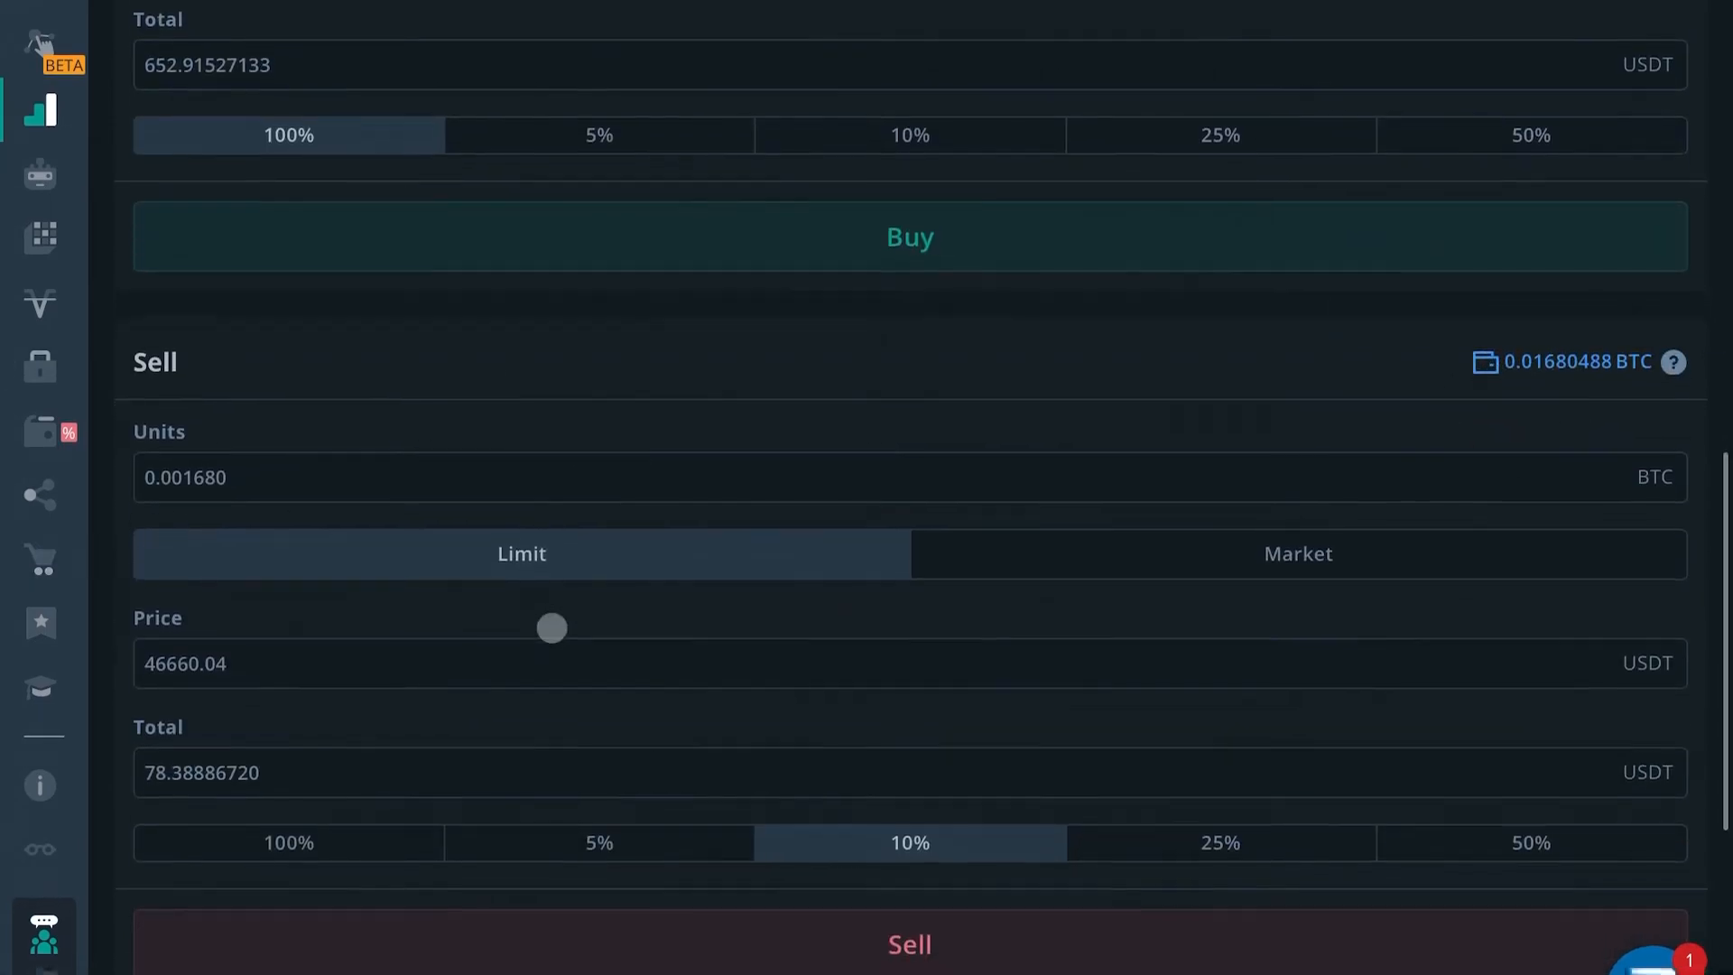
scroll("down", 3)
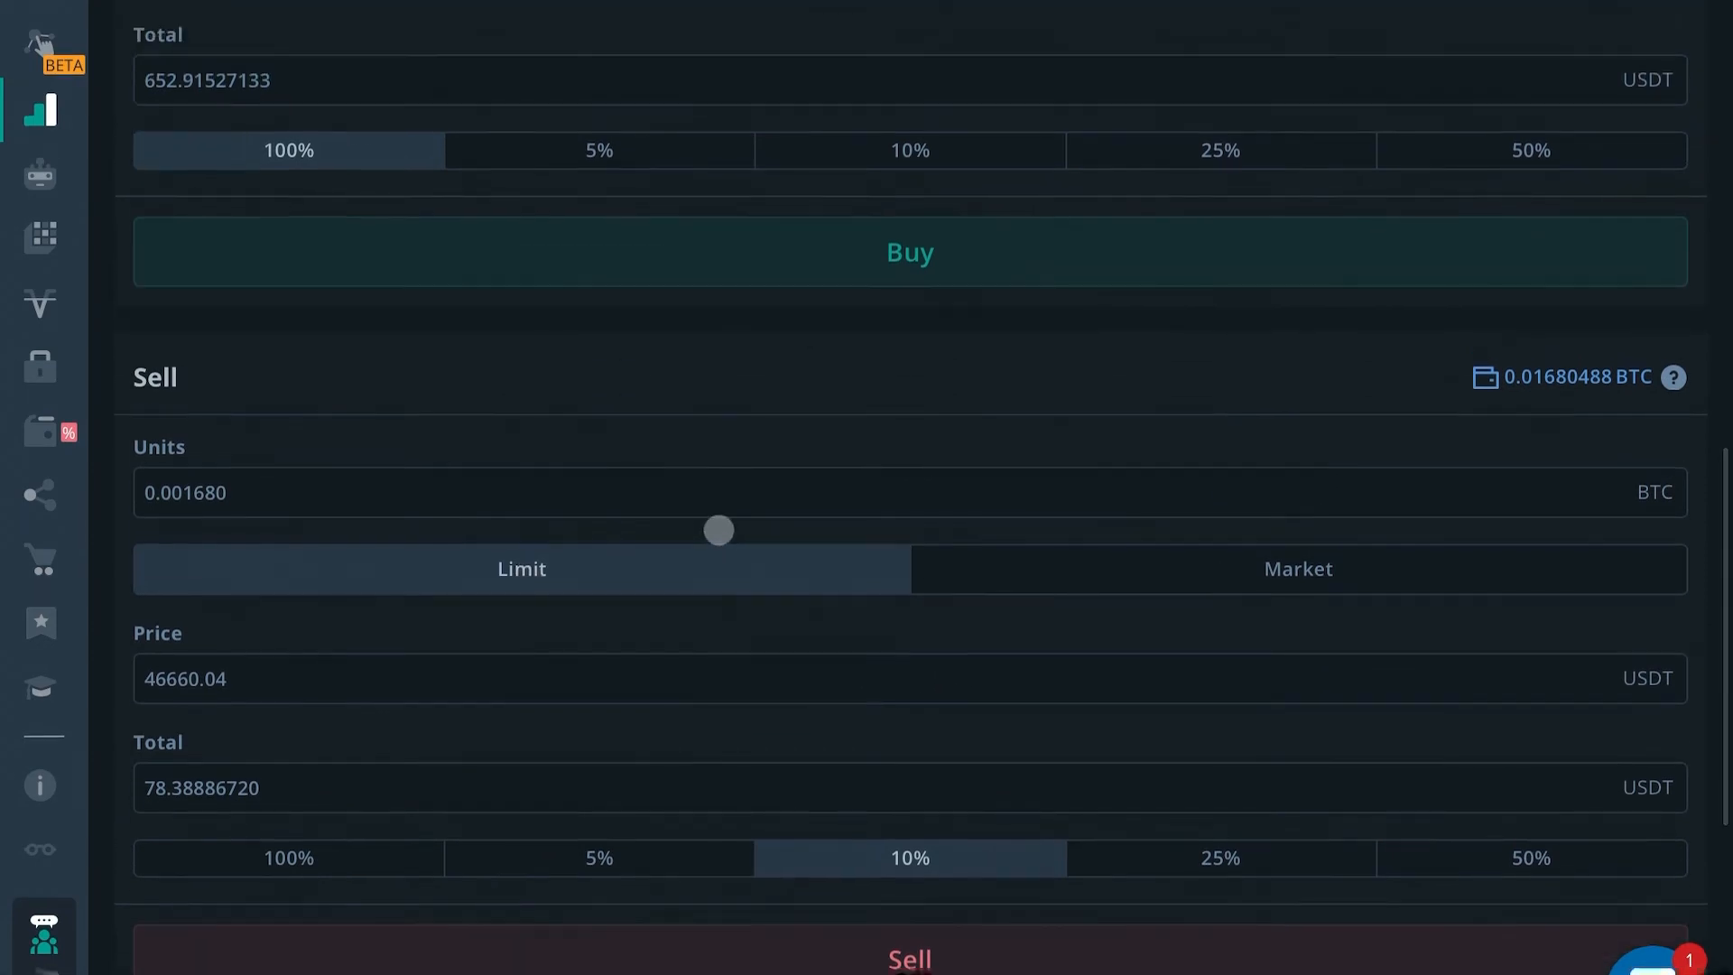
scroll("down", 3)
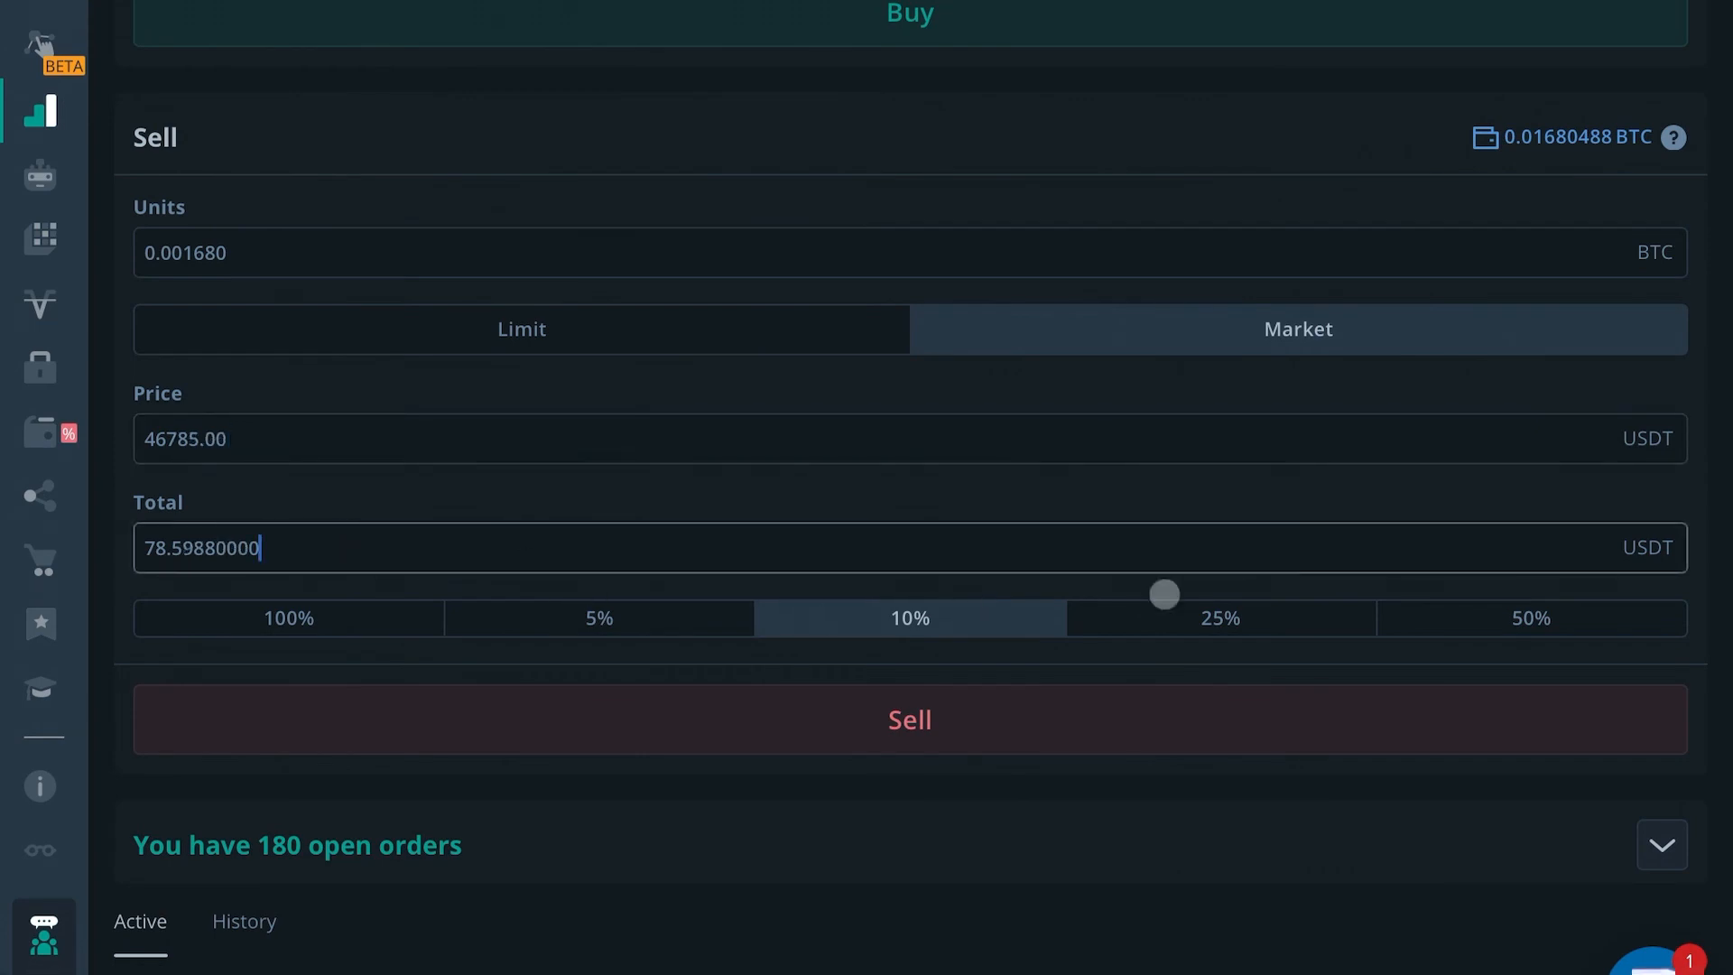
left_click(1530, 617)
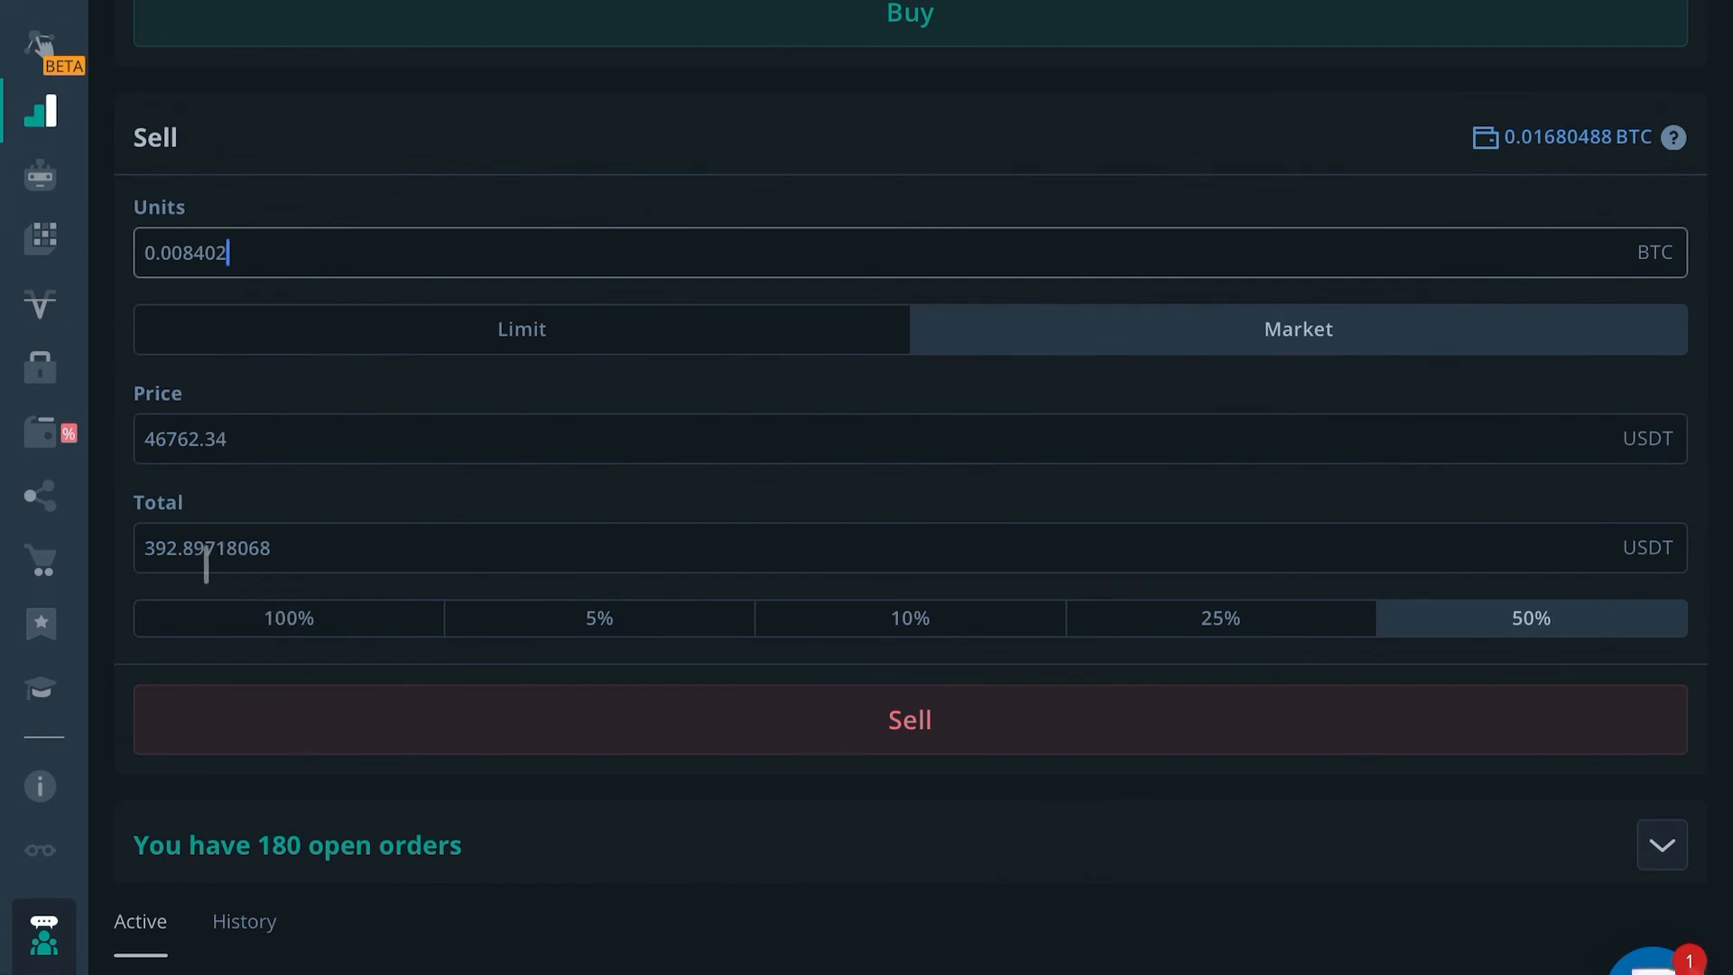
scroll("down", 3)
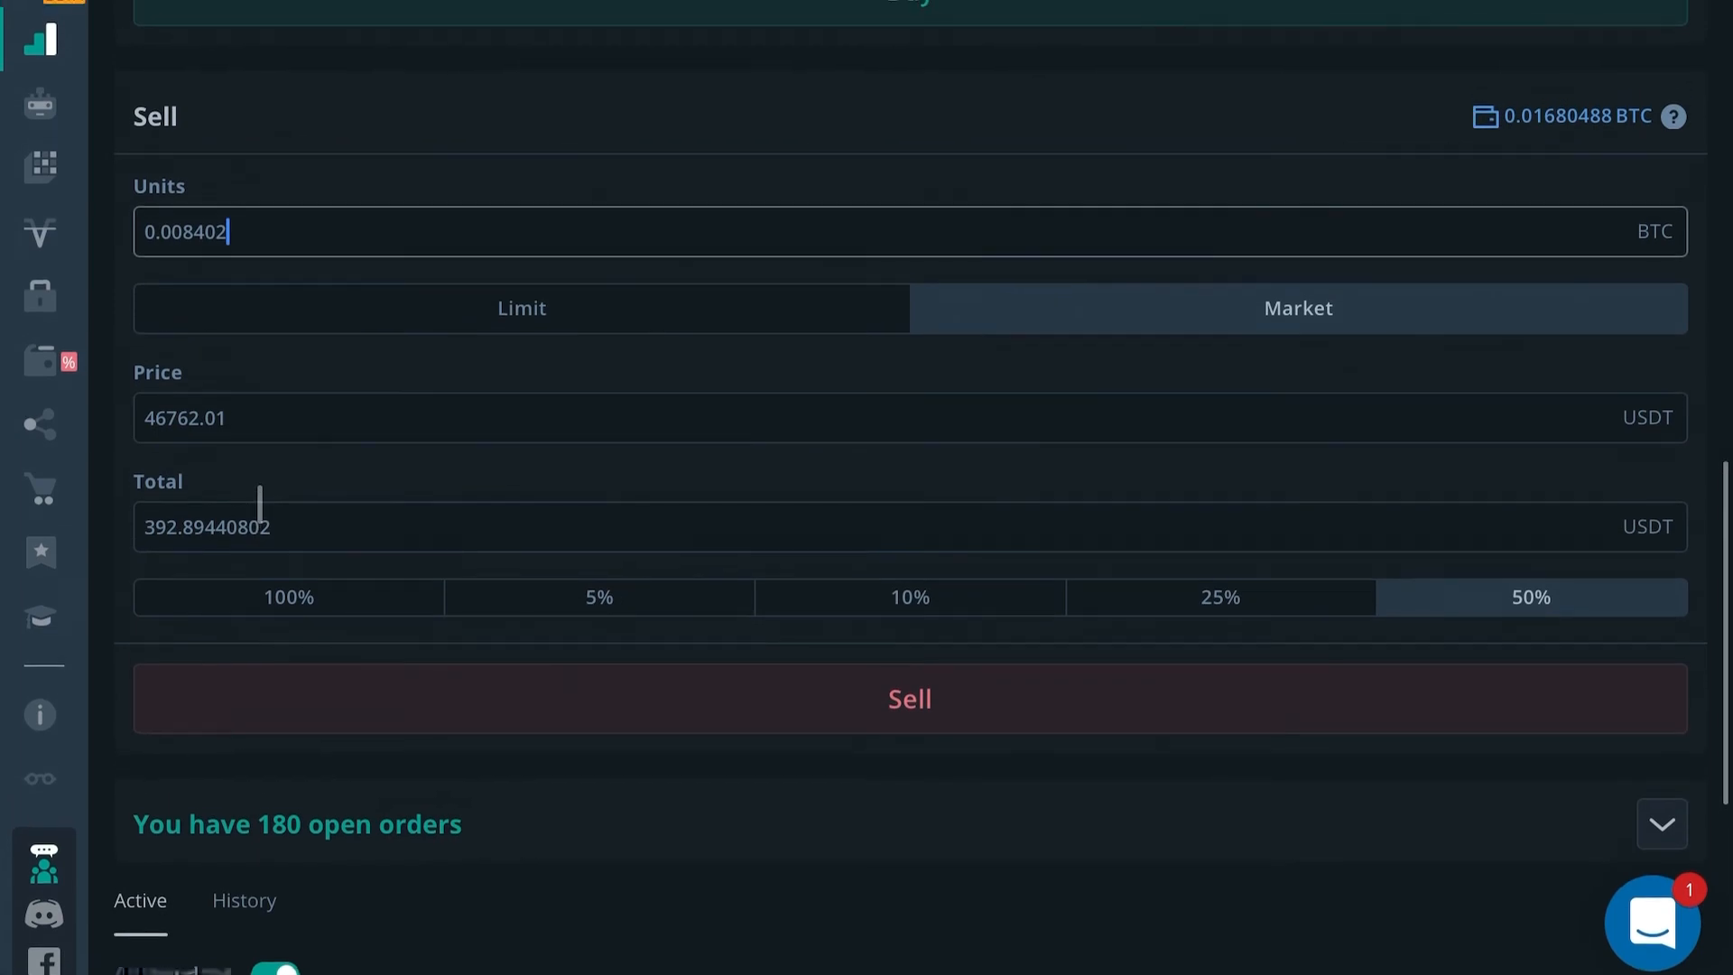
scroll("down", 3)
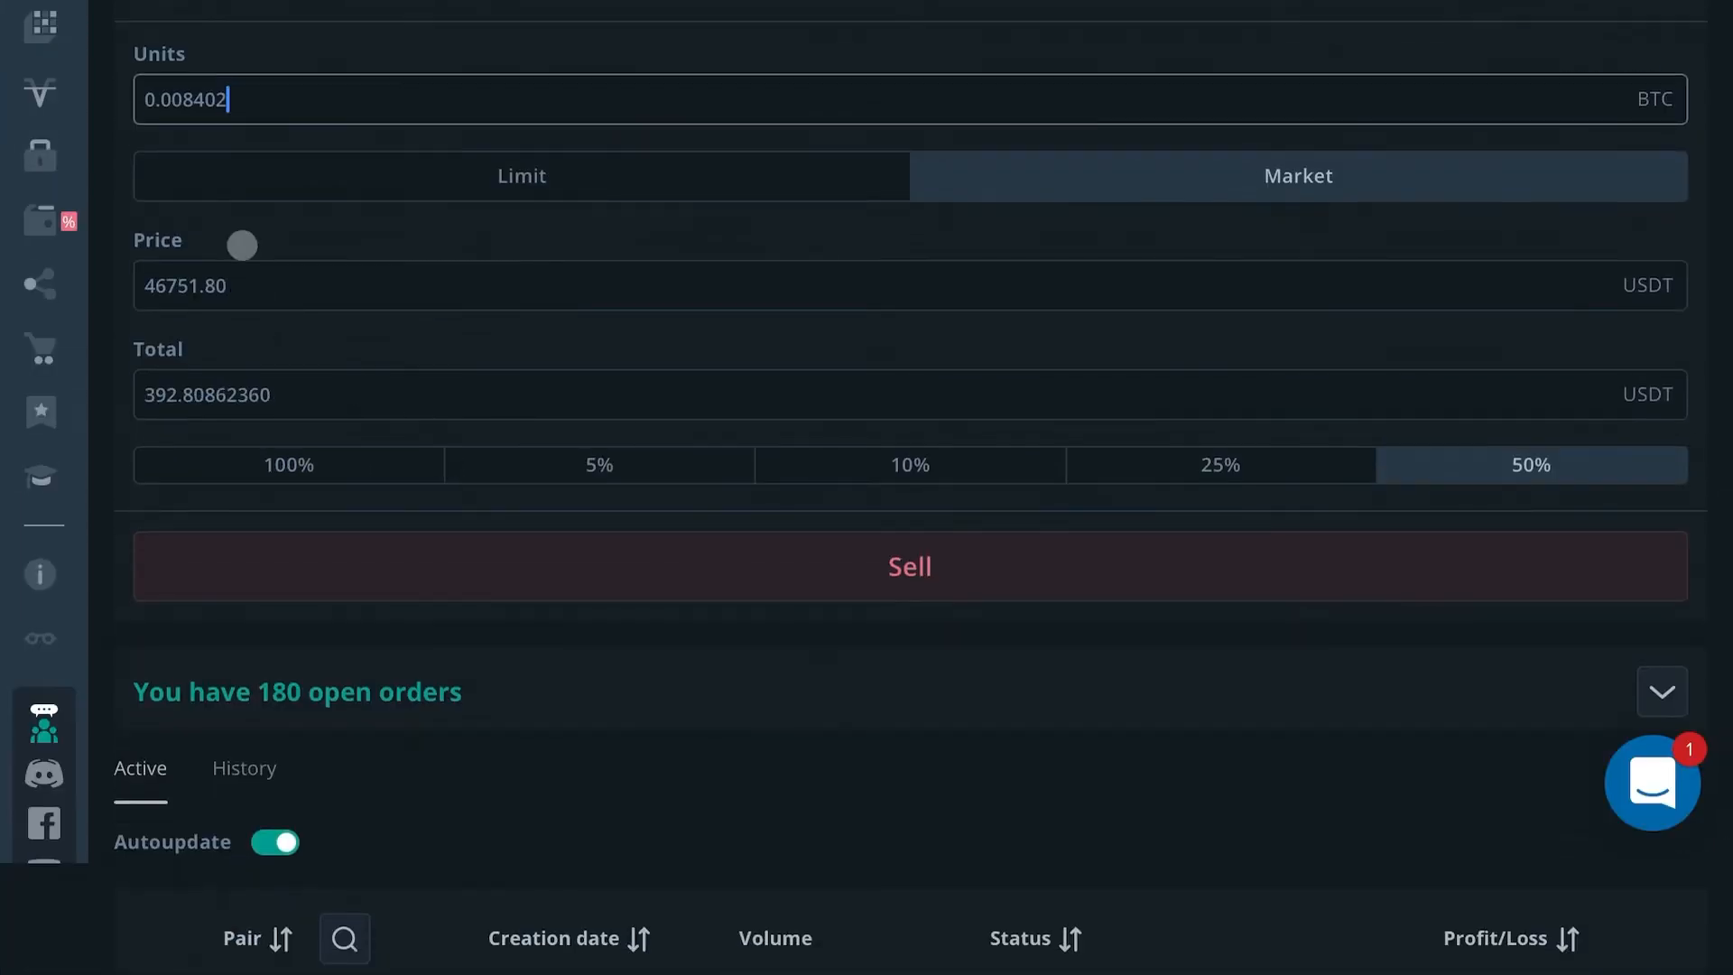
Show the trade History list and expand the BNB/USDT trade's buy steps
scroll("down", 3)
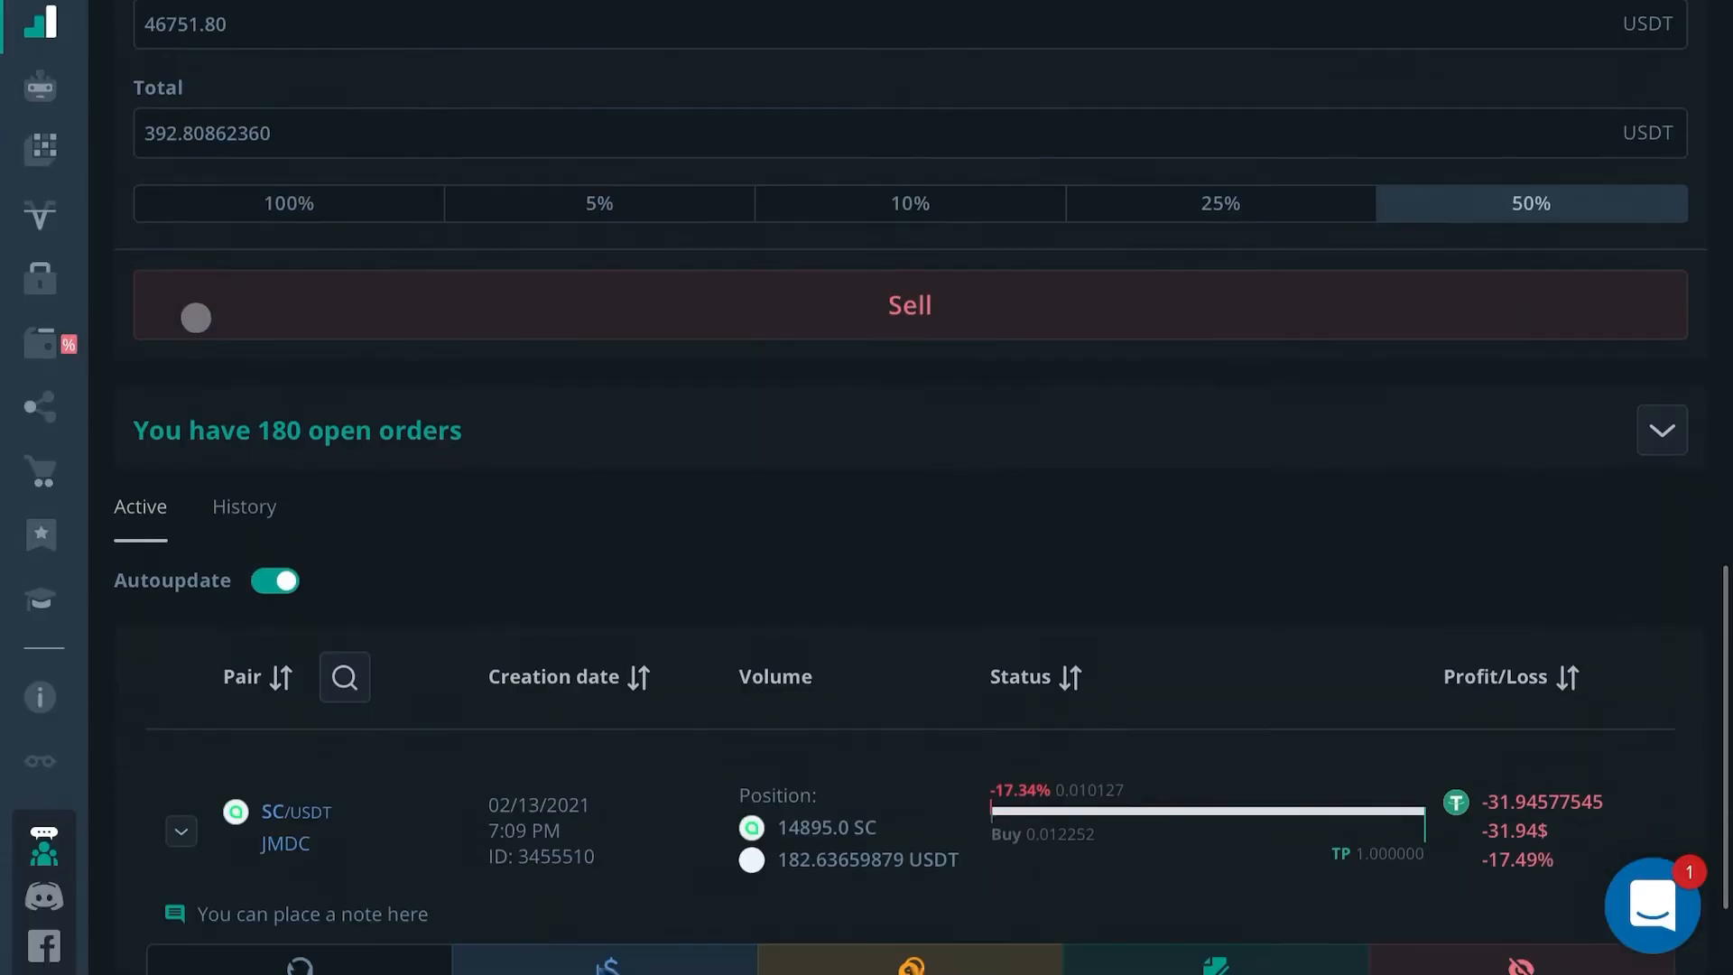
scroll("down", 3)
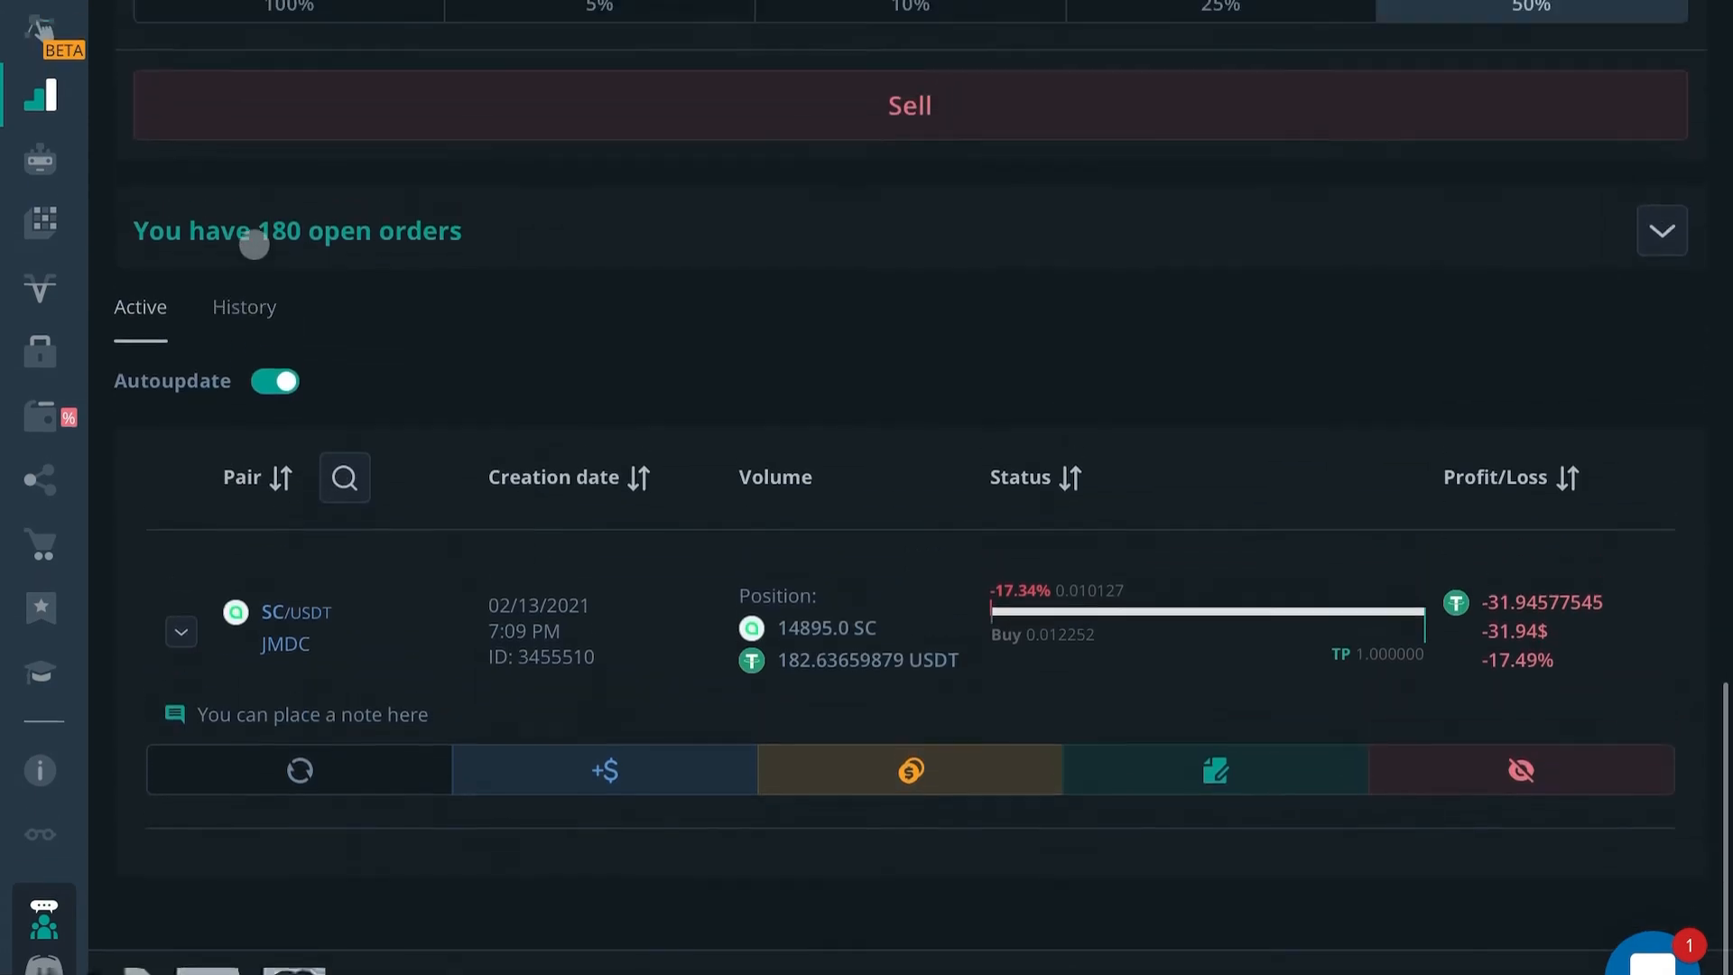
left_click(244, 306)
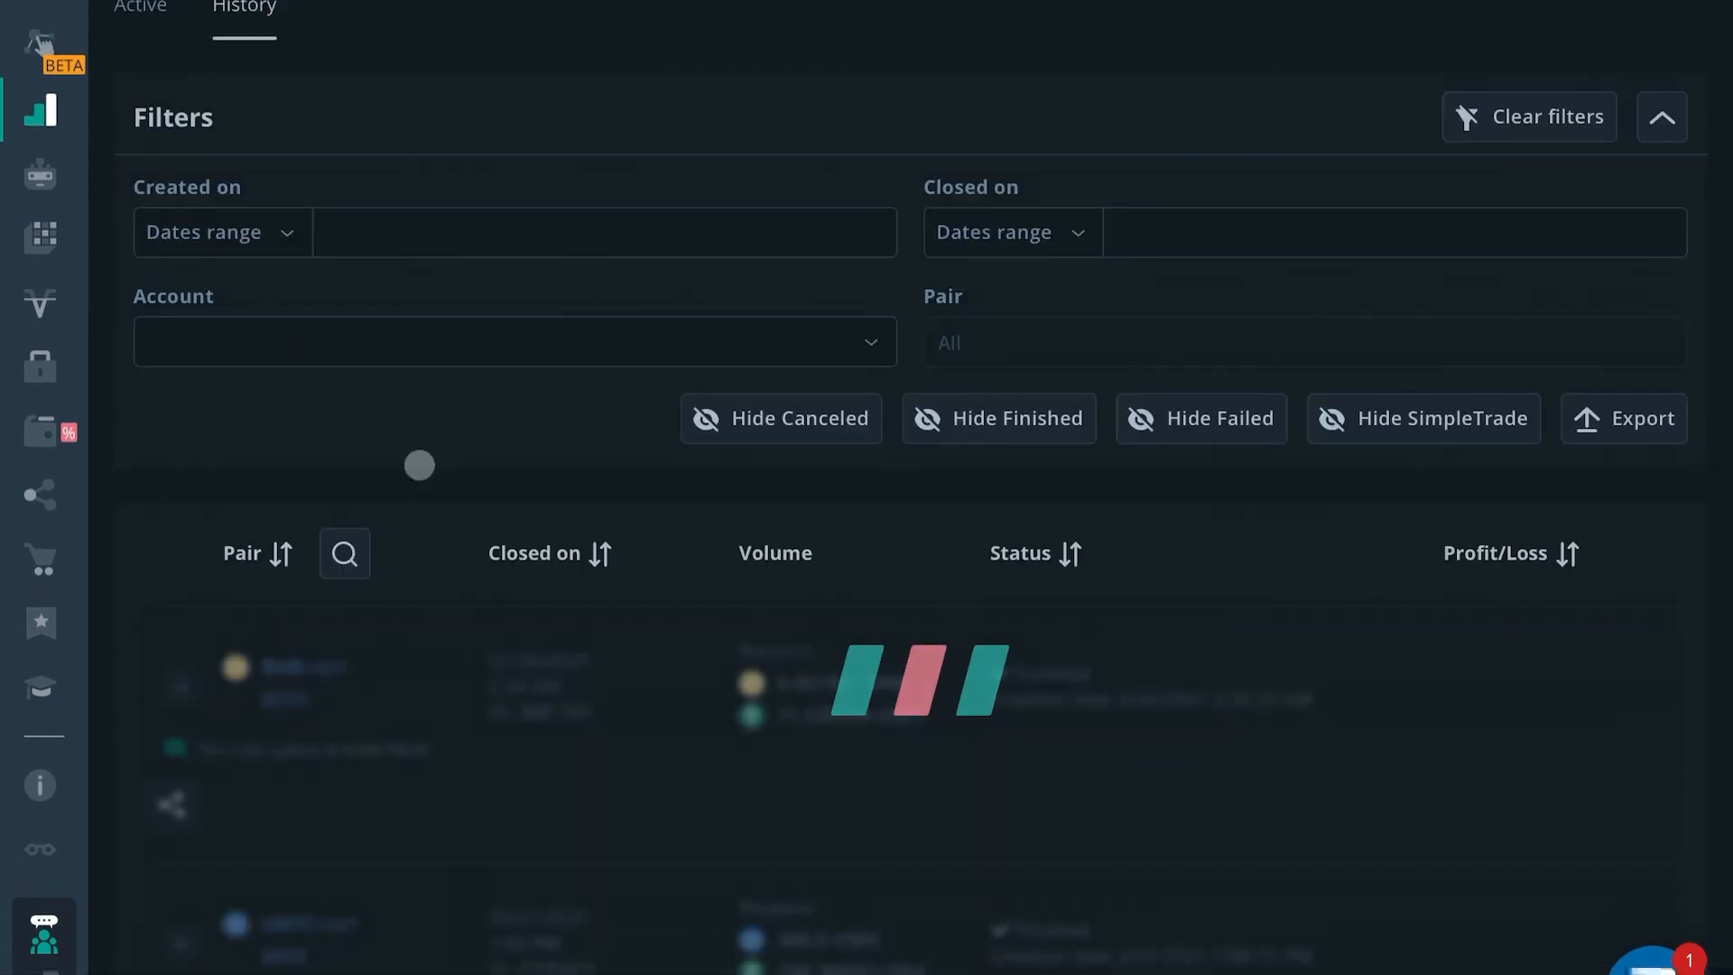
scroll("down", 3)
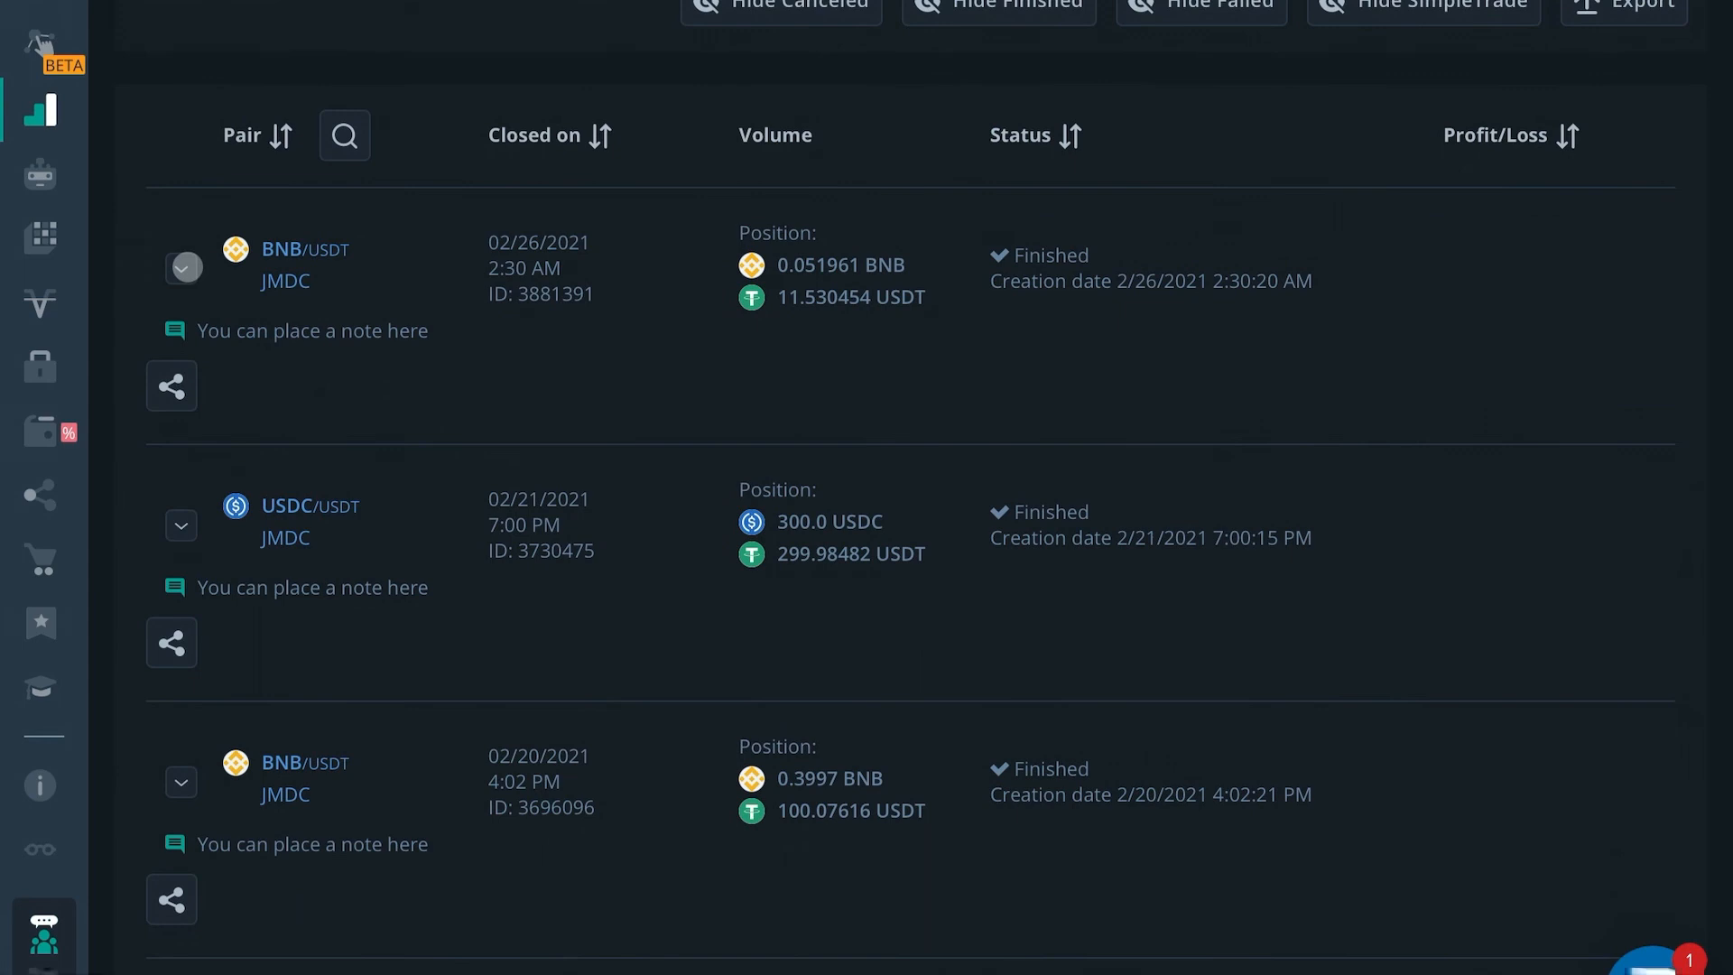
left_click(181, 269)
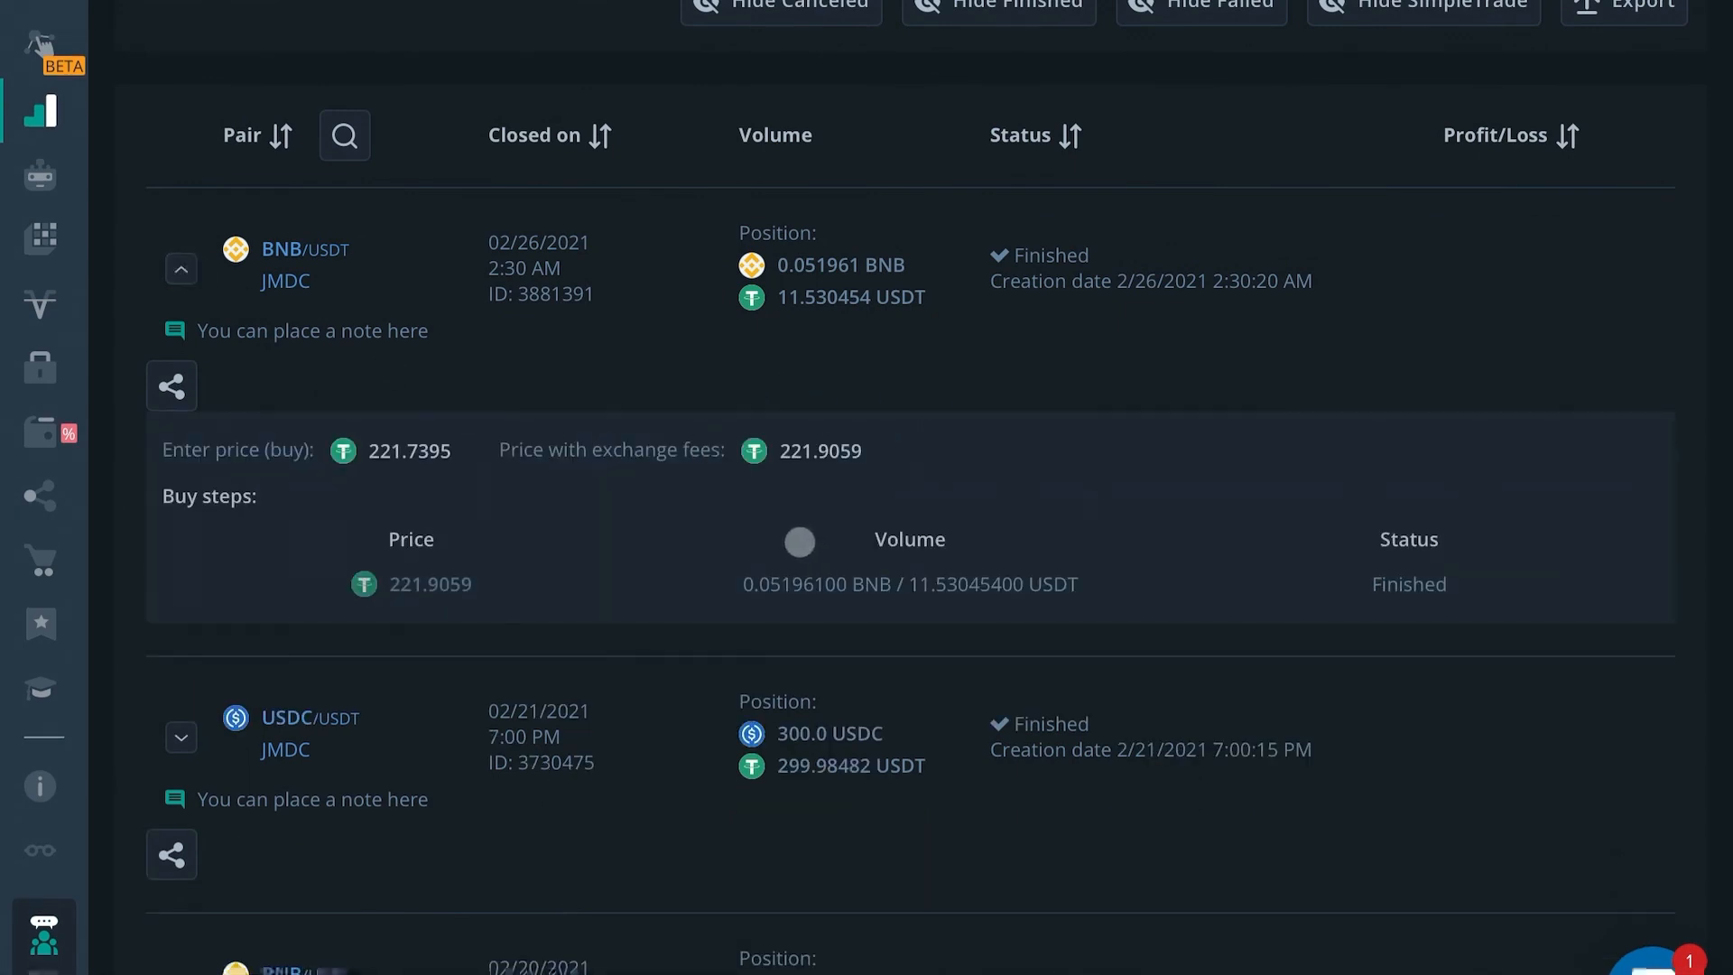
Expand the FIL/USDT trade's buy steps, then scroll back up to the terminal
scroll("down", 3)
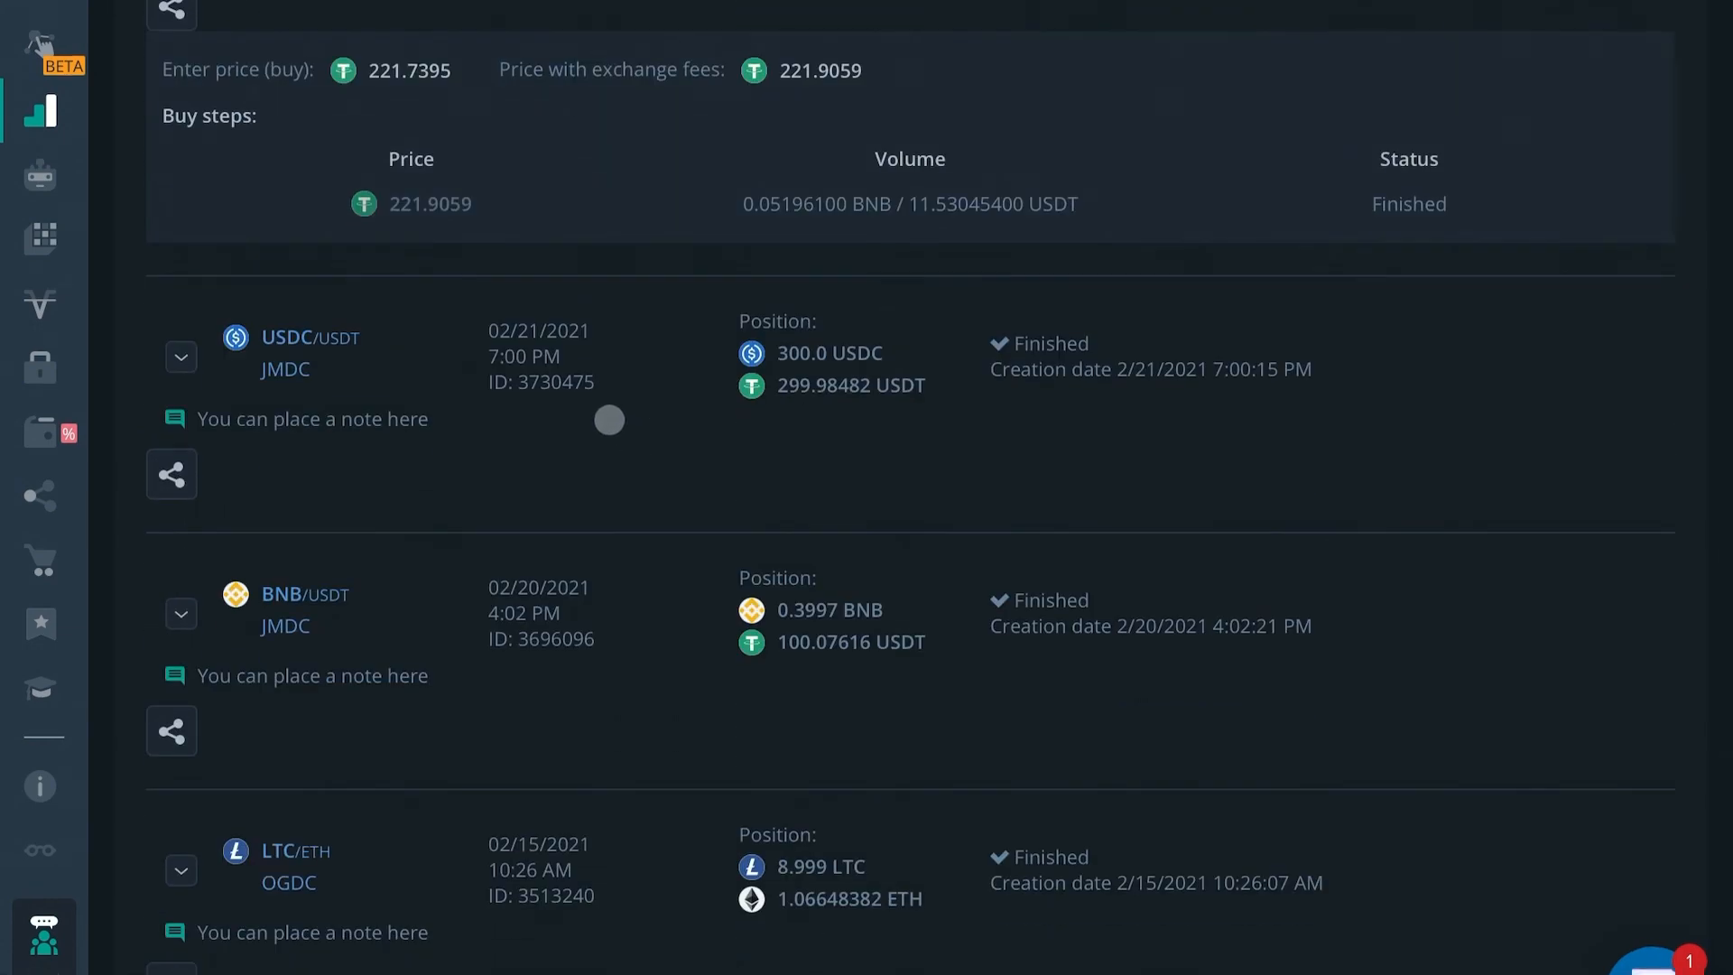
scroll("down", 3)
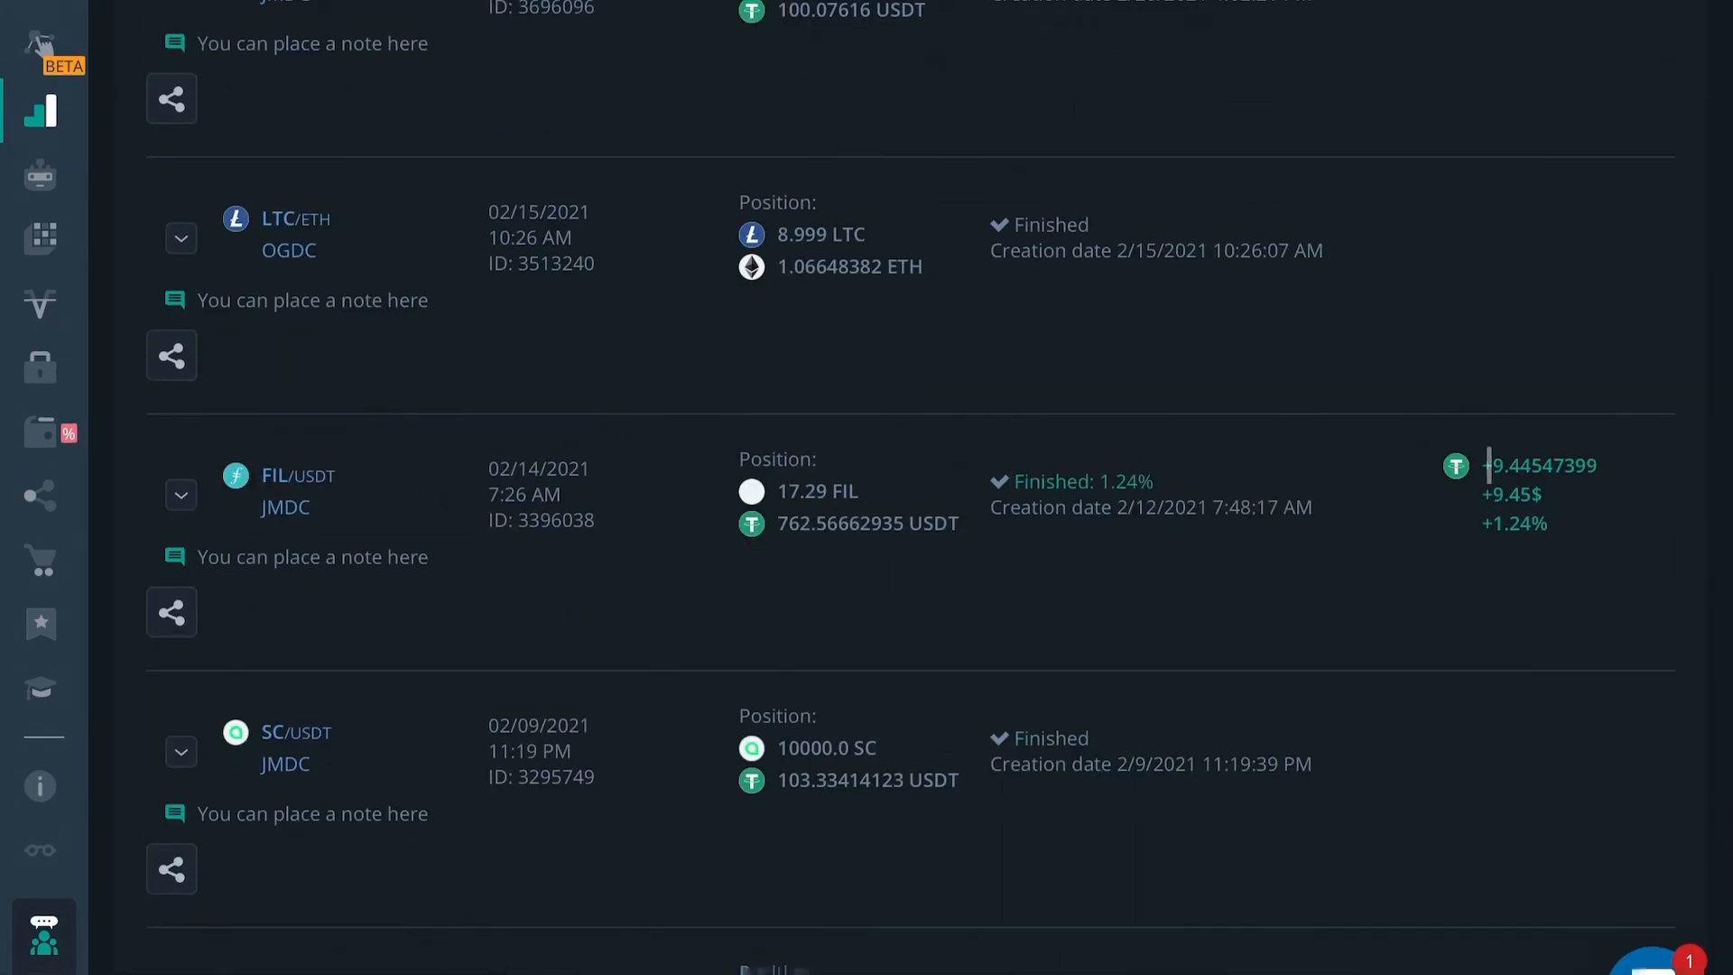
left_click(181, 495)
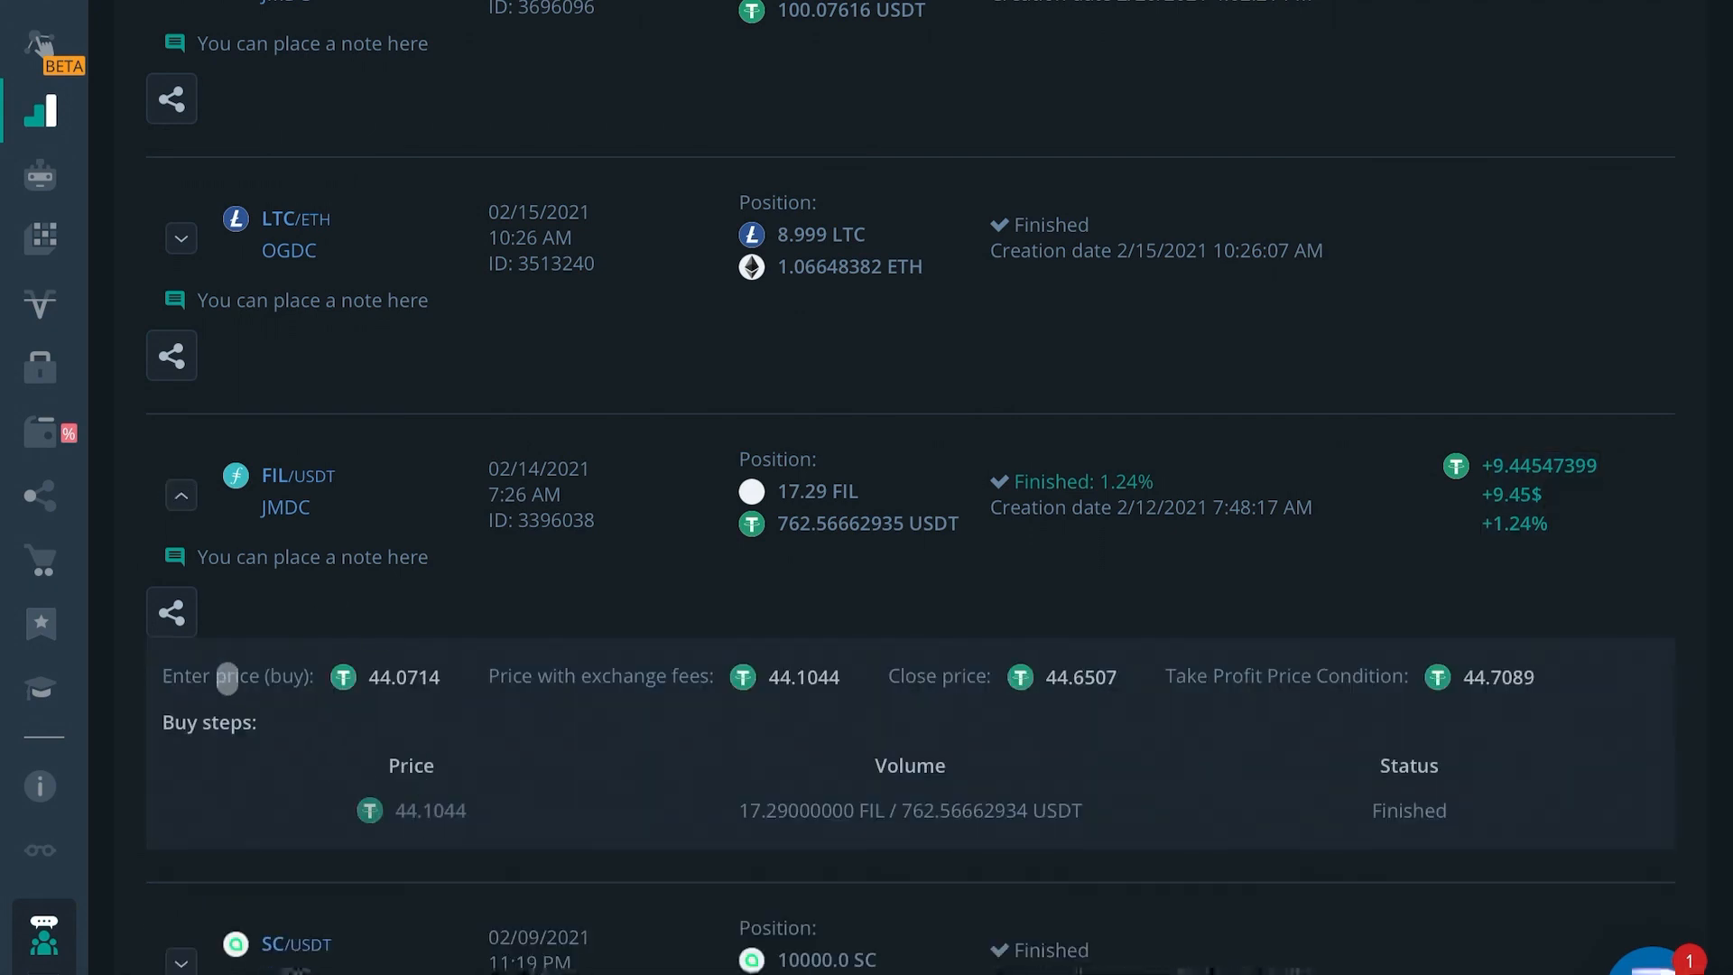
mouse_move(1244, 713)
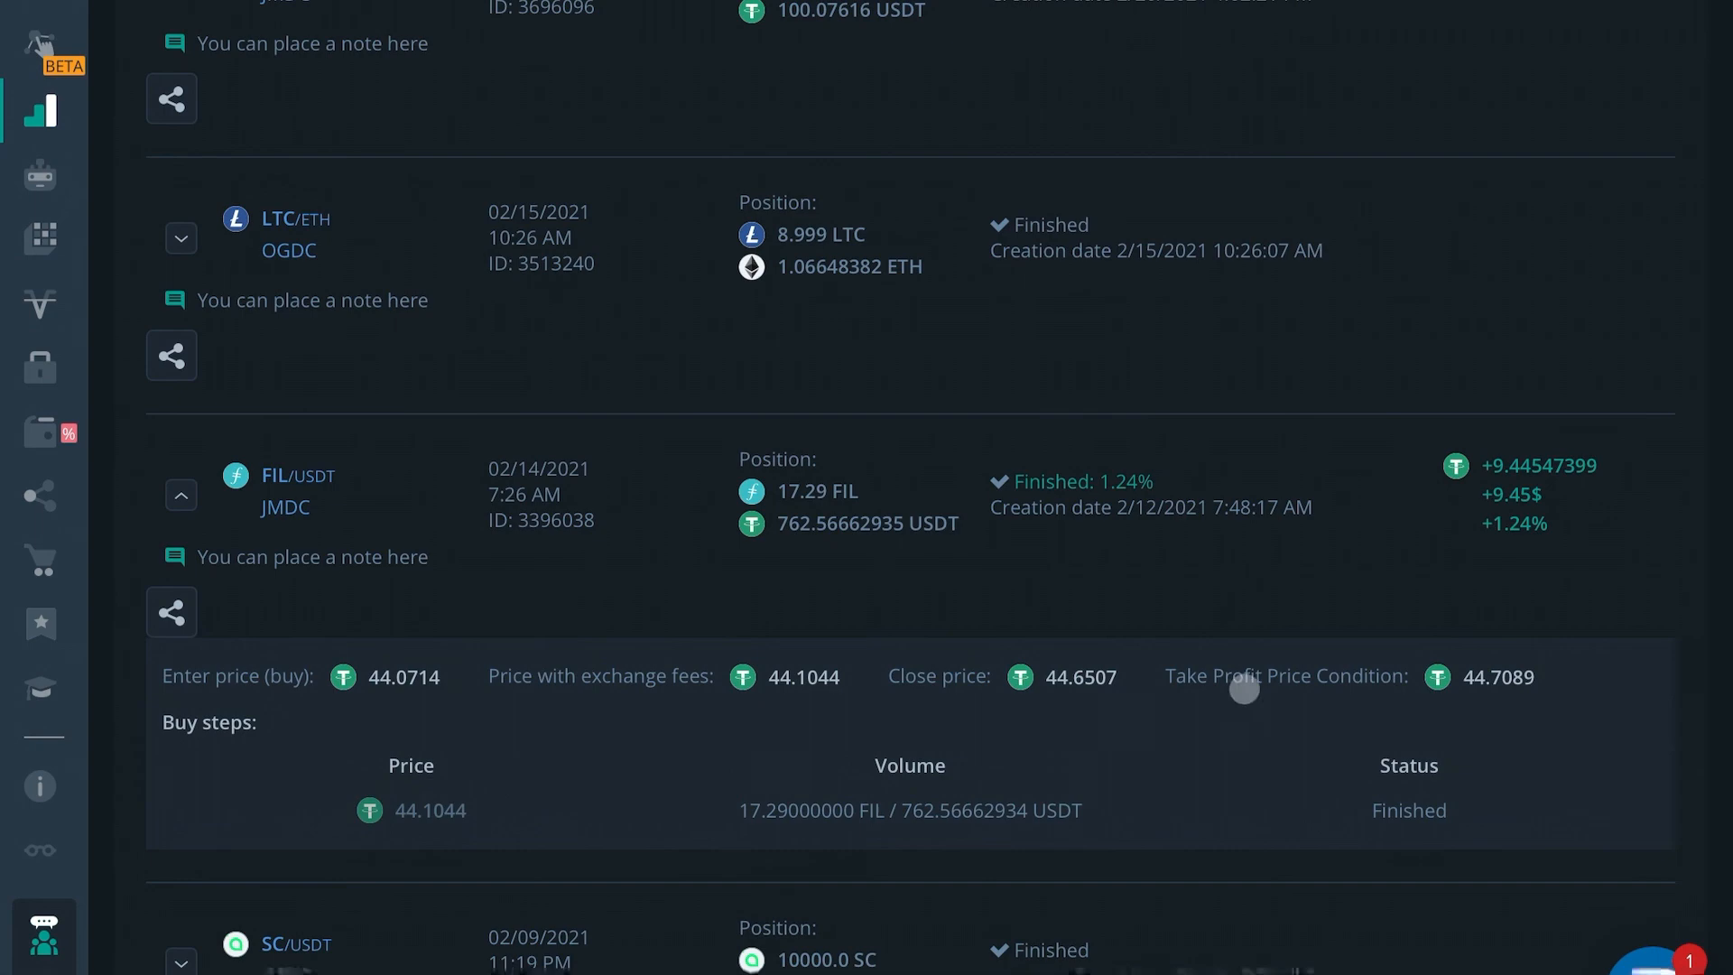
scroll("up", 3)
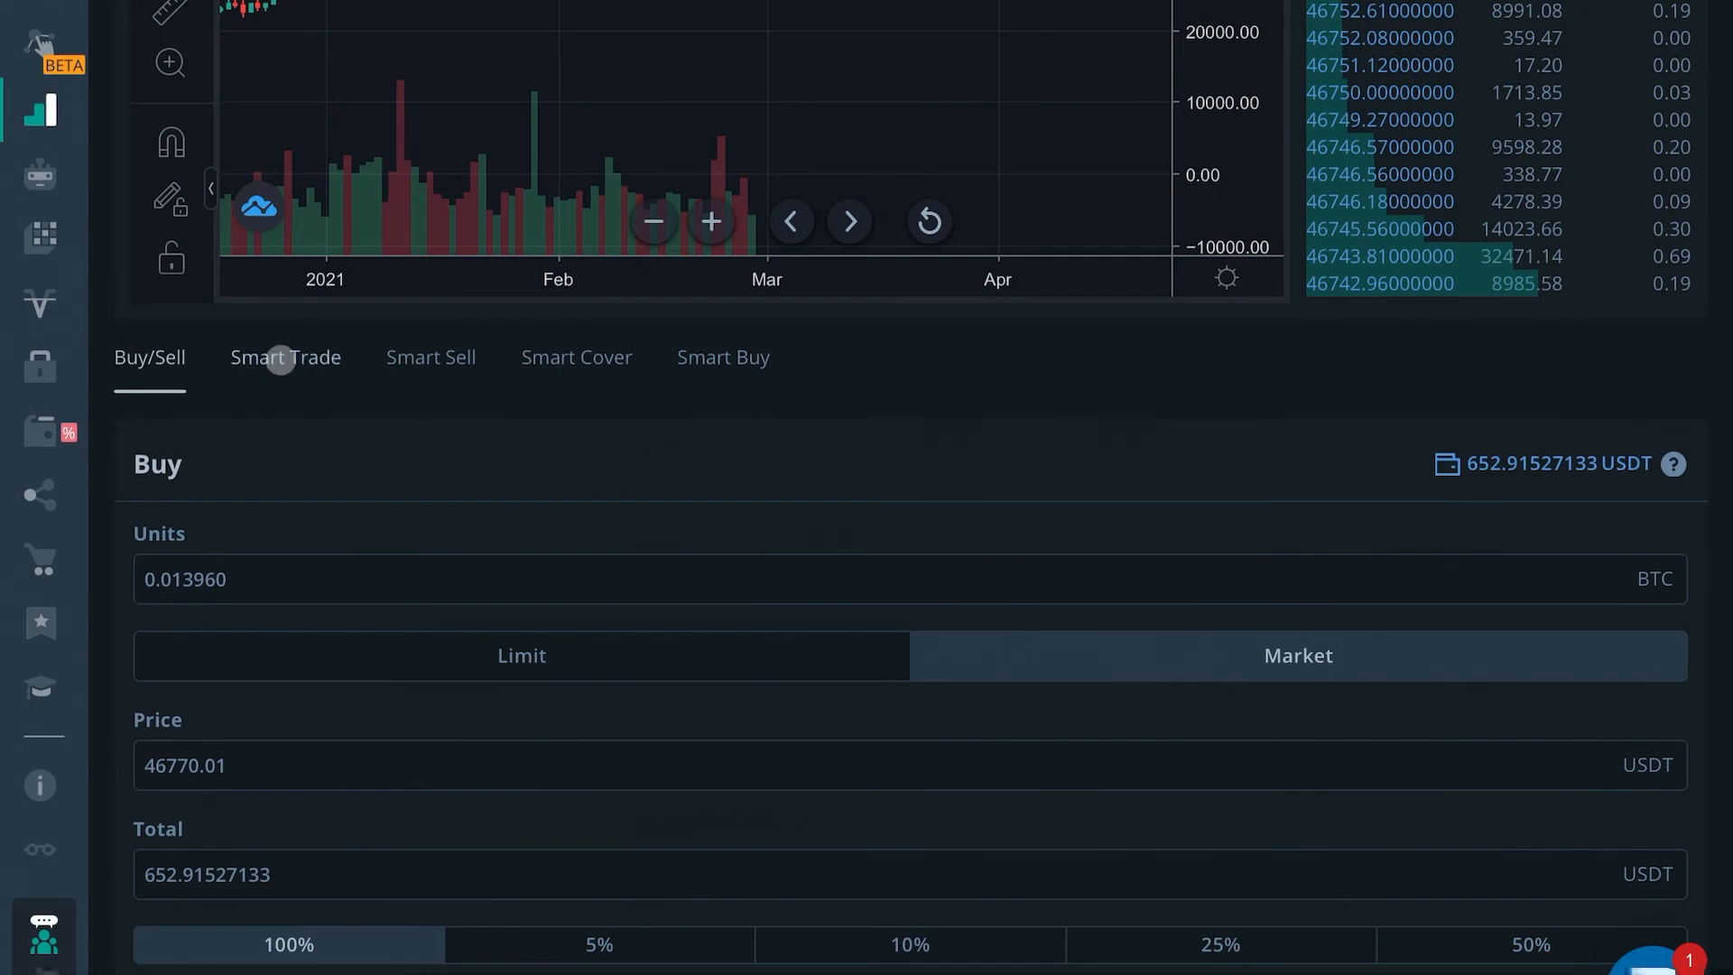
Show the Smart Trade form with its units, price, take profit and stop loss sections
left_click(284, 357)
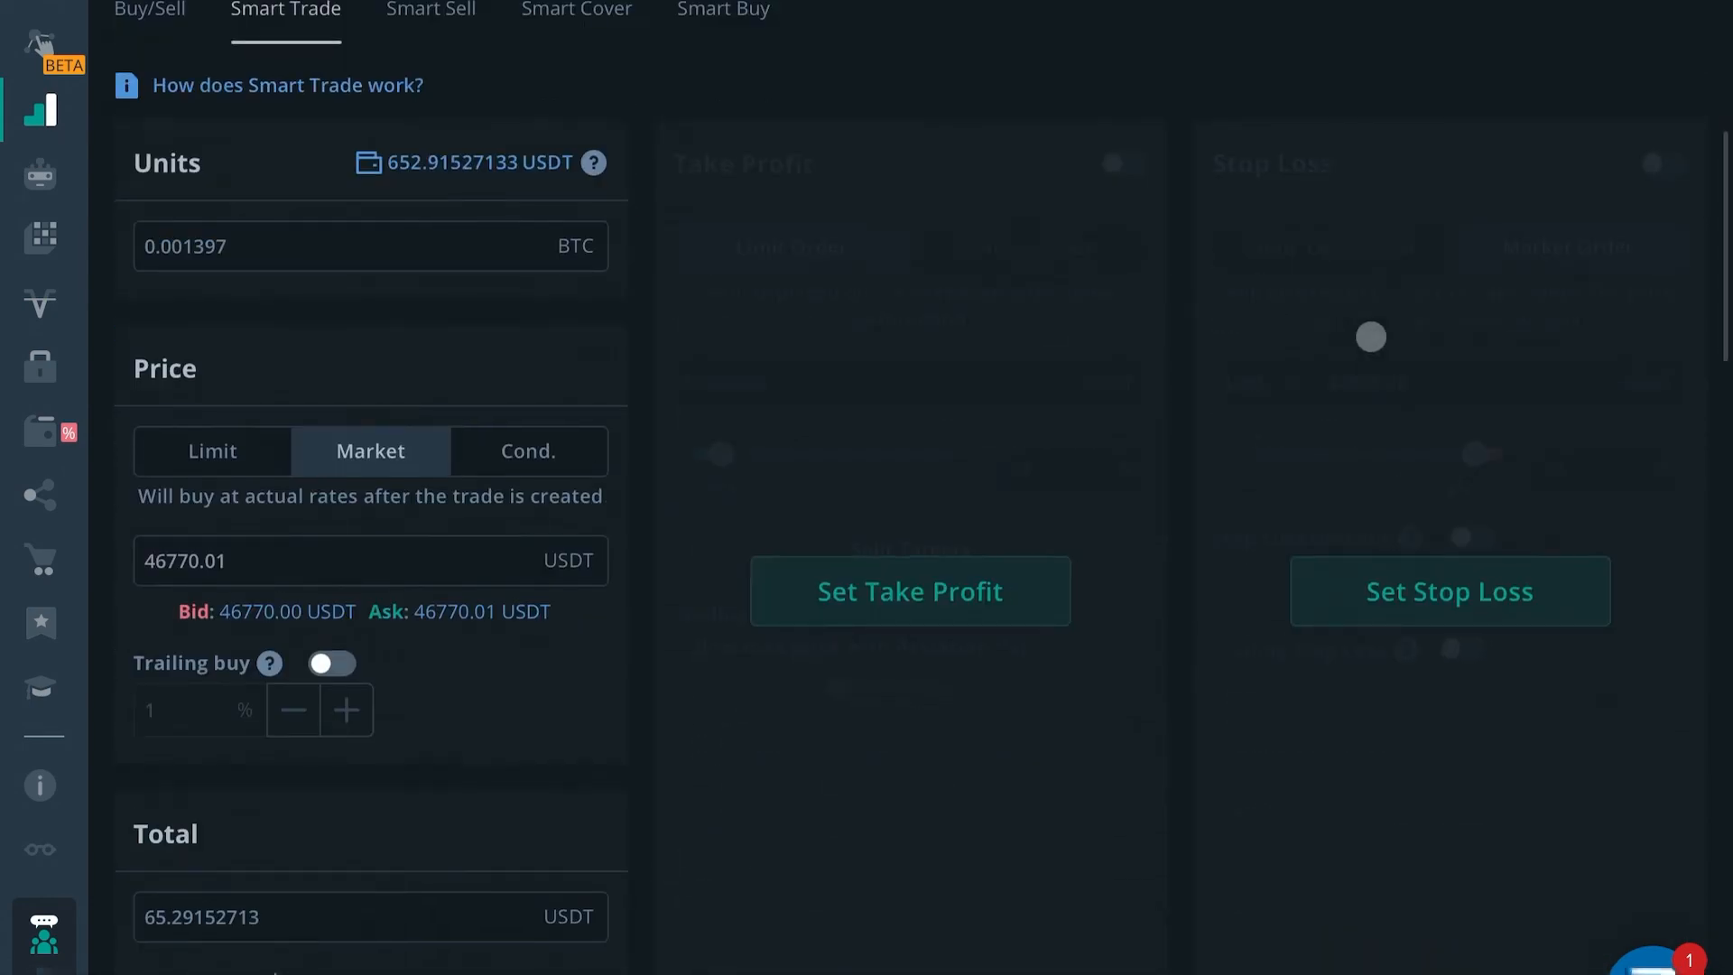
scroll("down", 3)
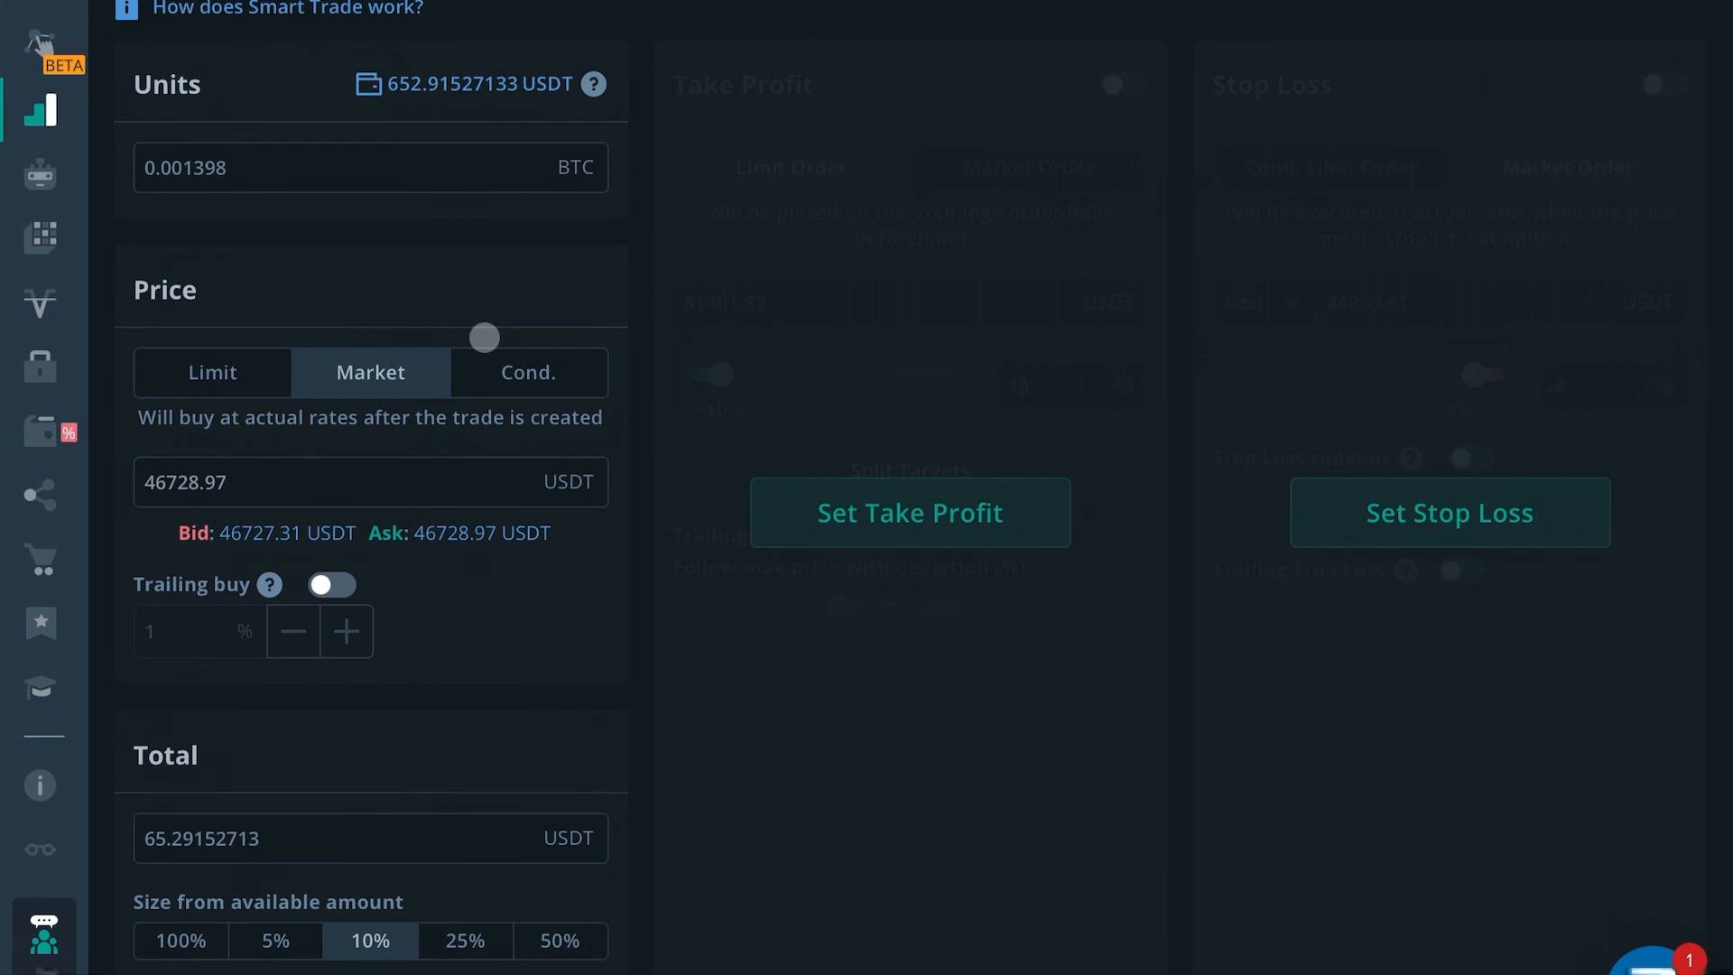